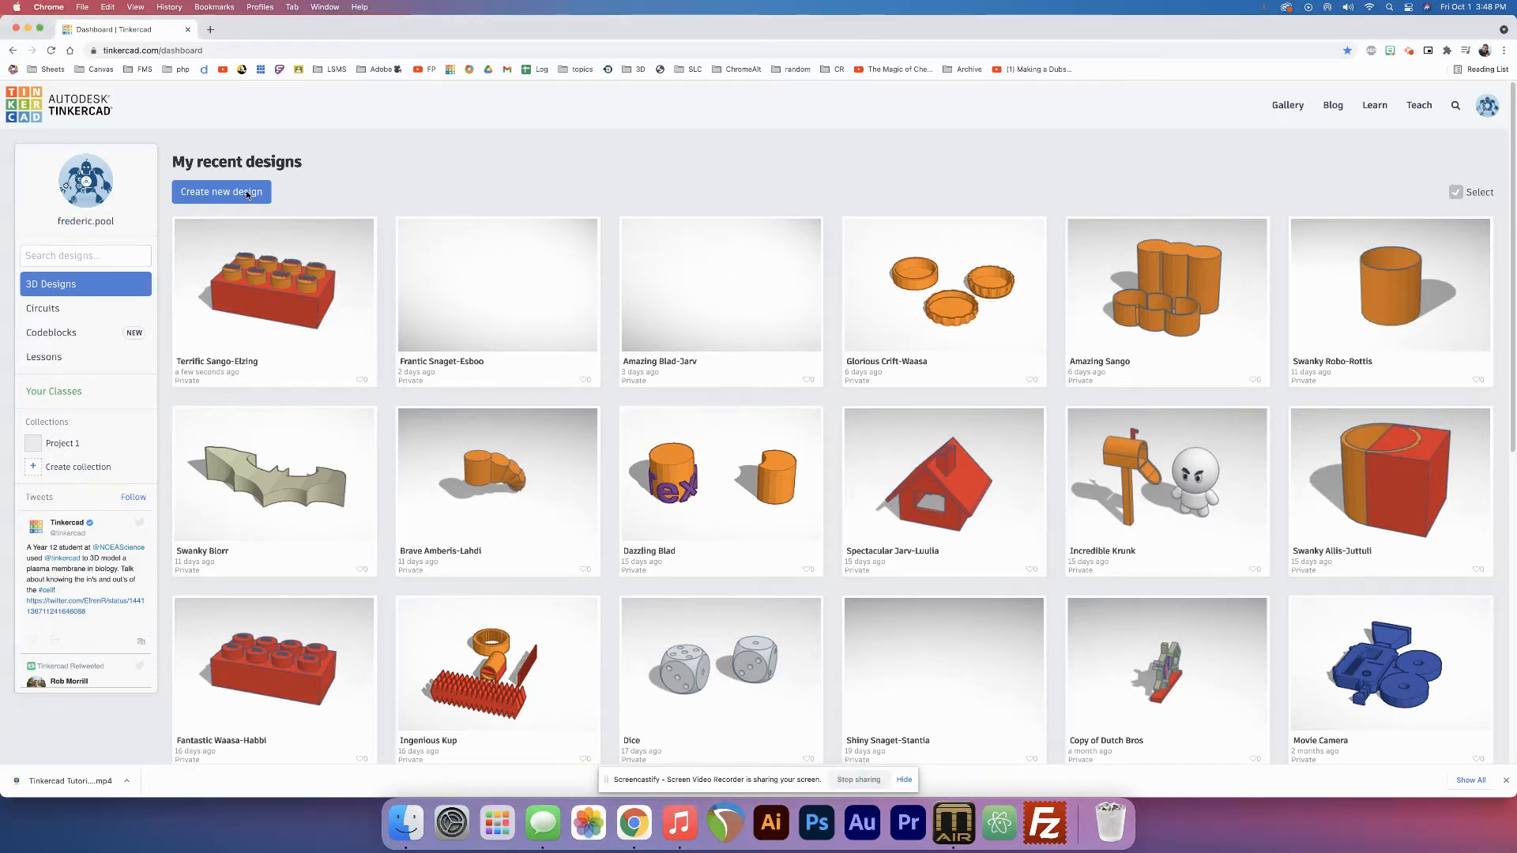
- Start a new blank 3D design from the Tinkercad dashboard
left_click(222, 191)
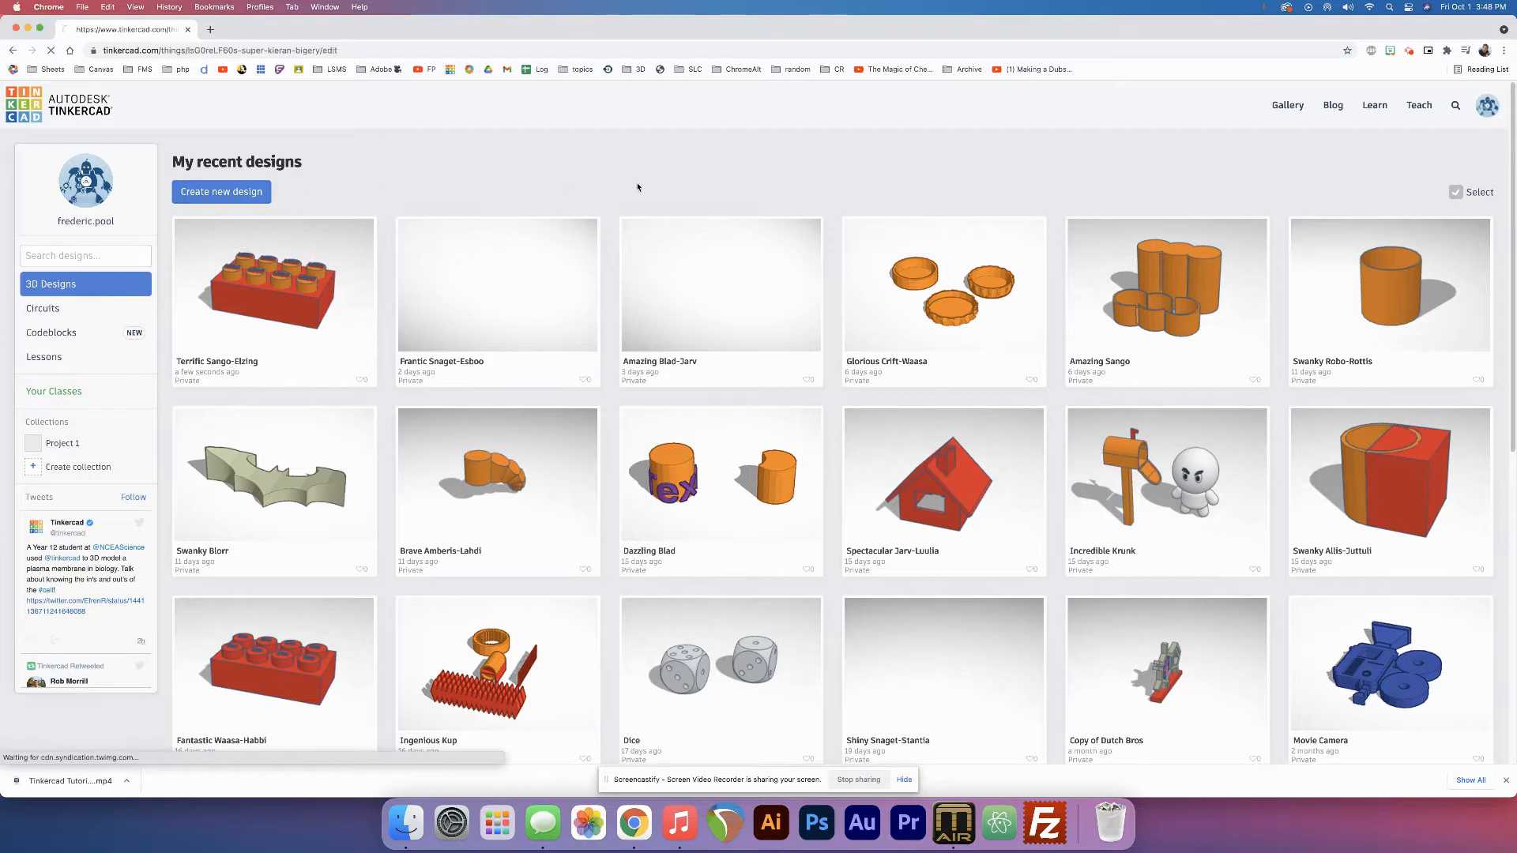
left_click(274, 283)
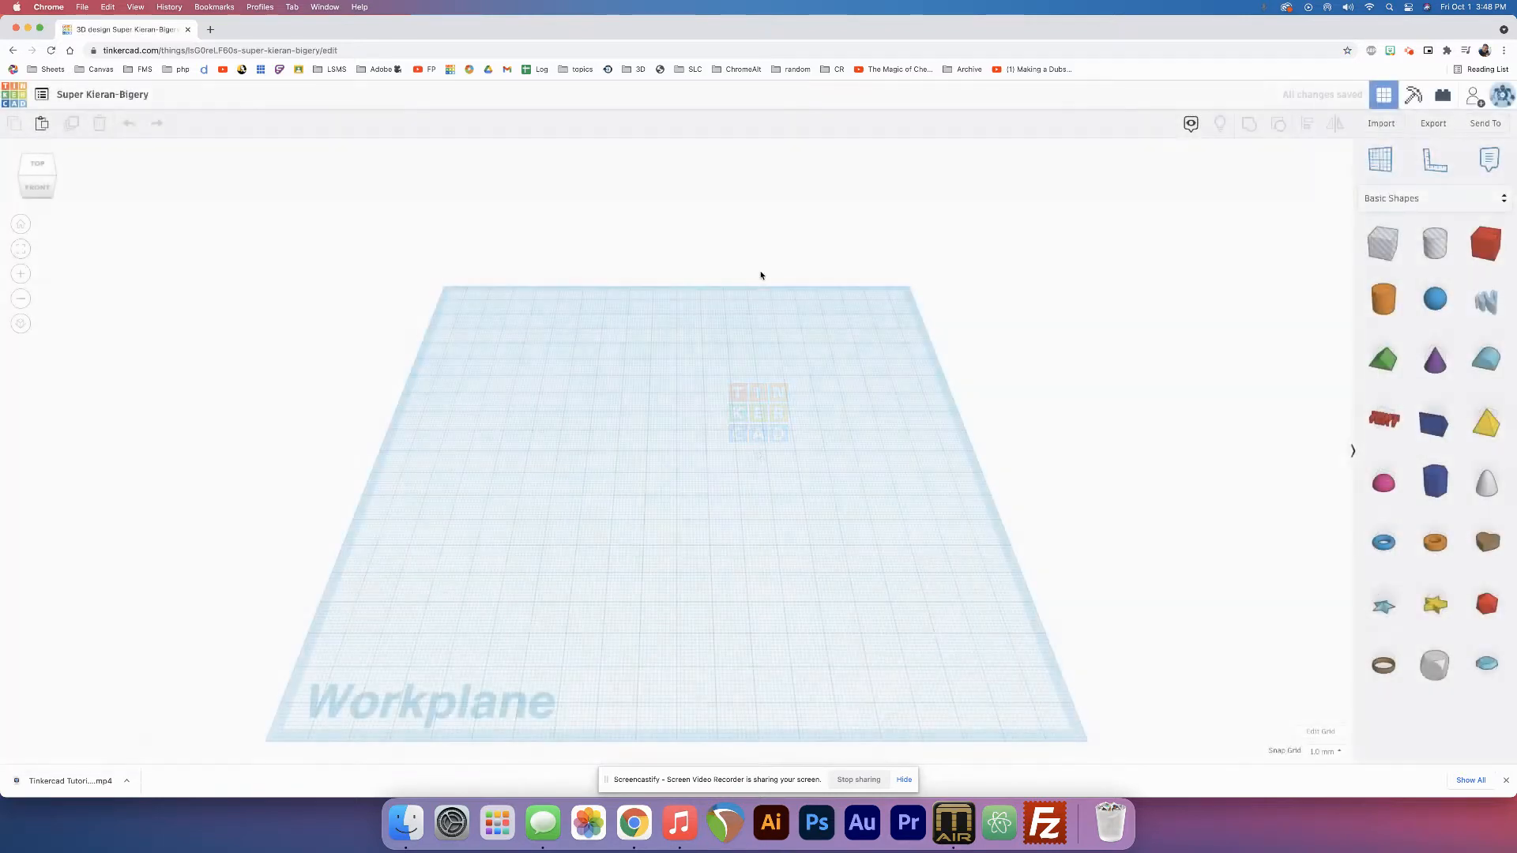
left_click(1485, 244)
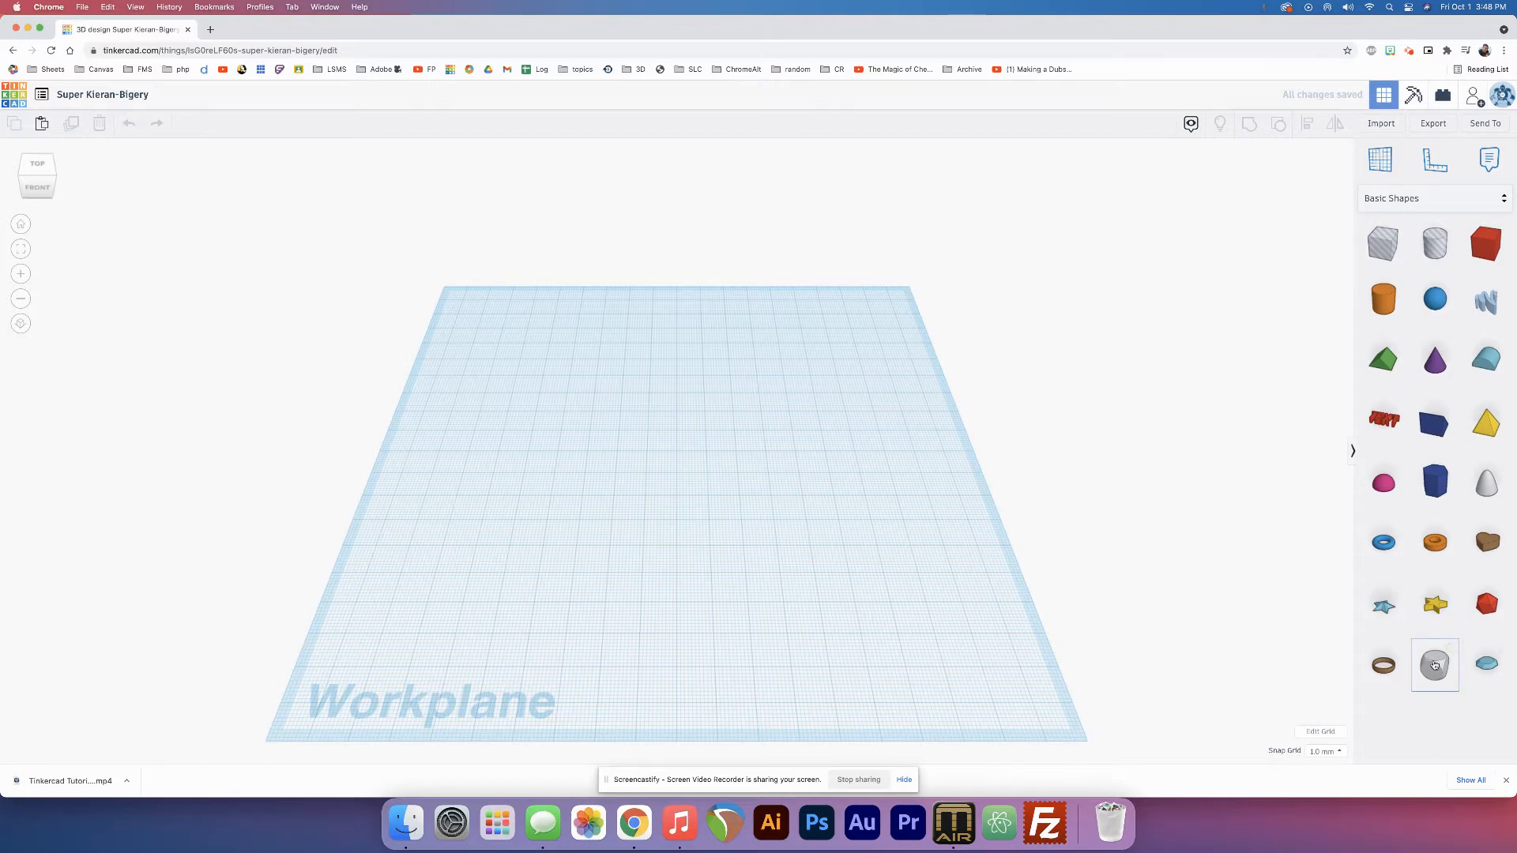
left_click(1434, 666)
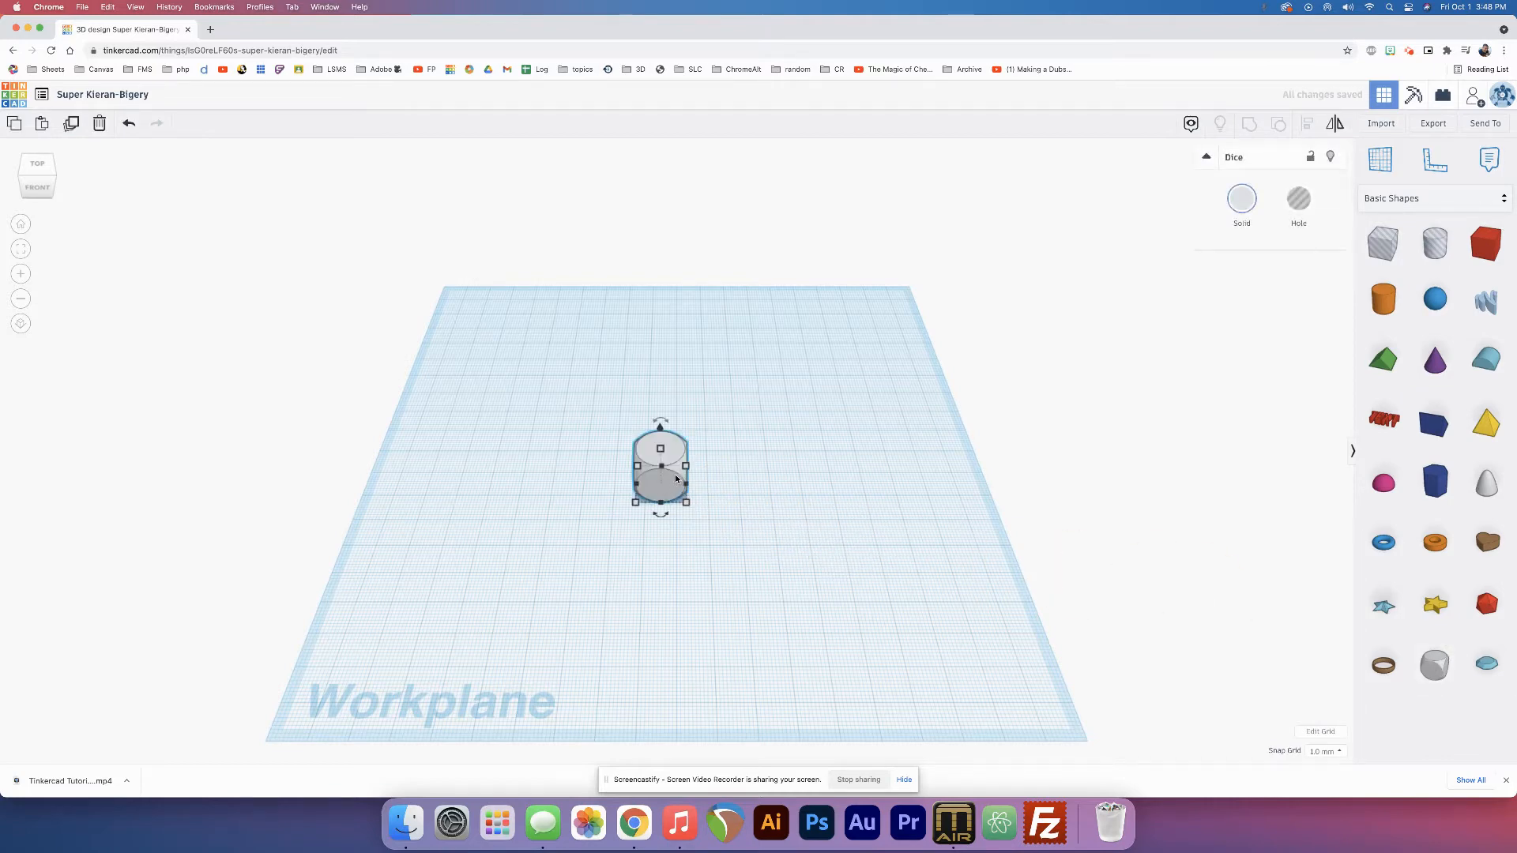
mouse_move(678, 480)
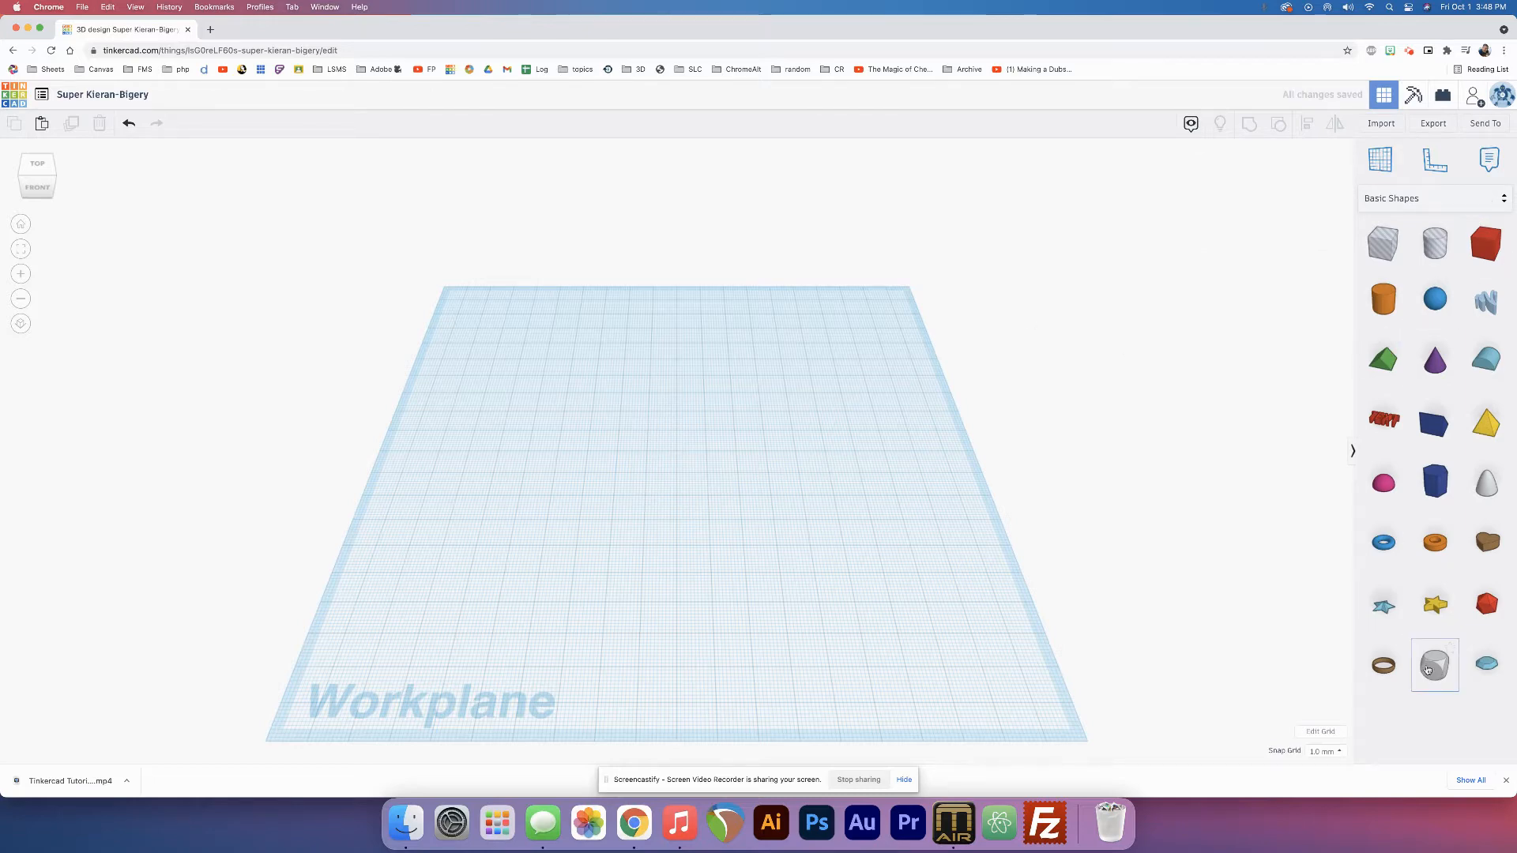
left_click(1434, 665)
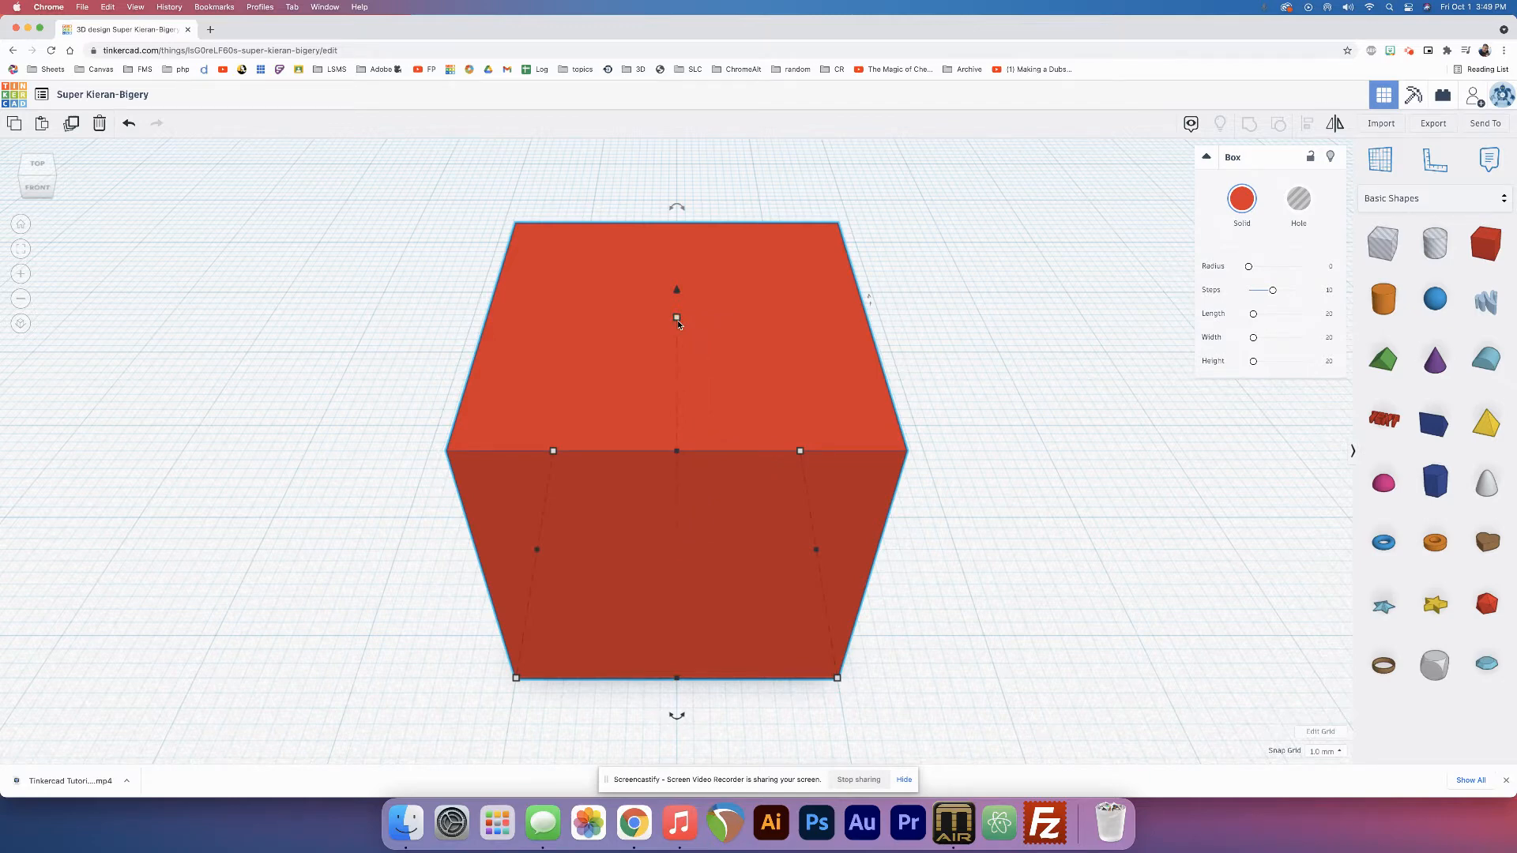
mouse_move(531, 683)
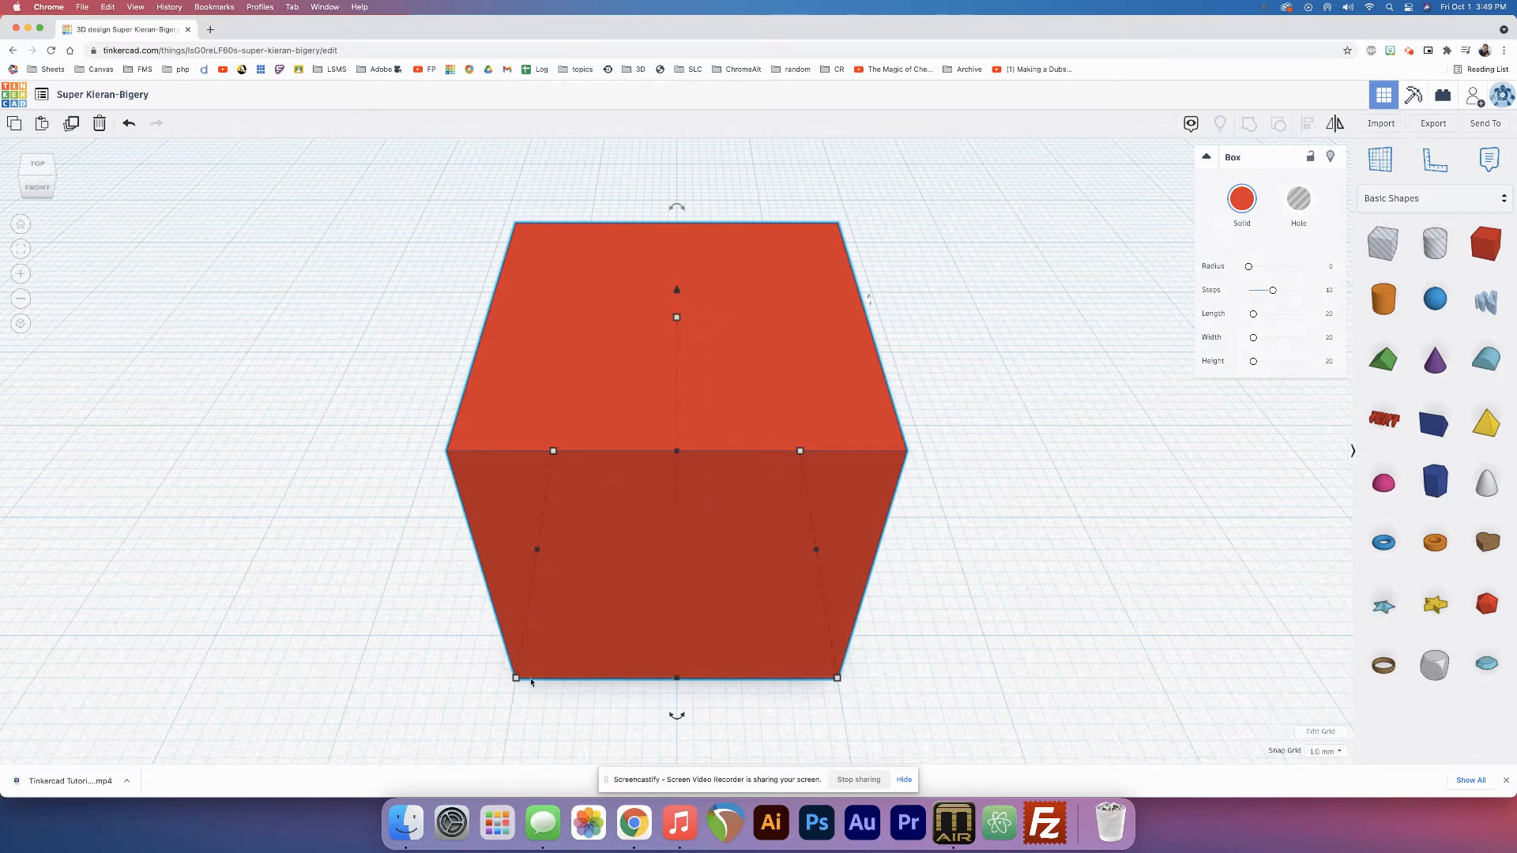
mouse_move(723, 403)
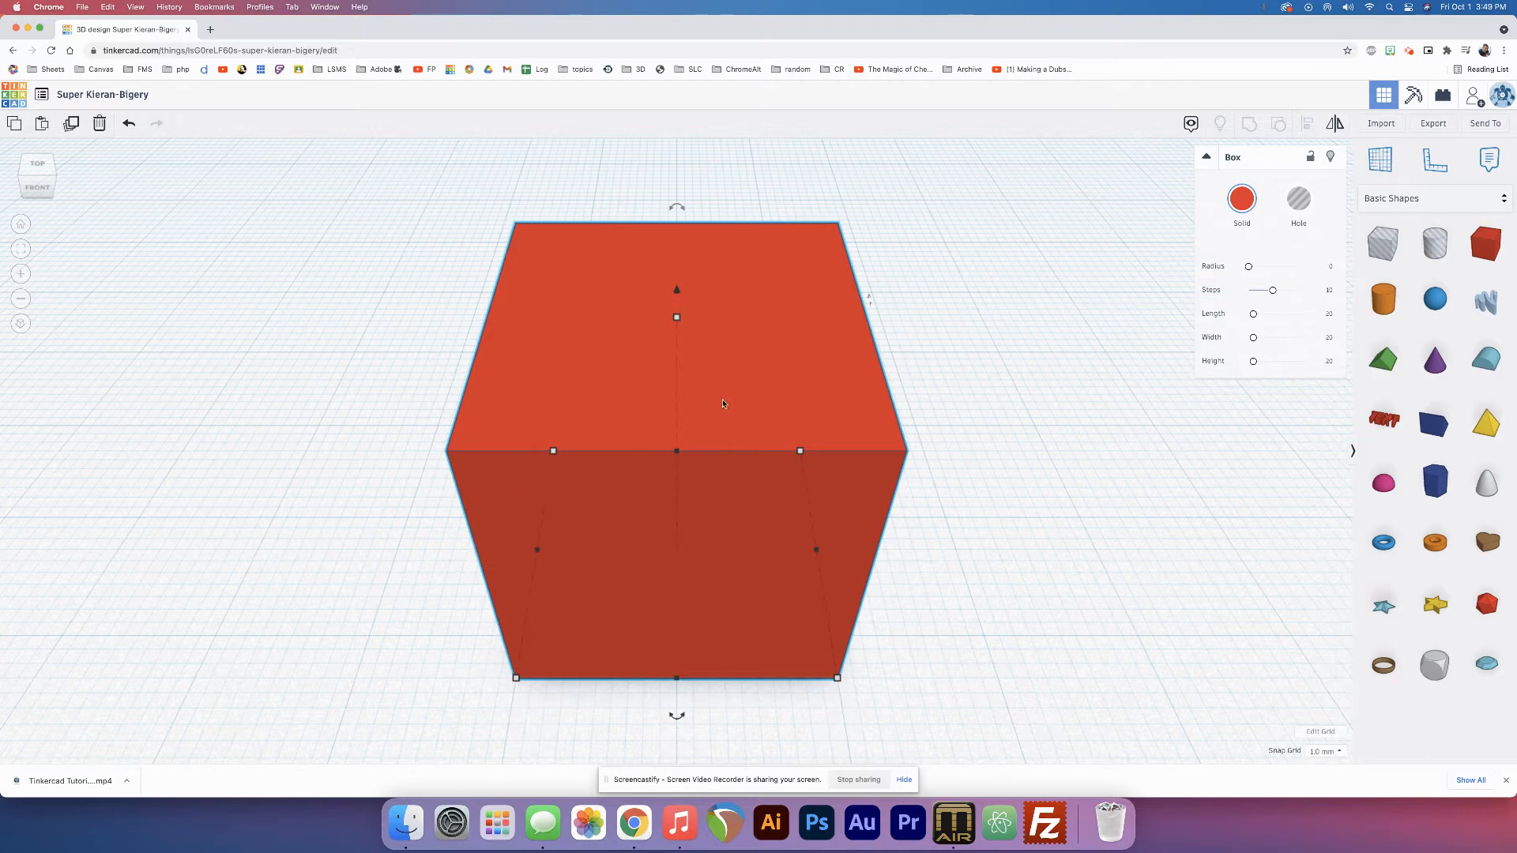
mouse_move(749, 346)
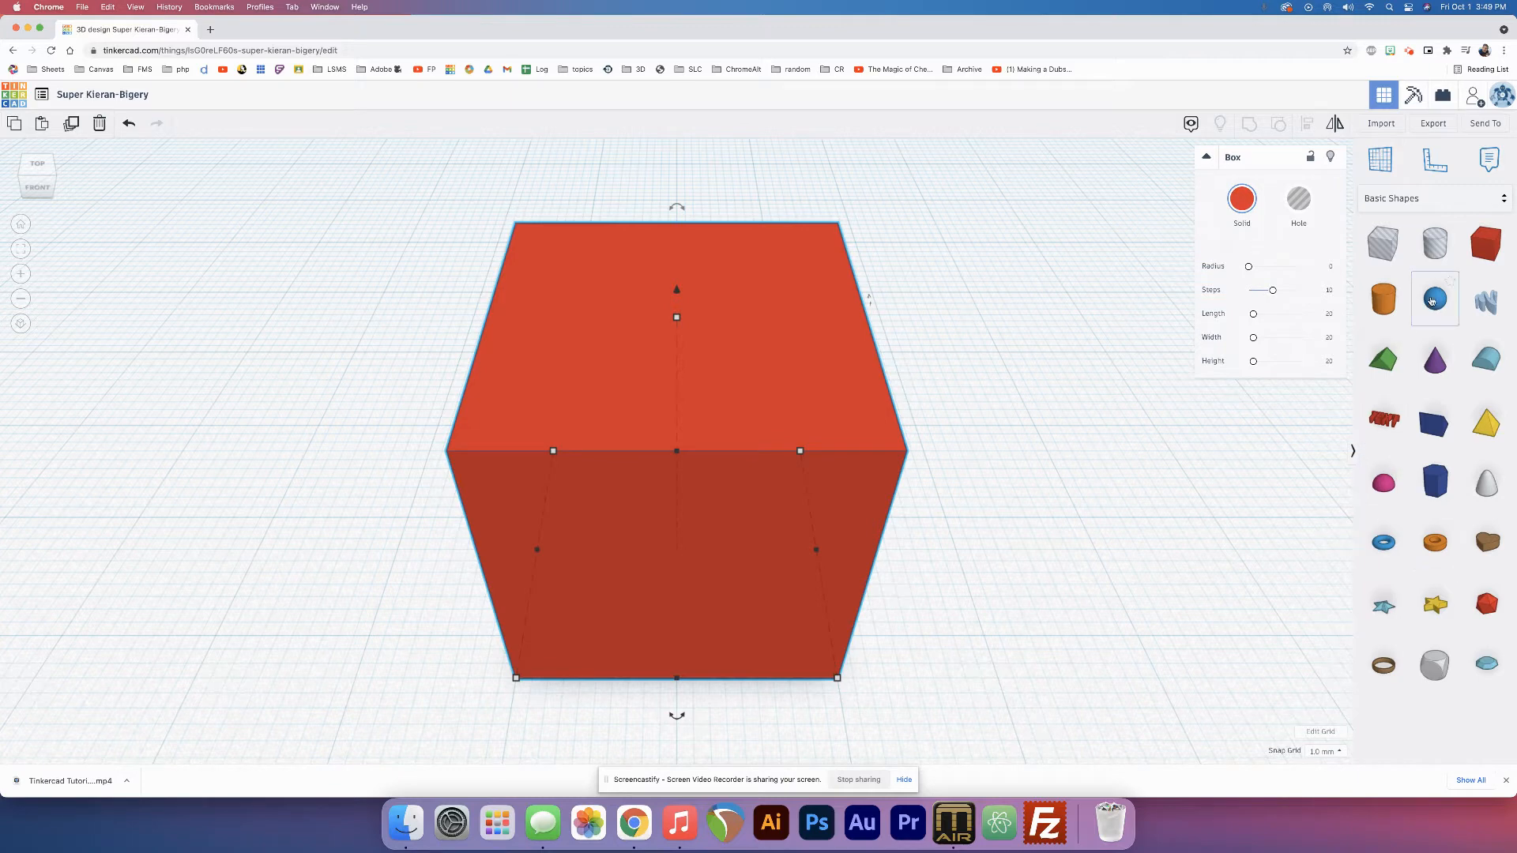
mouse_move(1434, 299)
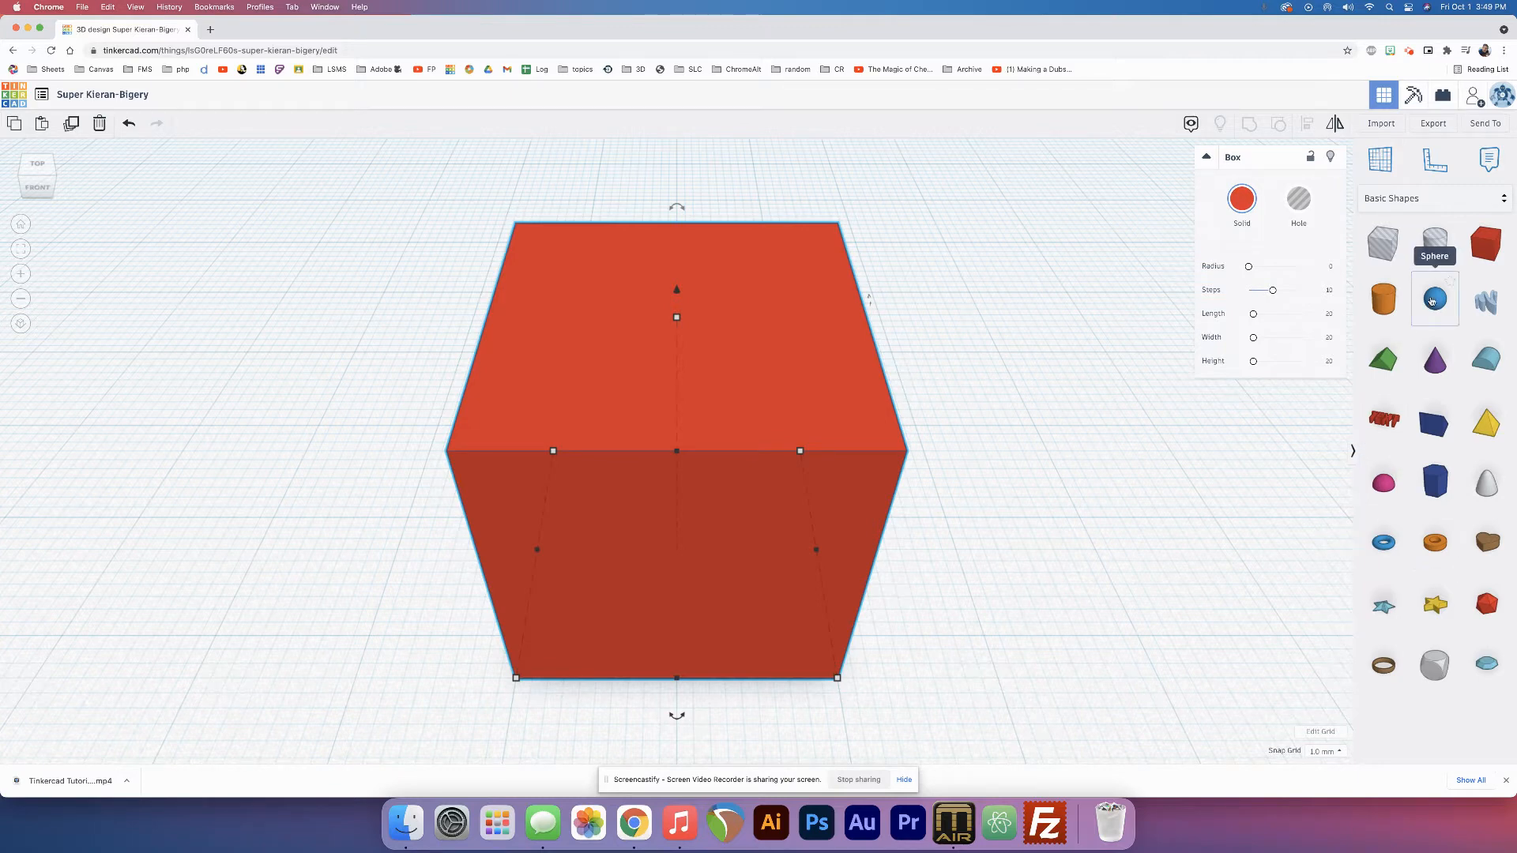
mouse_move(1382, 359)
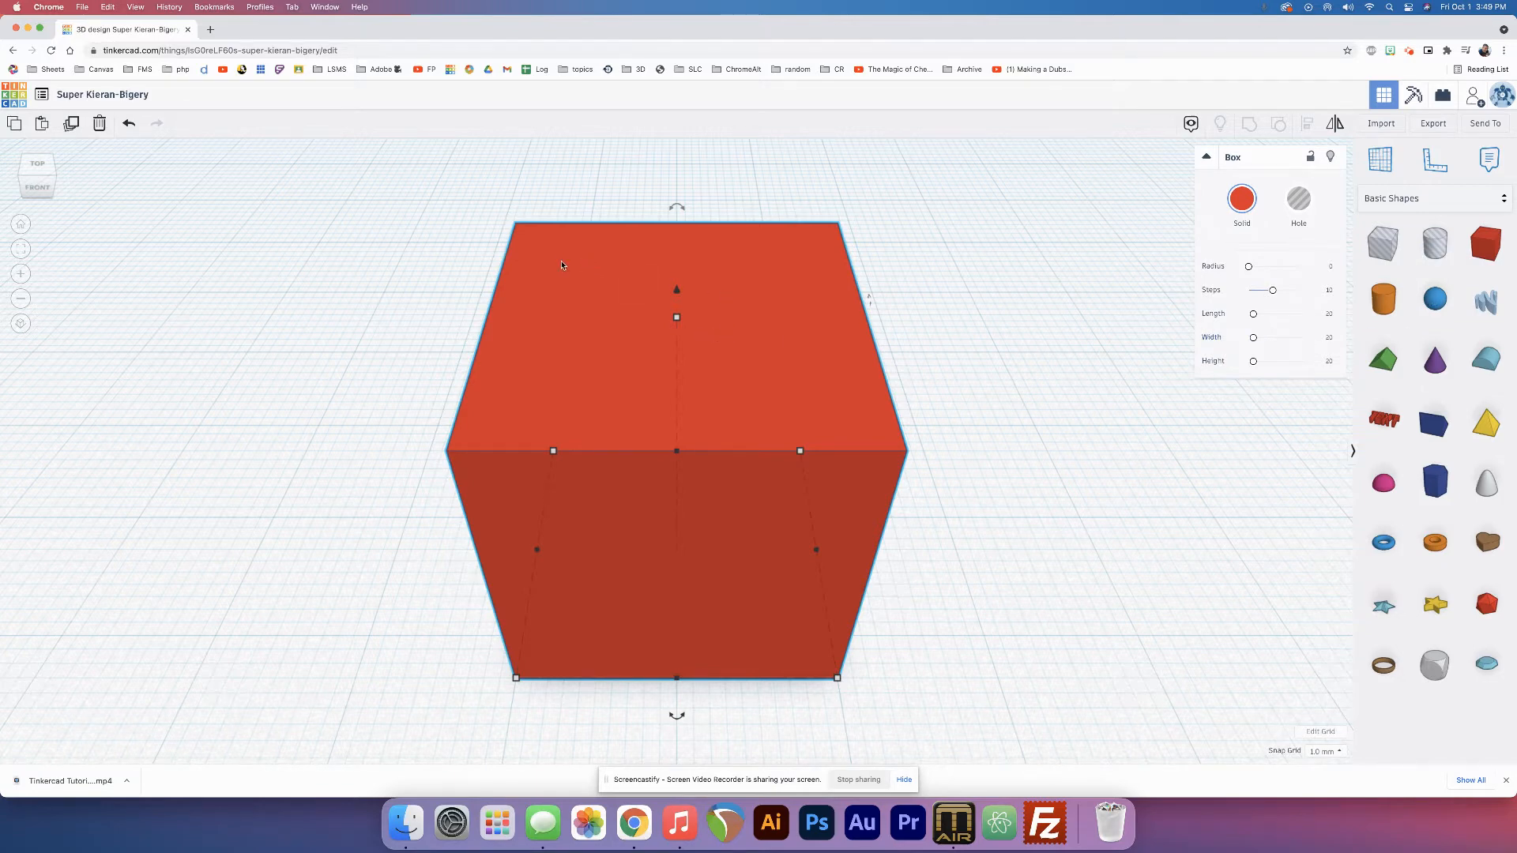
mouse_move(717, 541)
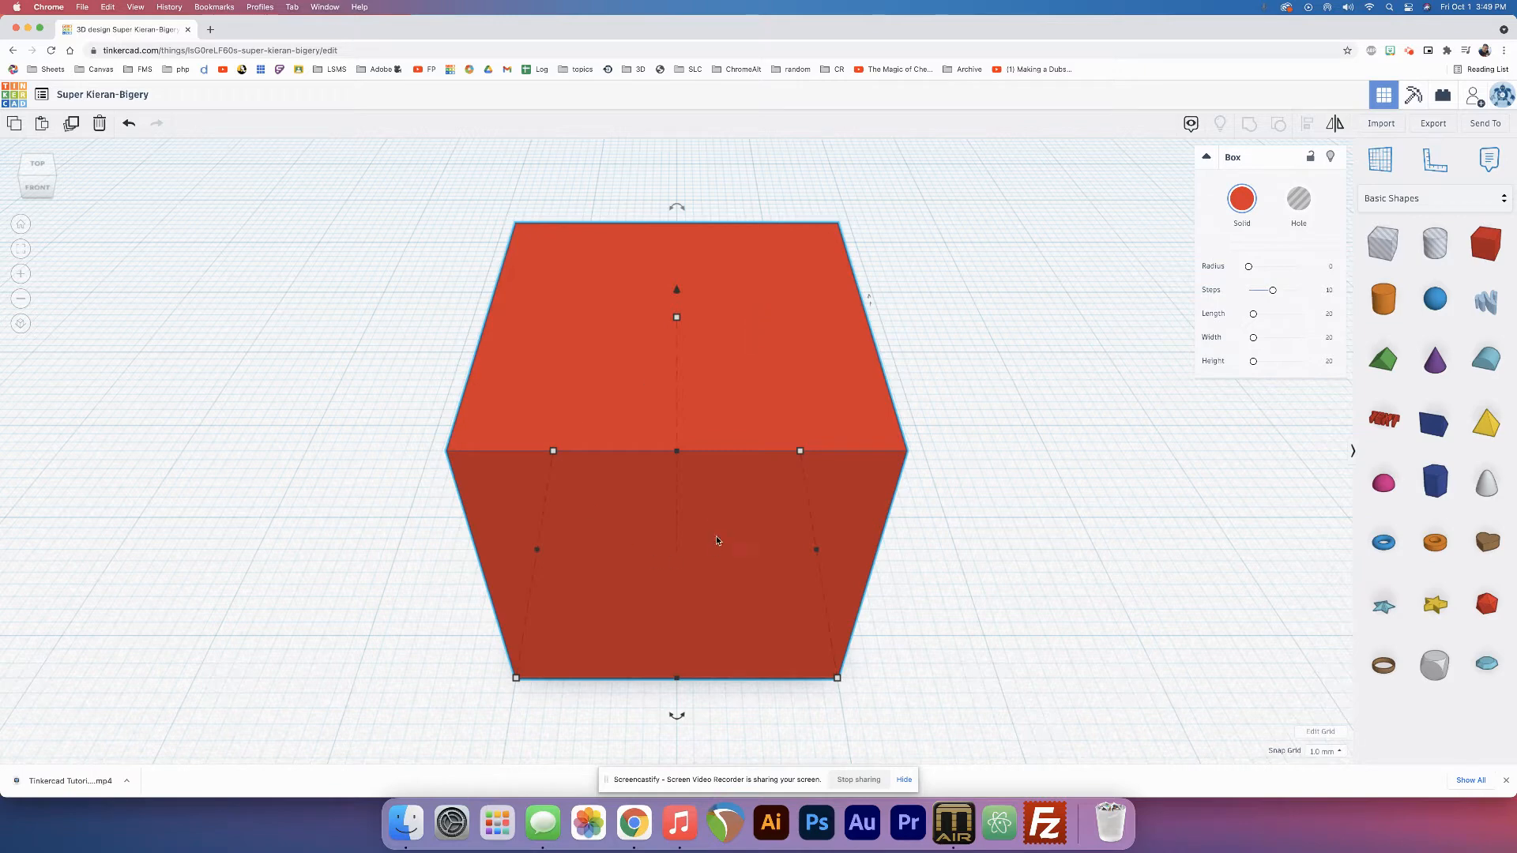
mouse_move(640, 548)
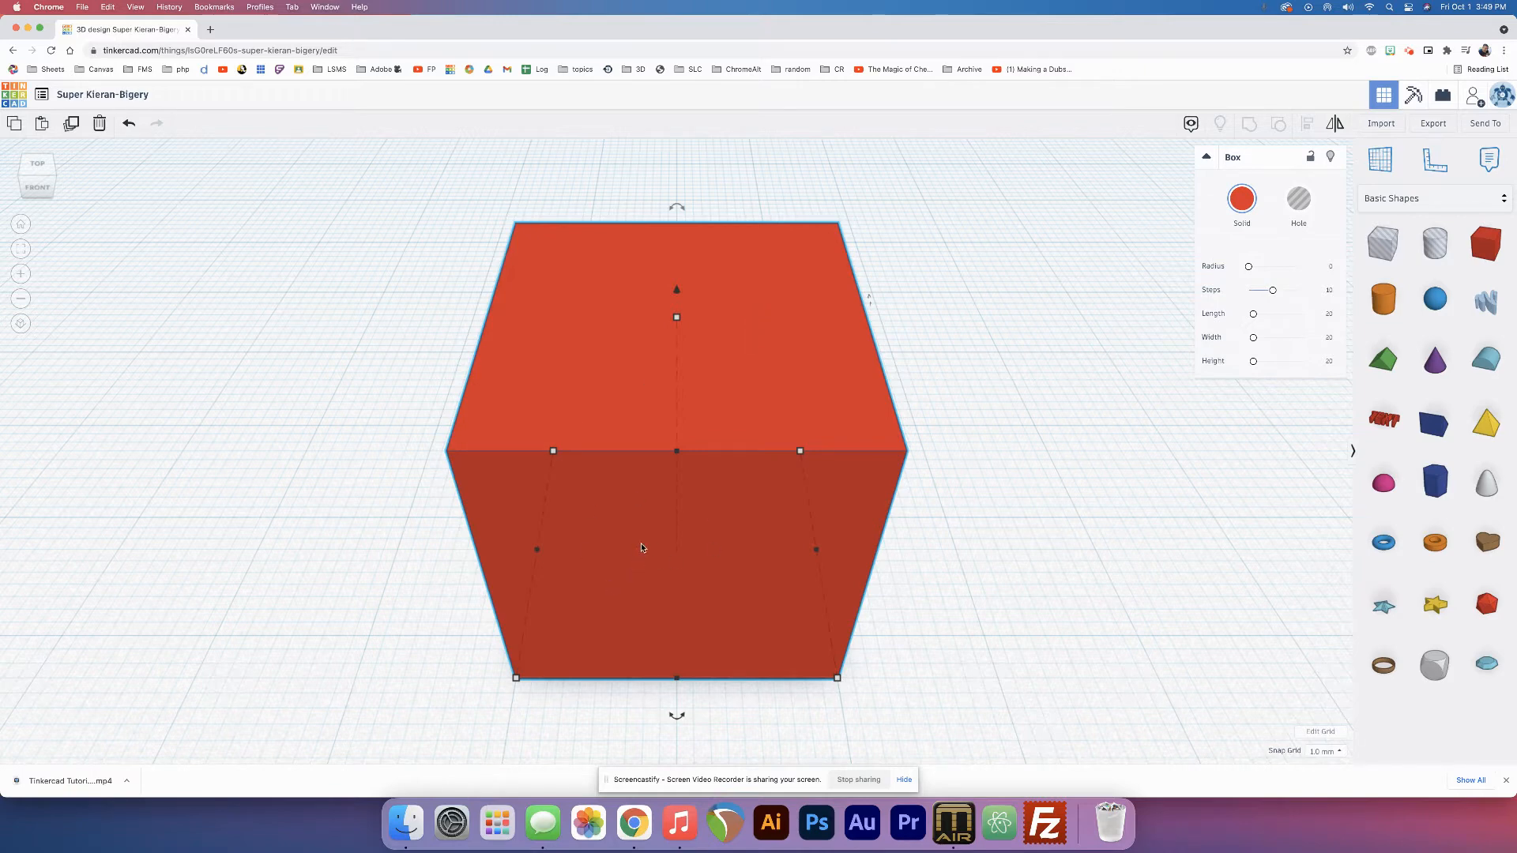
mouse_move(882, 387)
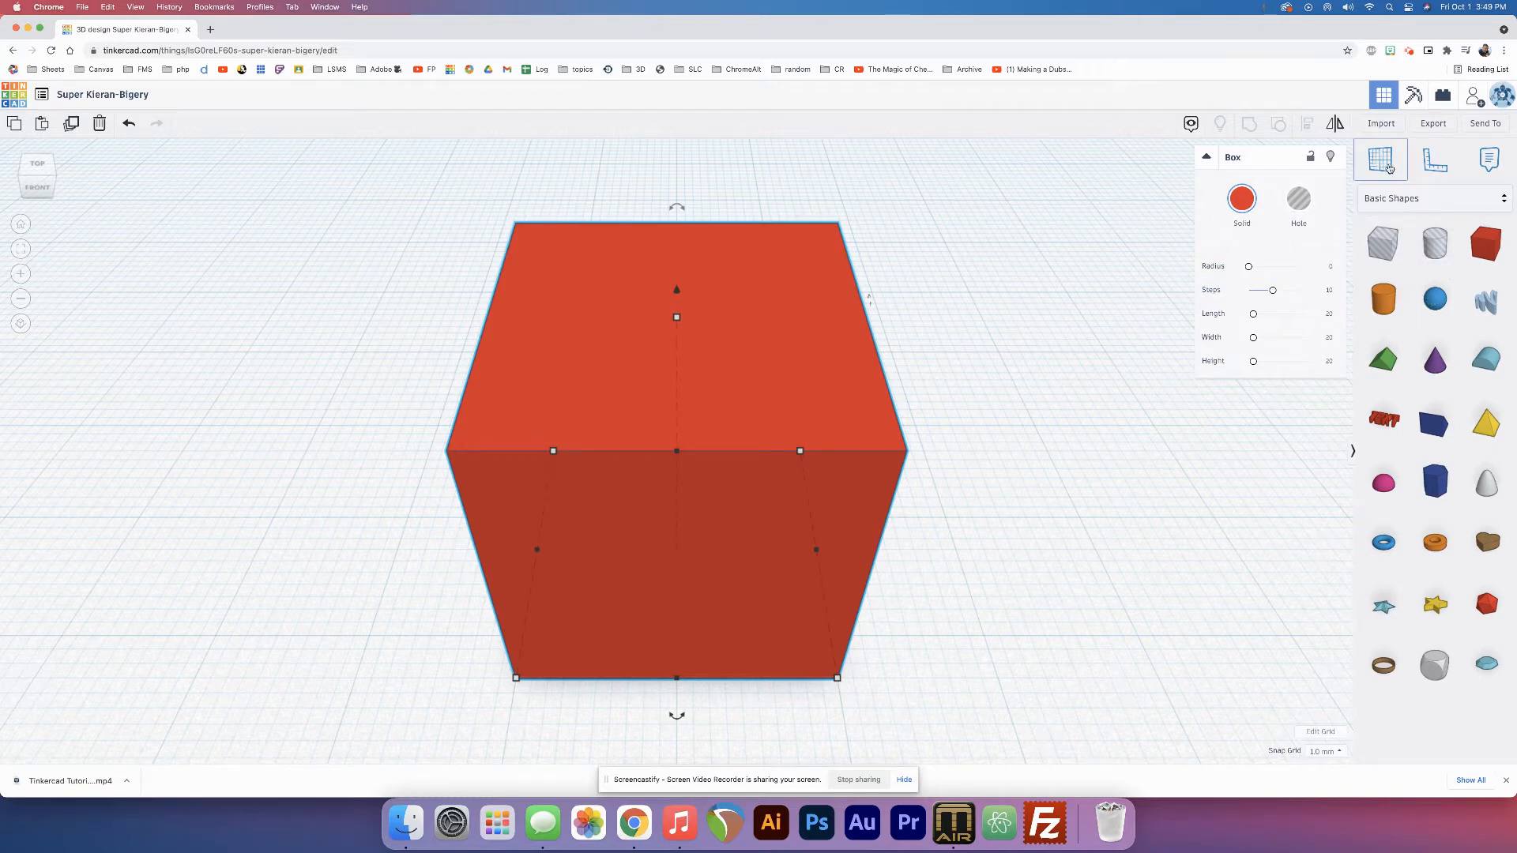
mouse_move(1382, 159)
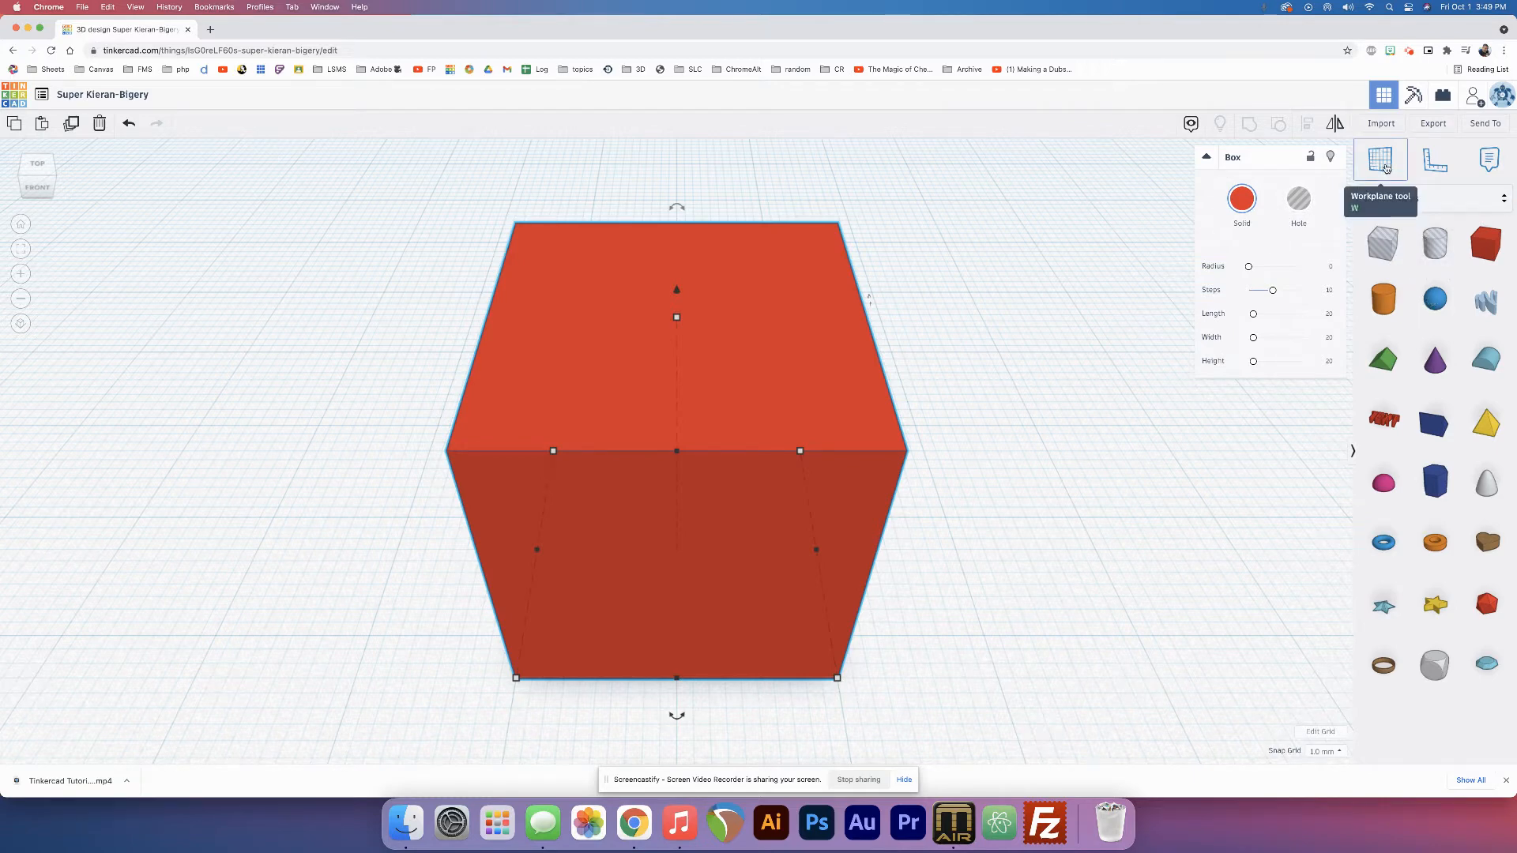
- Set a new workplane on the red cube's top face
left_click(1381, 158)
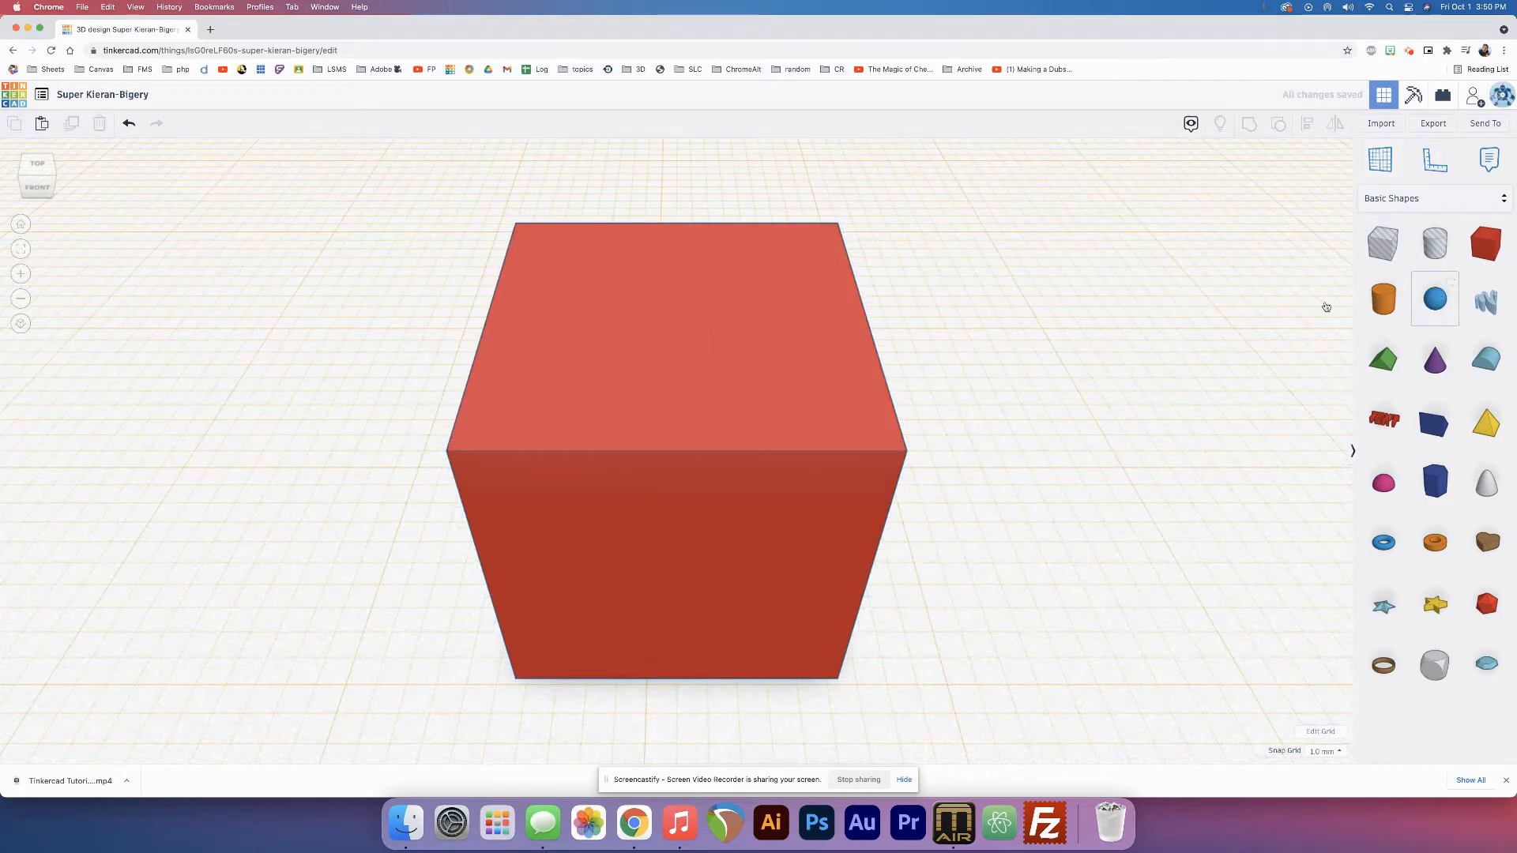
- Drop a sphere onto the cube's top face and settle it in the top-left corner
left_click_drag(1435, 298, 730, 290)
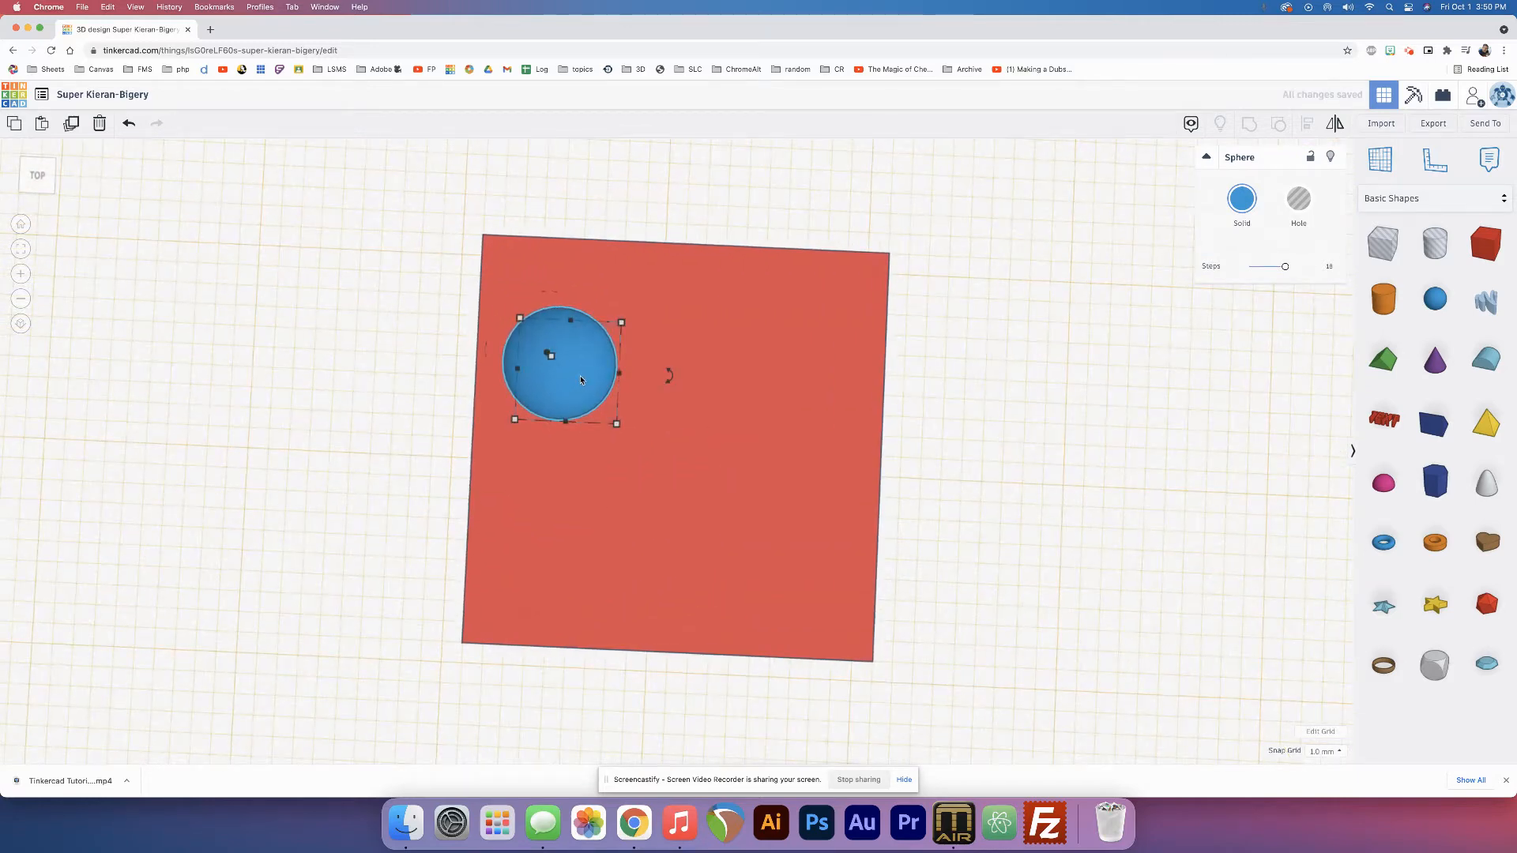
left_click_drag(559, 363, 564, 300)
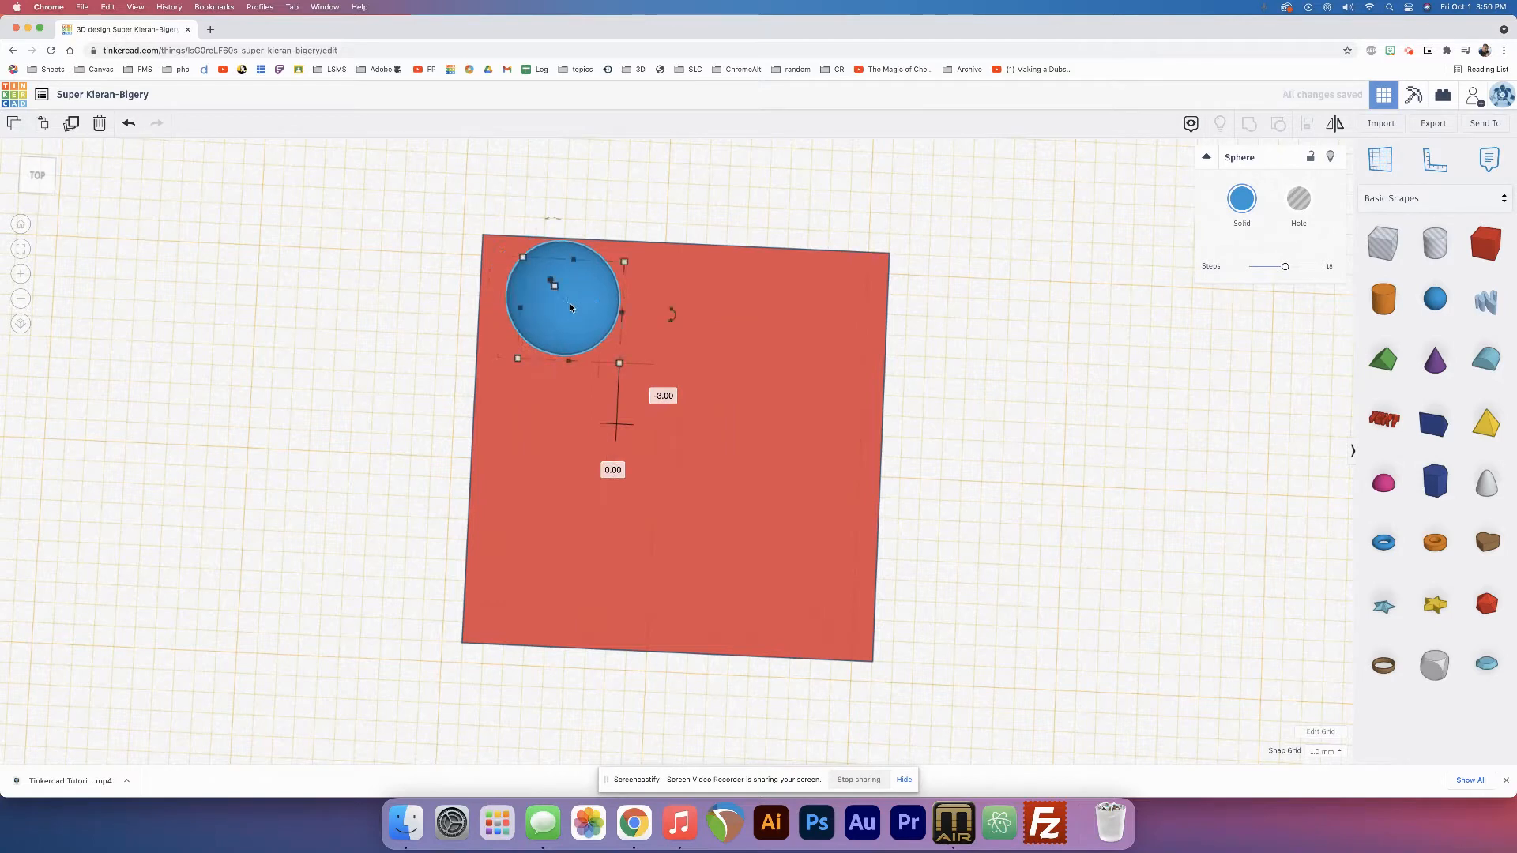
left_click_drag(565, 300, 542, 270)
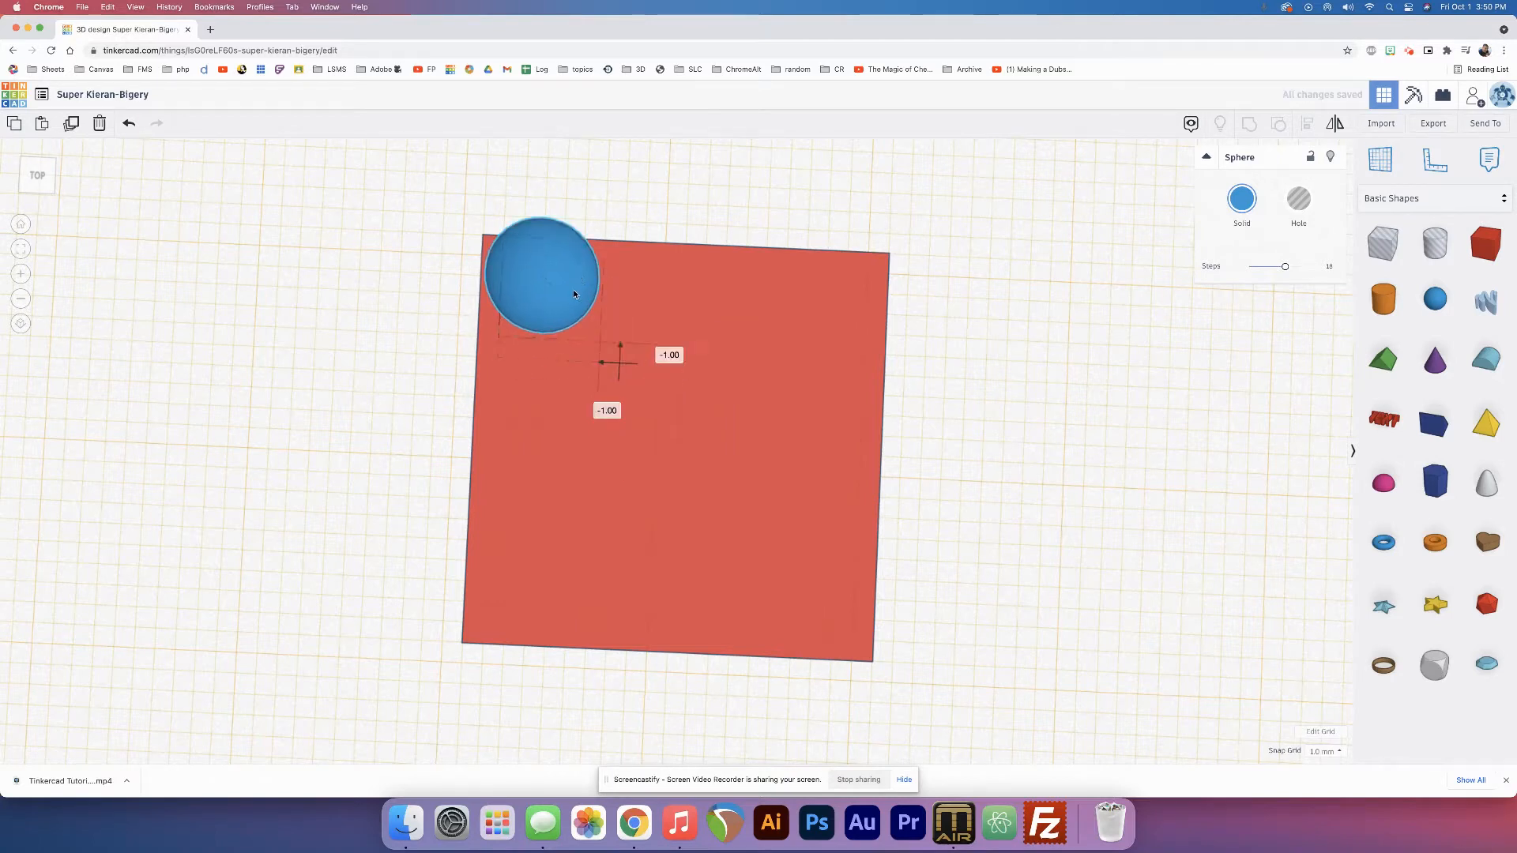
left_click_drag(542, 271, 542, 300)
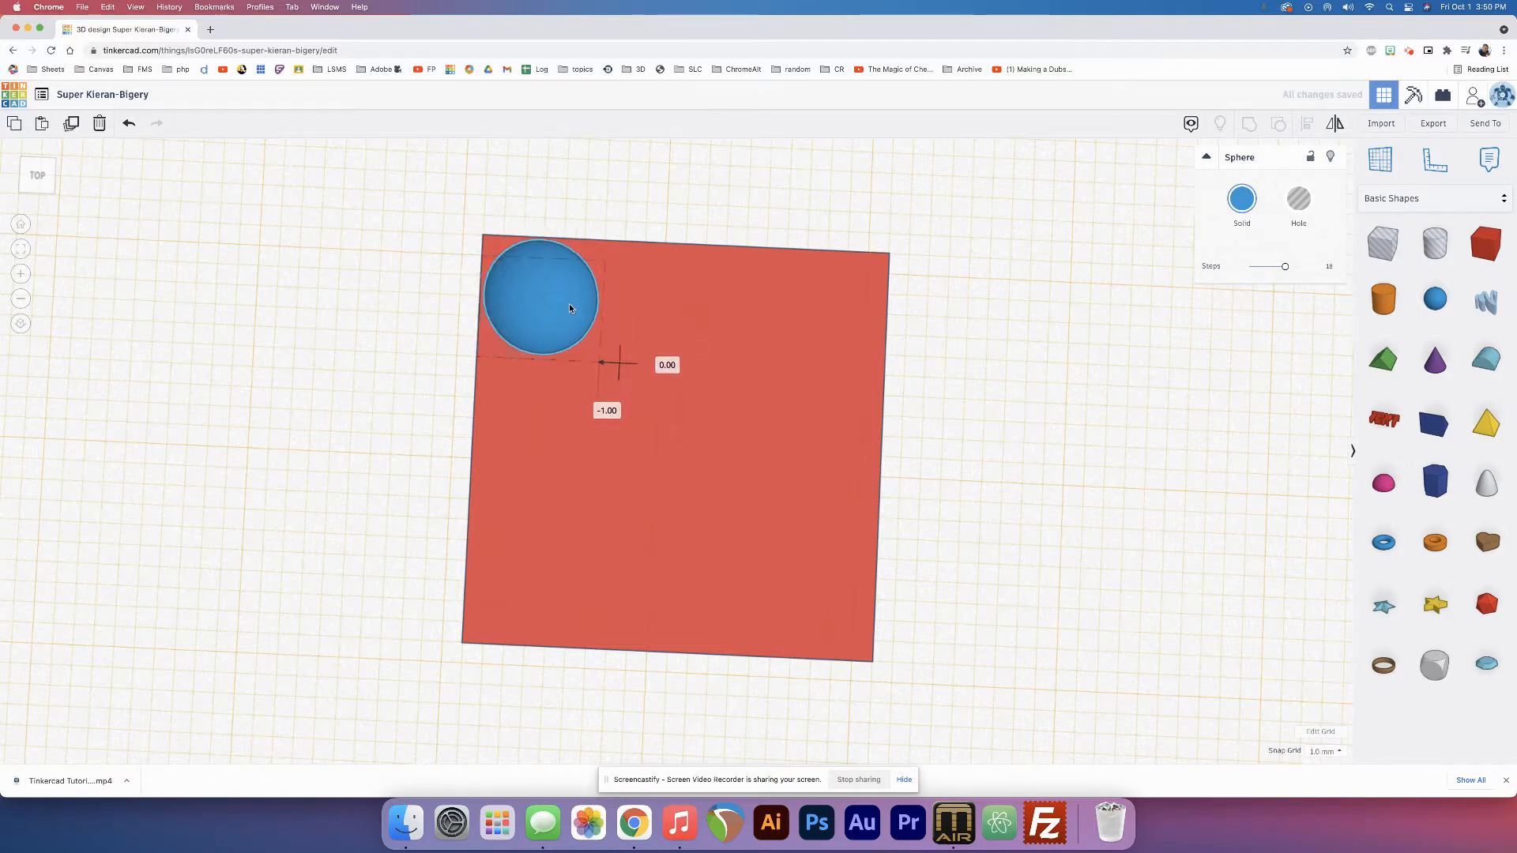
left_click_drag(571, 309, 542, 319)
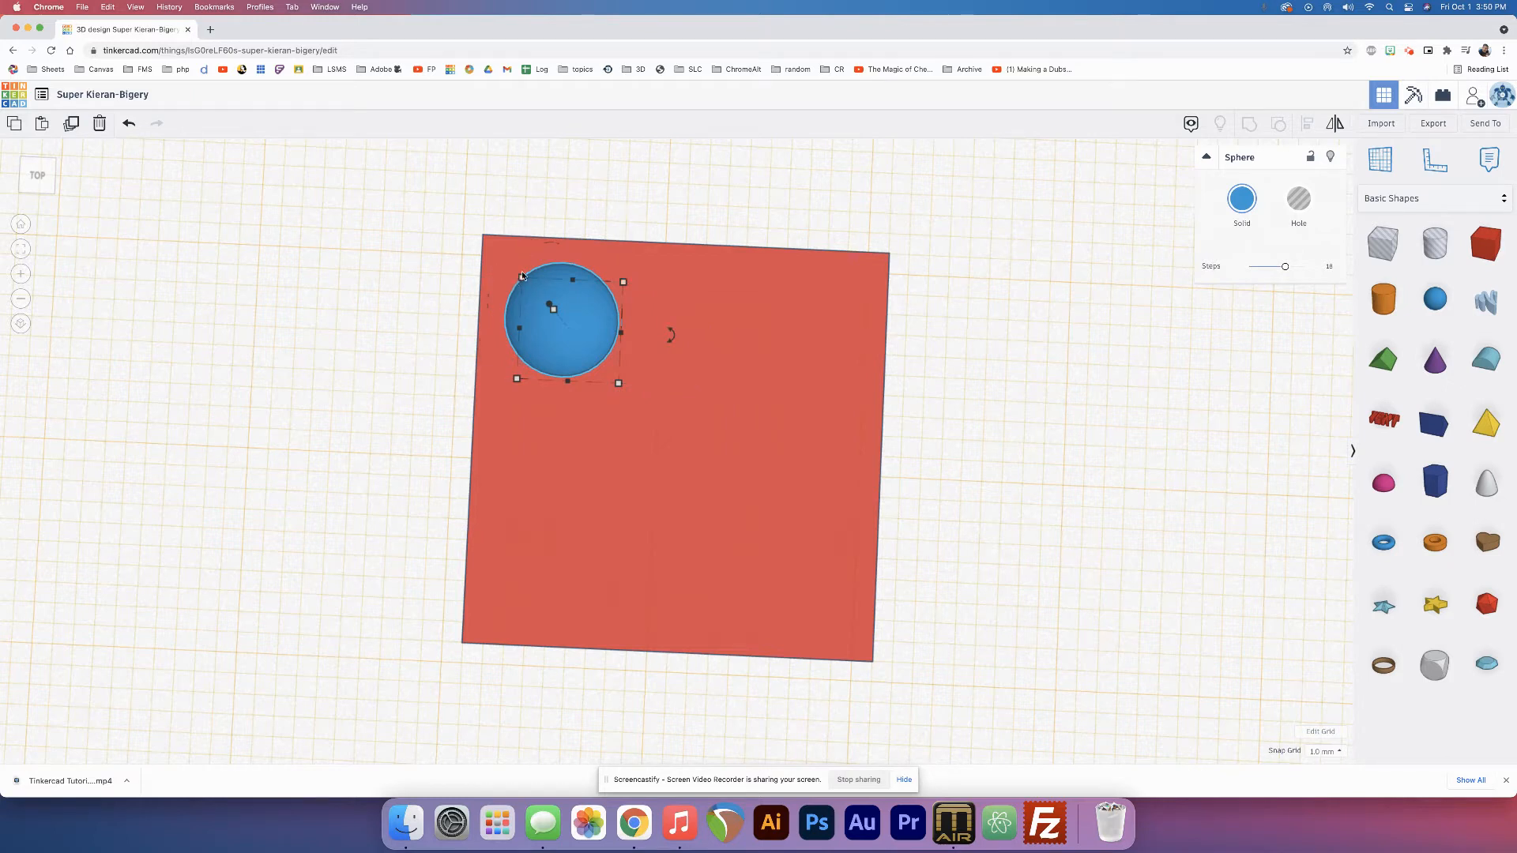
mouse_move(572, 300)
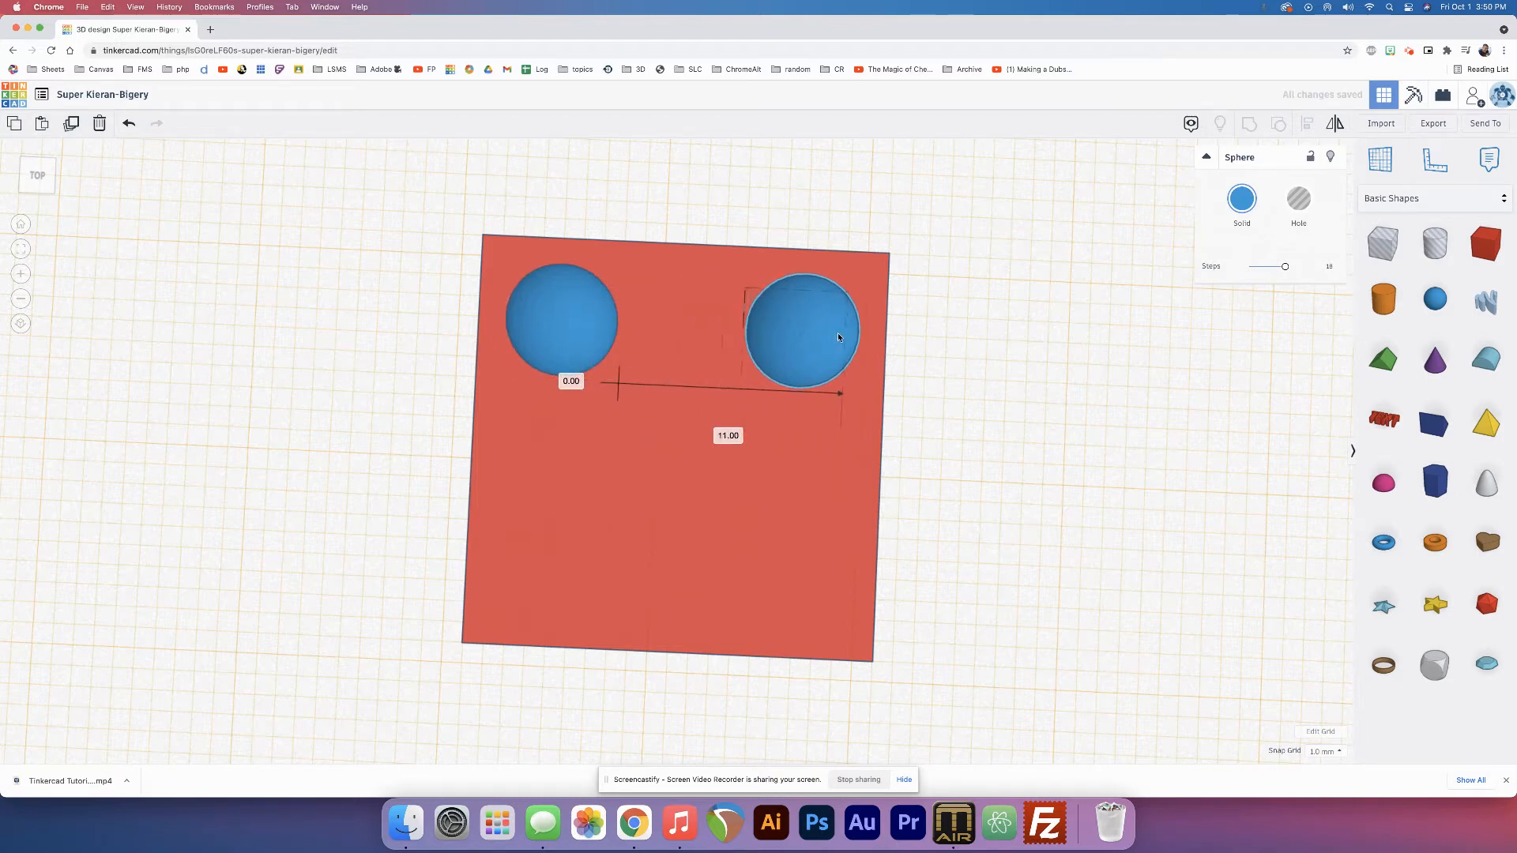
- Move sphere copies to the bottom-right, bottom-left corners and the face centre
left_click(801, 328)
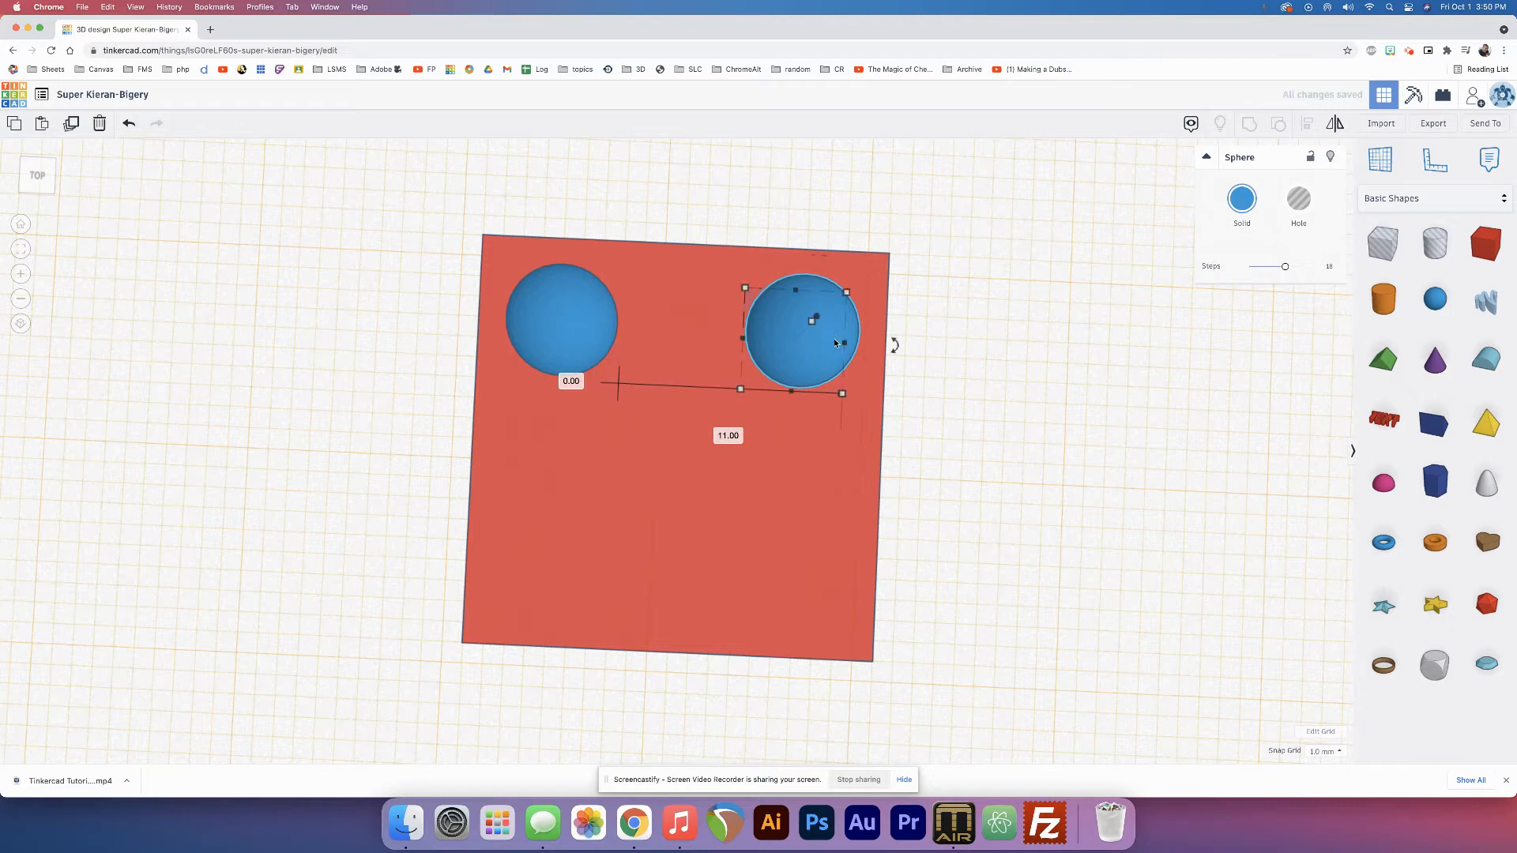
left_click_drag(798, 328, 790, 570)
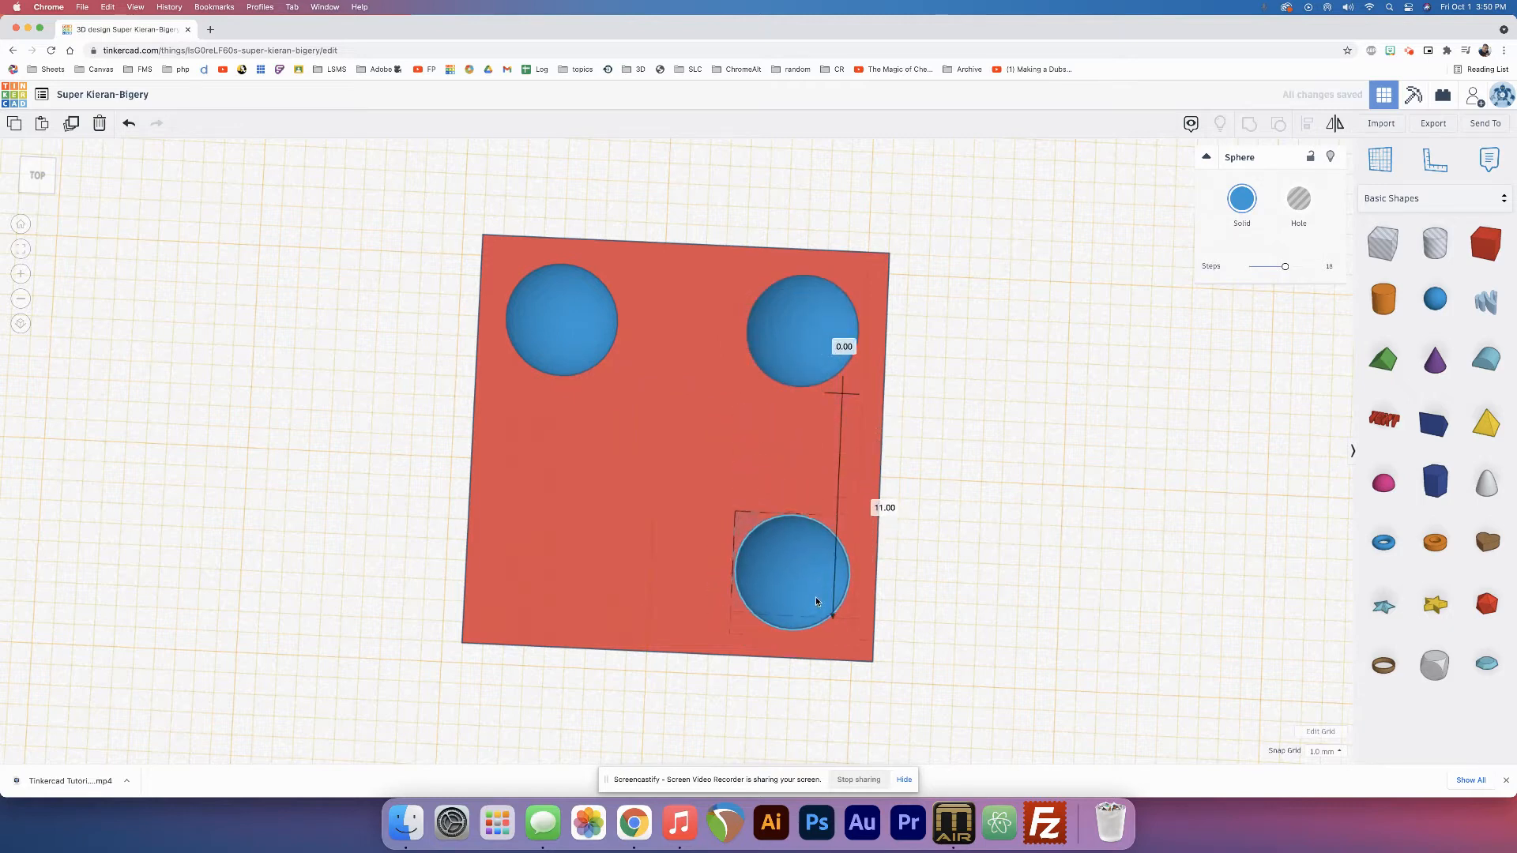
left_click_drag(790, 571, 552, 561)
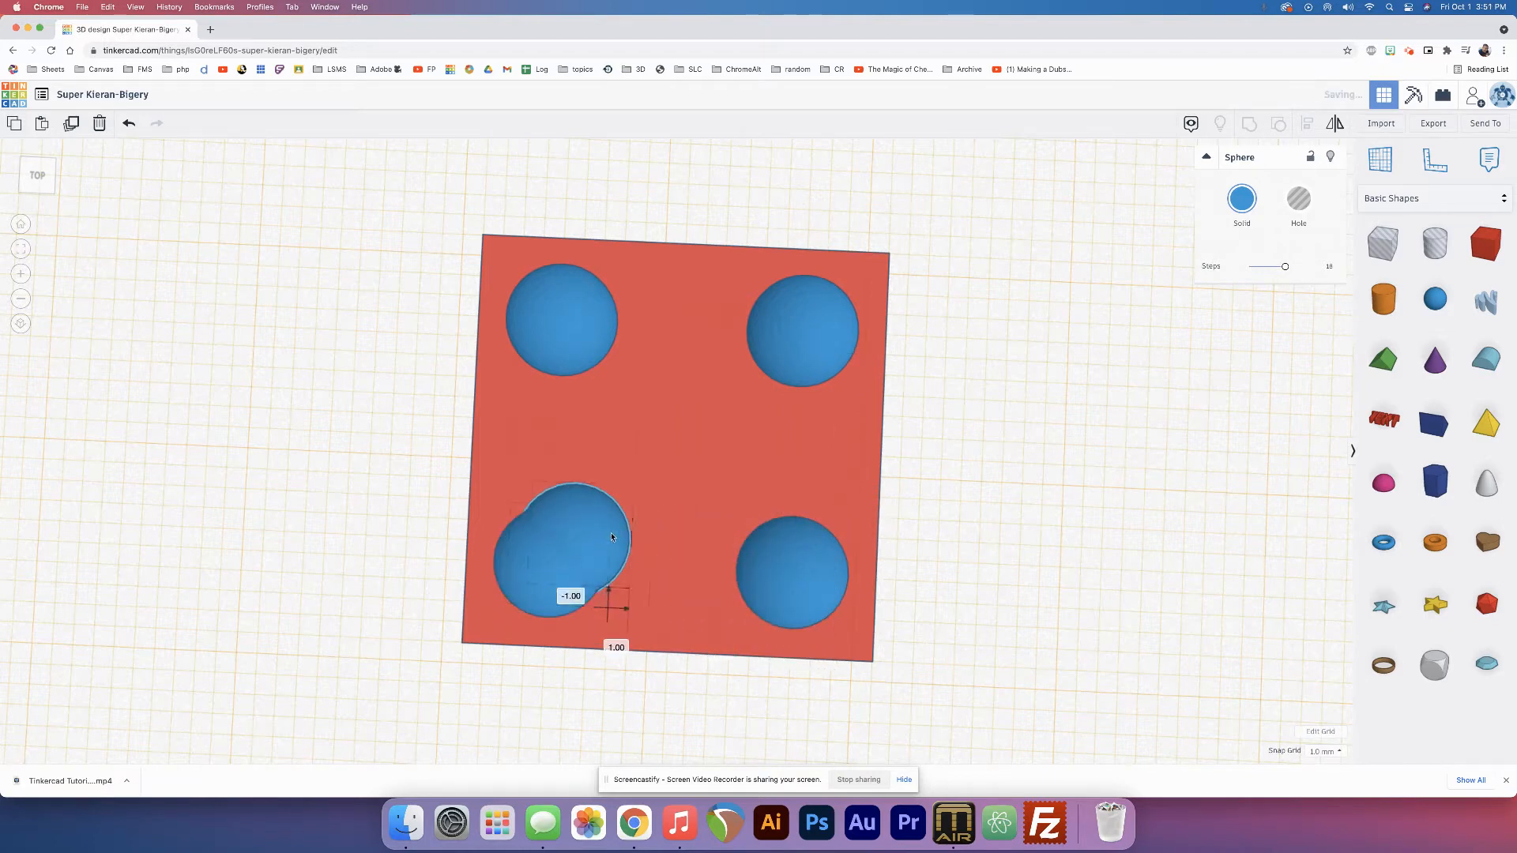
left_click_drag(570, 537, 687, 455)
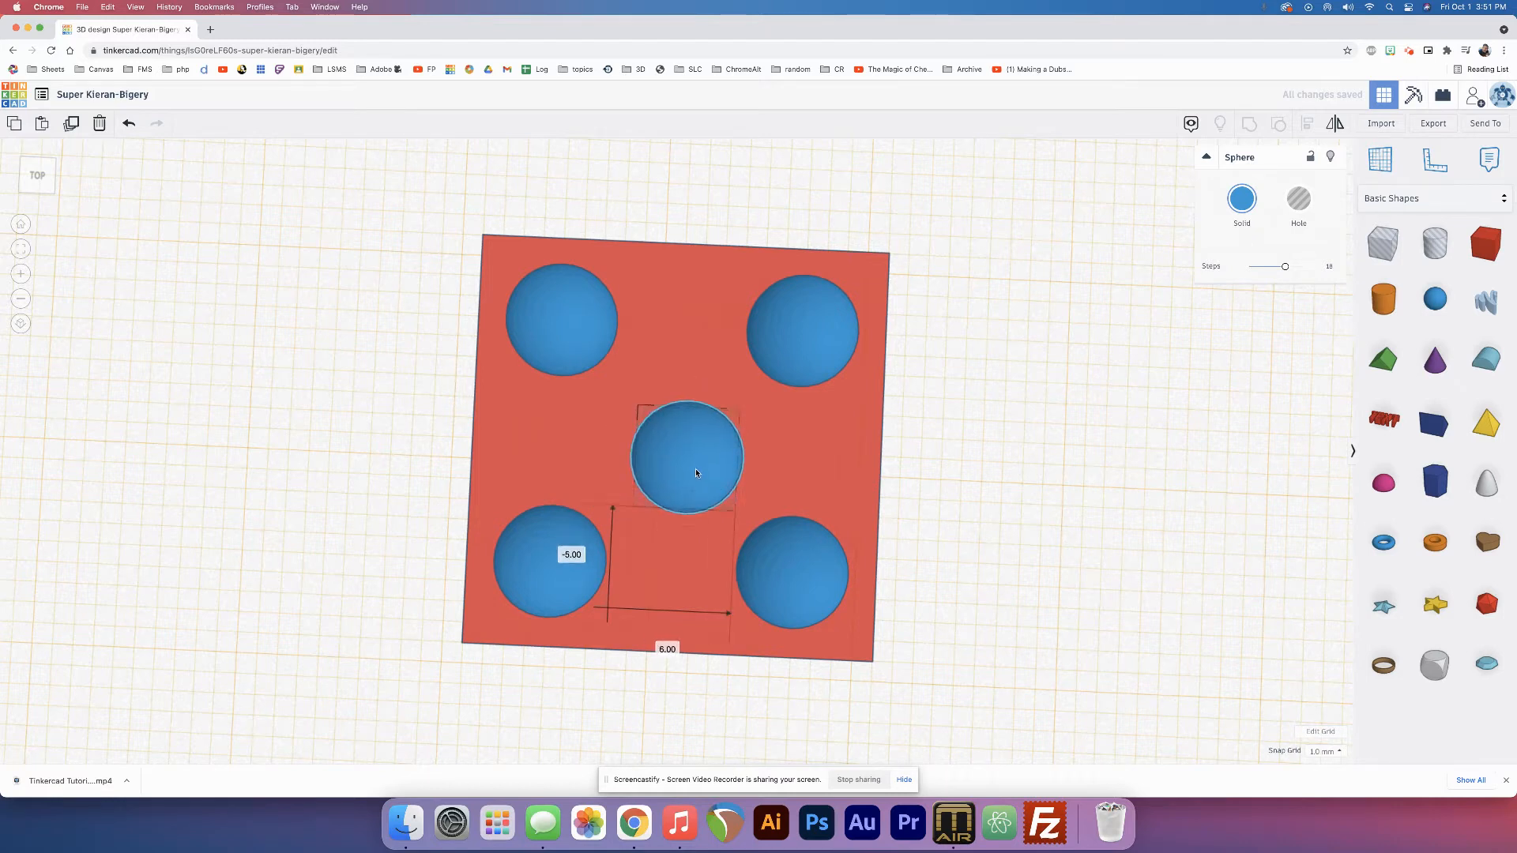
left_click_drag(689, 455, 665, 432)
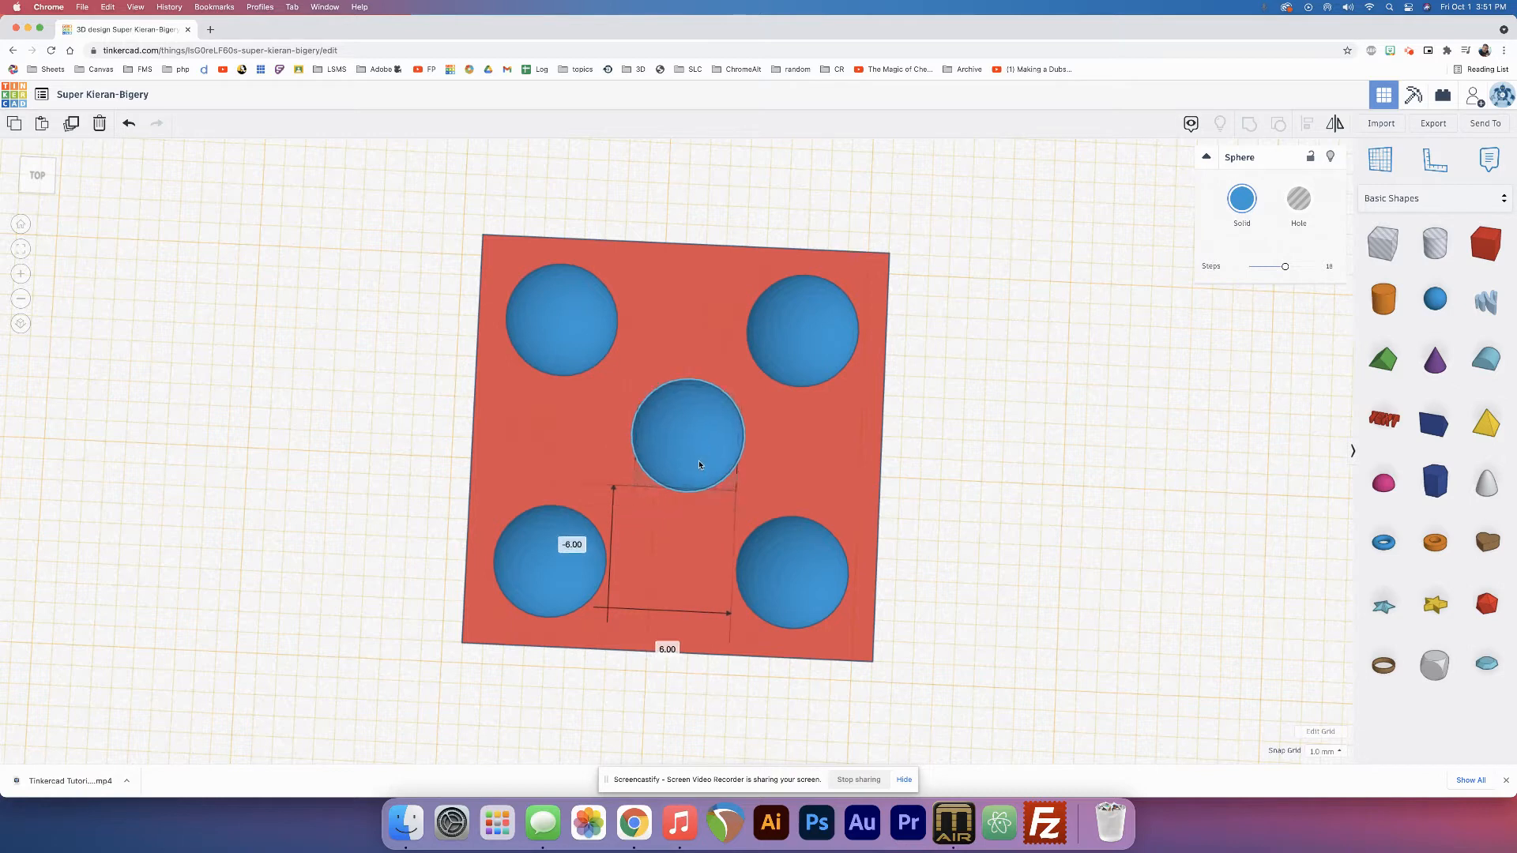
left_click_drag(687, 437, 665, 456)
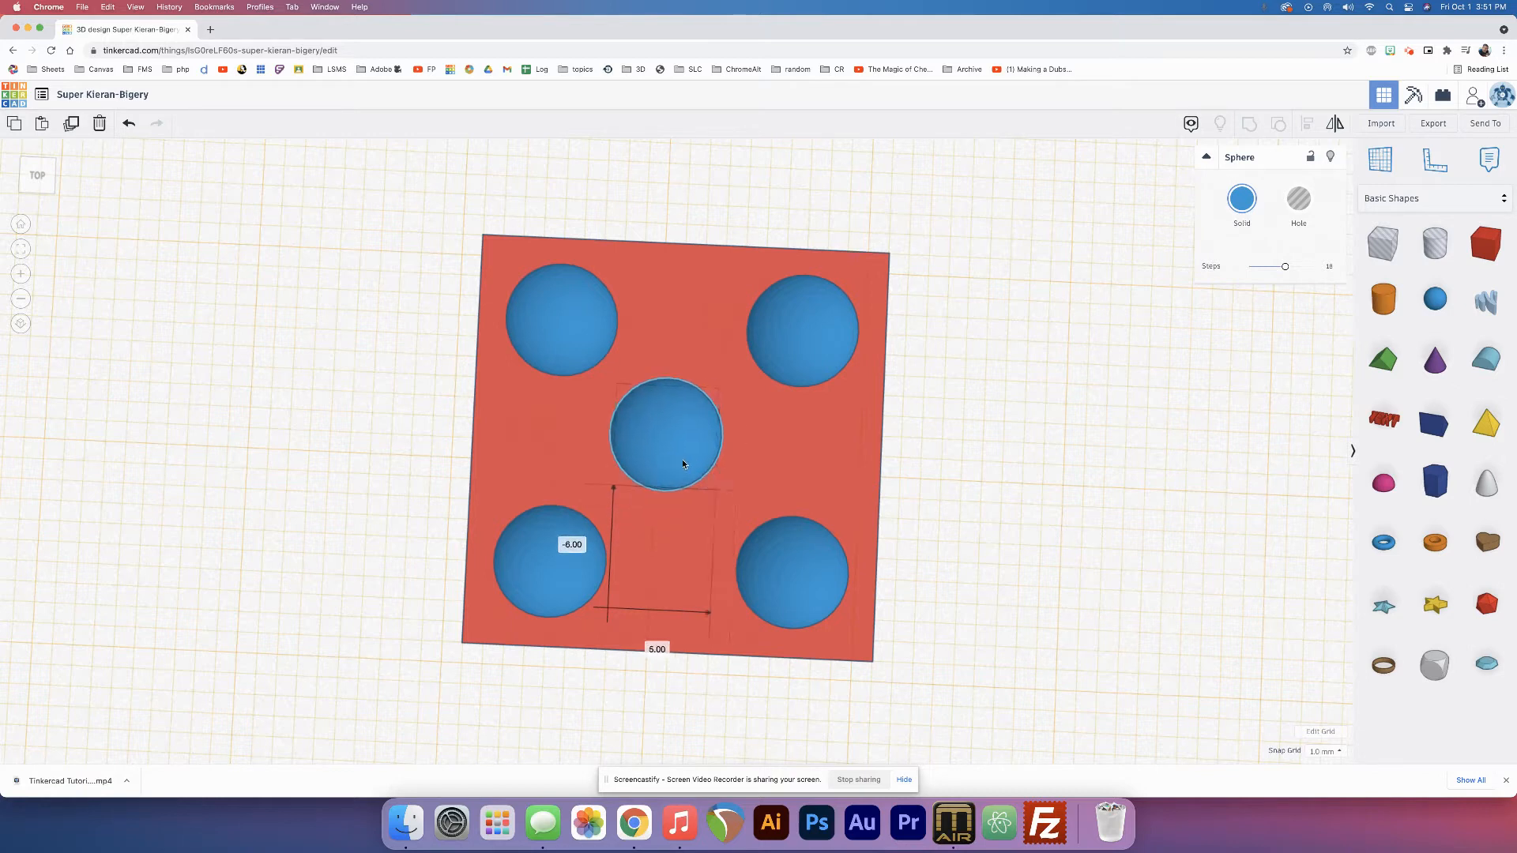
left_click(665, 433)
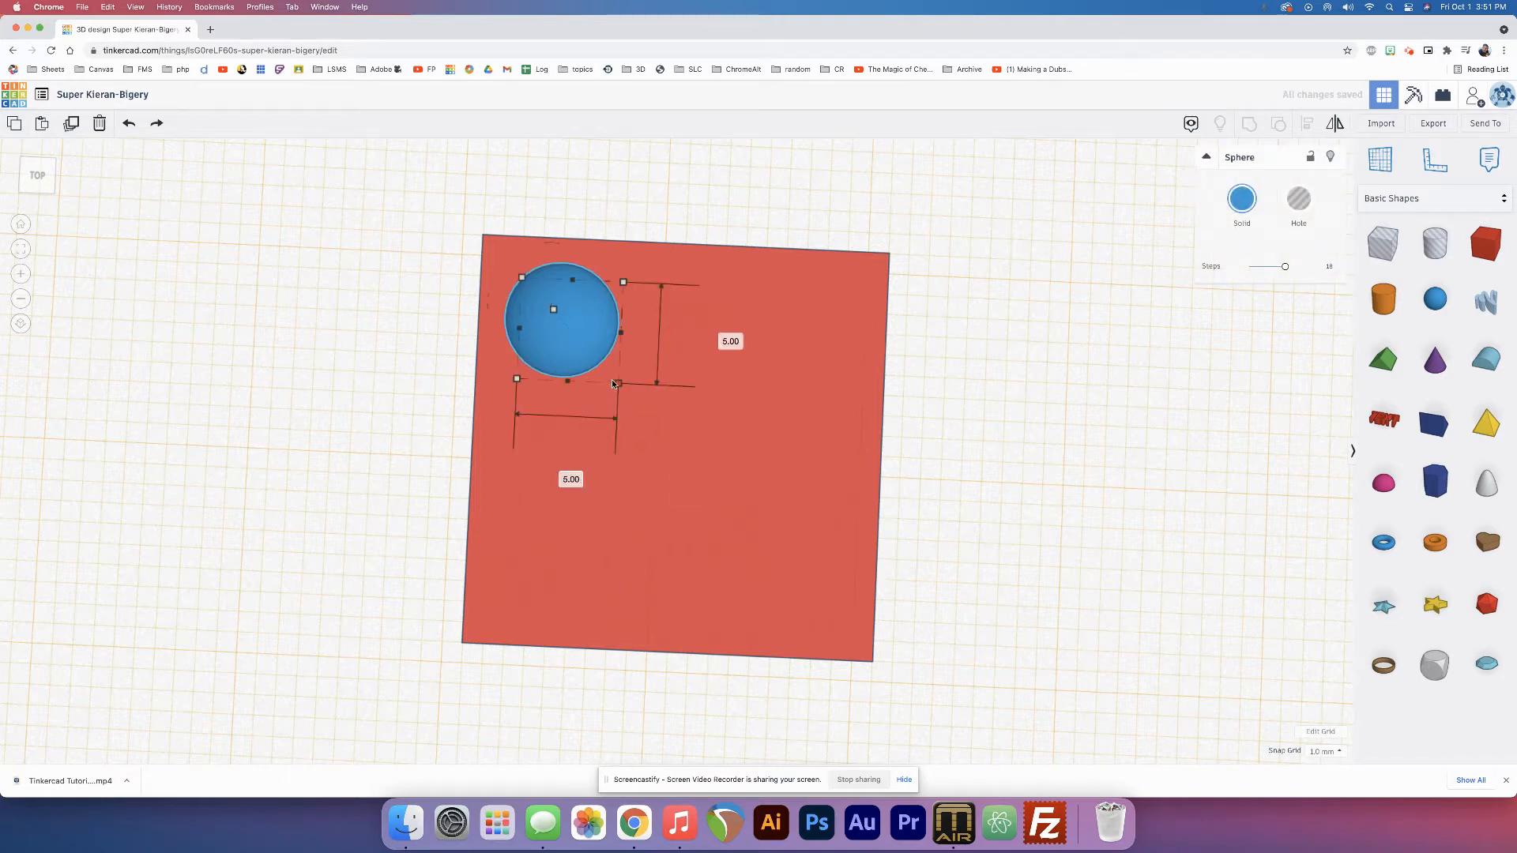
- Shrink the corner sphere to 4 by 4 and duplicate it
left_click_drag(622, 378, 596, 367)
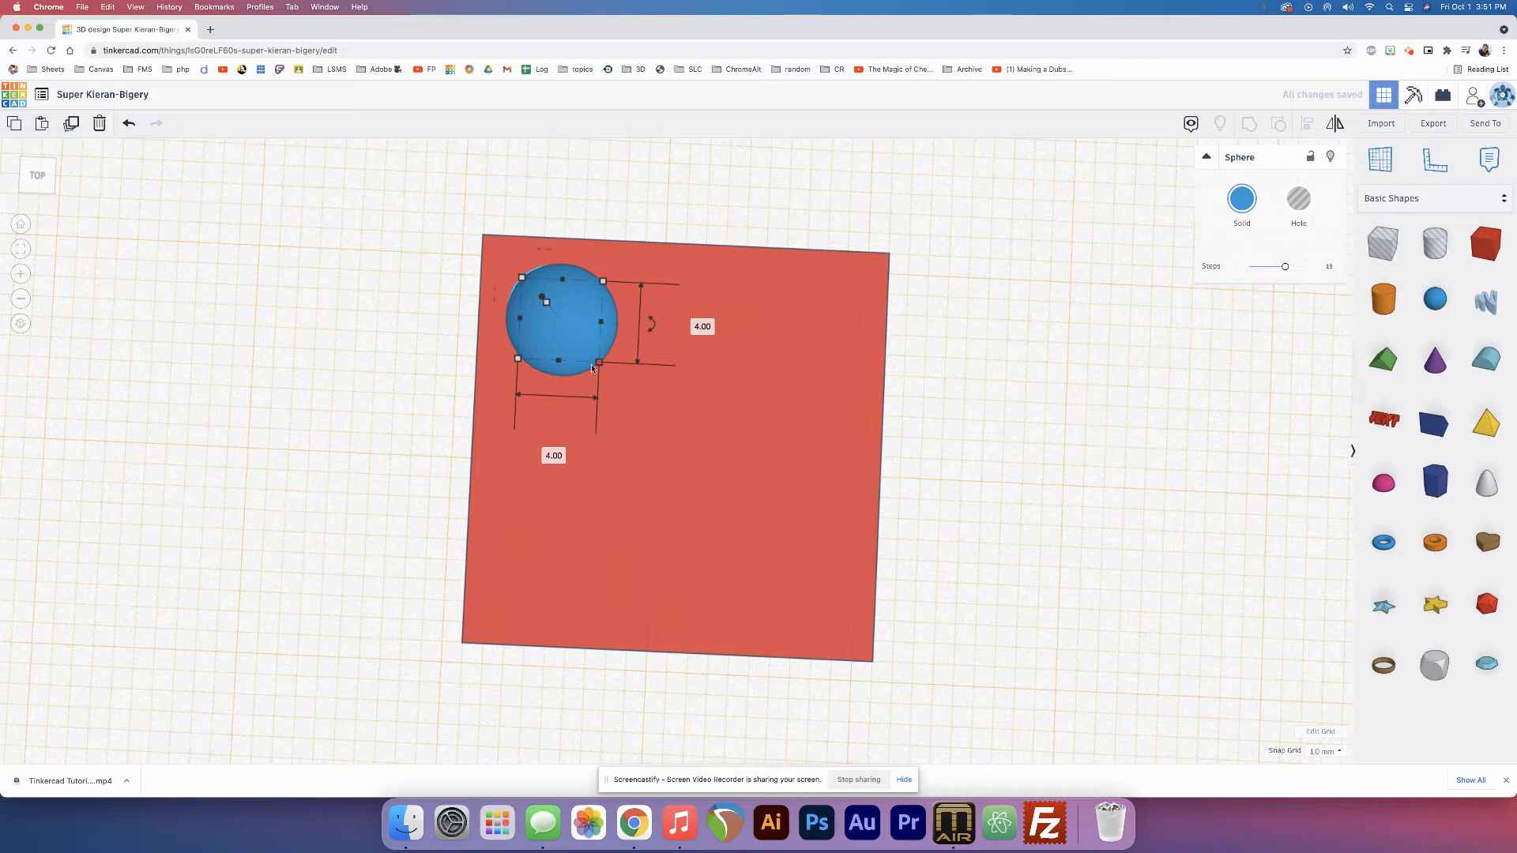
left_click_drag(559, 319, 760, 329)
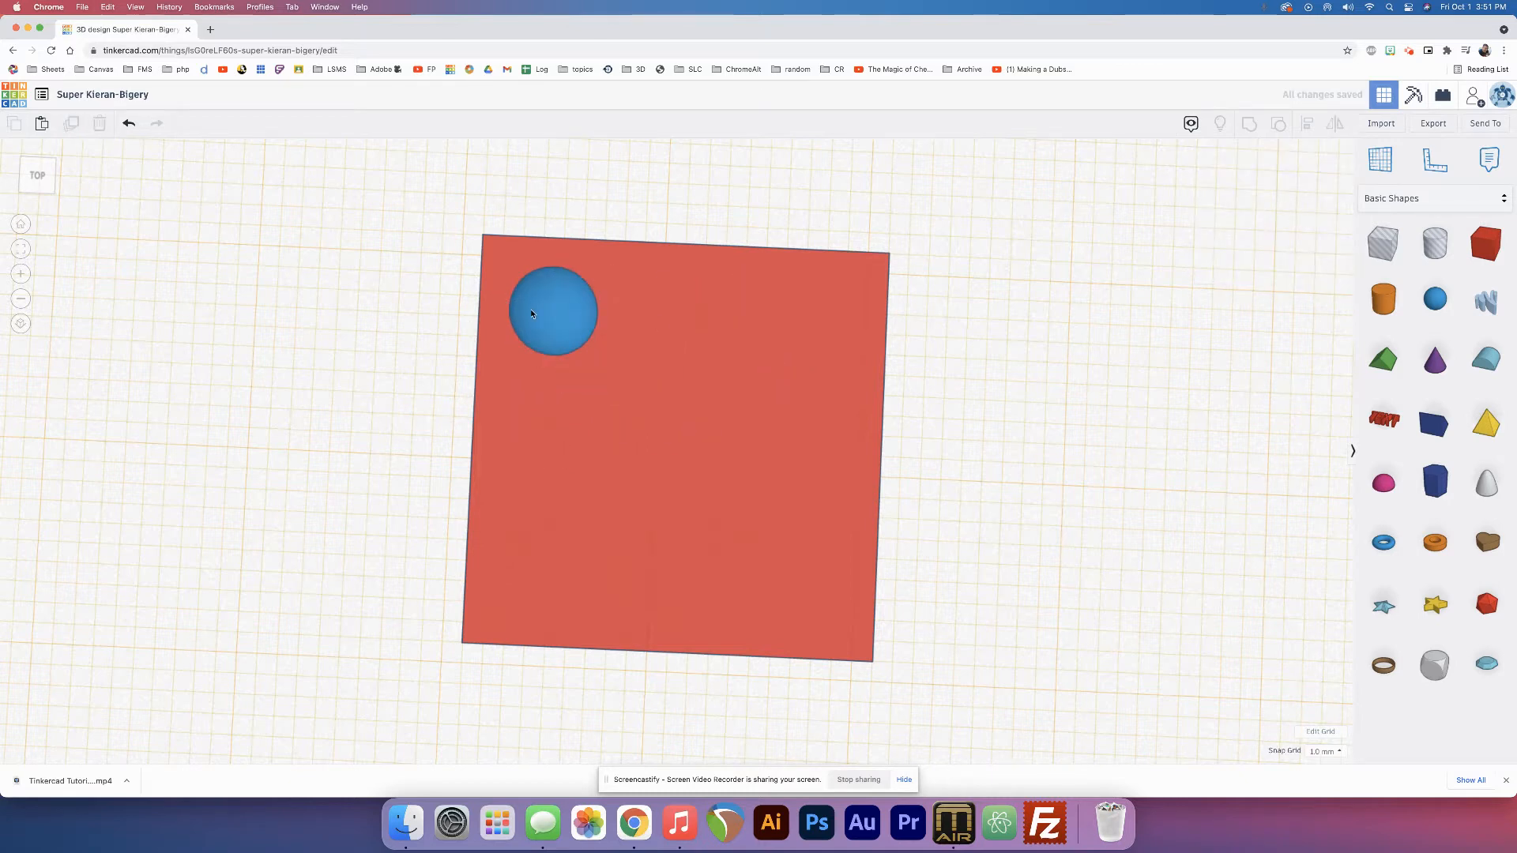
left_click(553, 311)
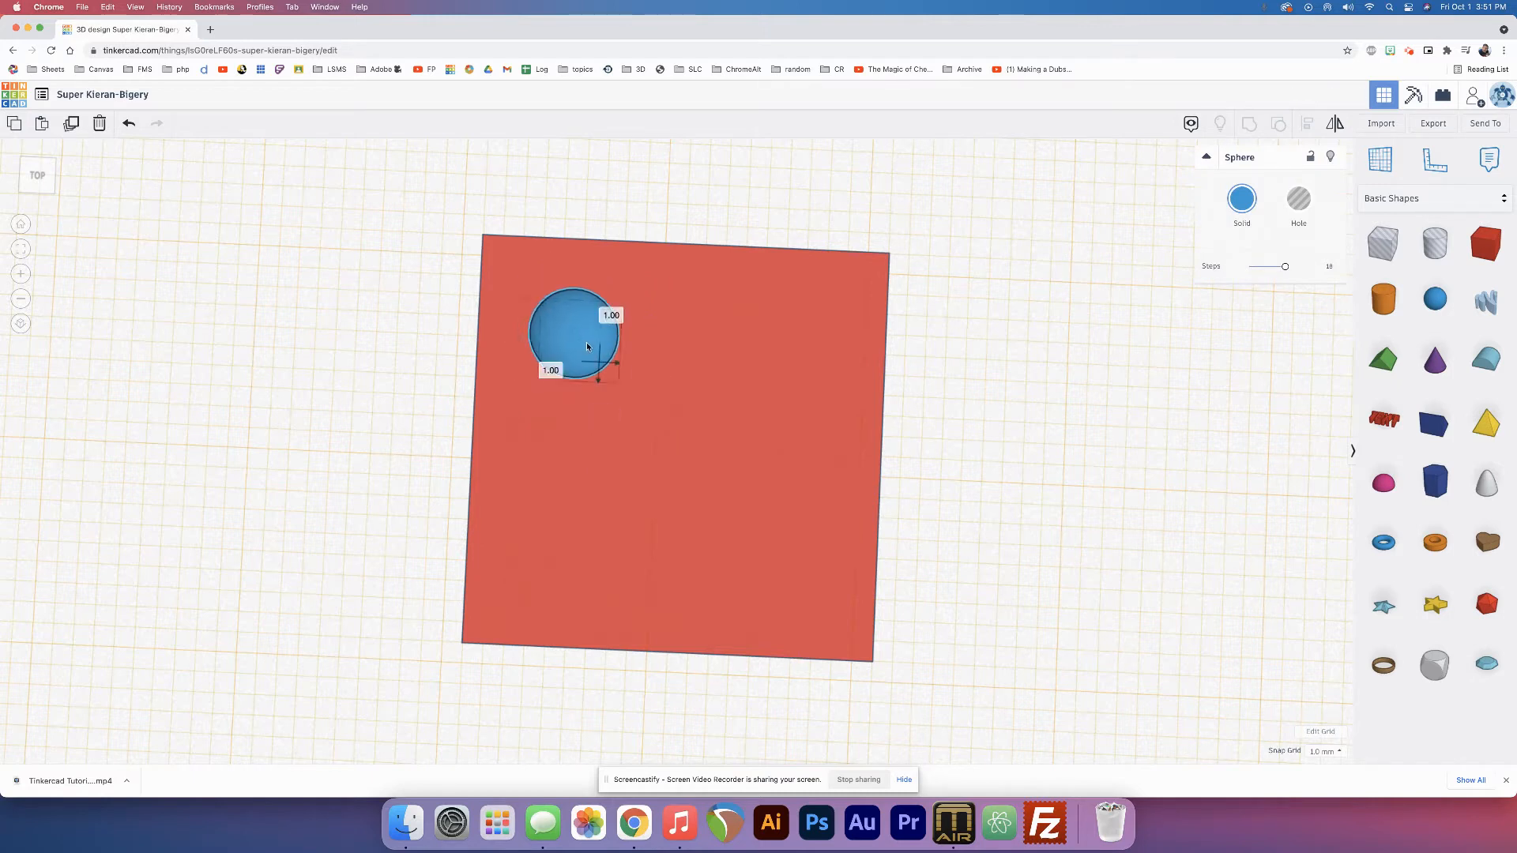
left_click(570, 338)
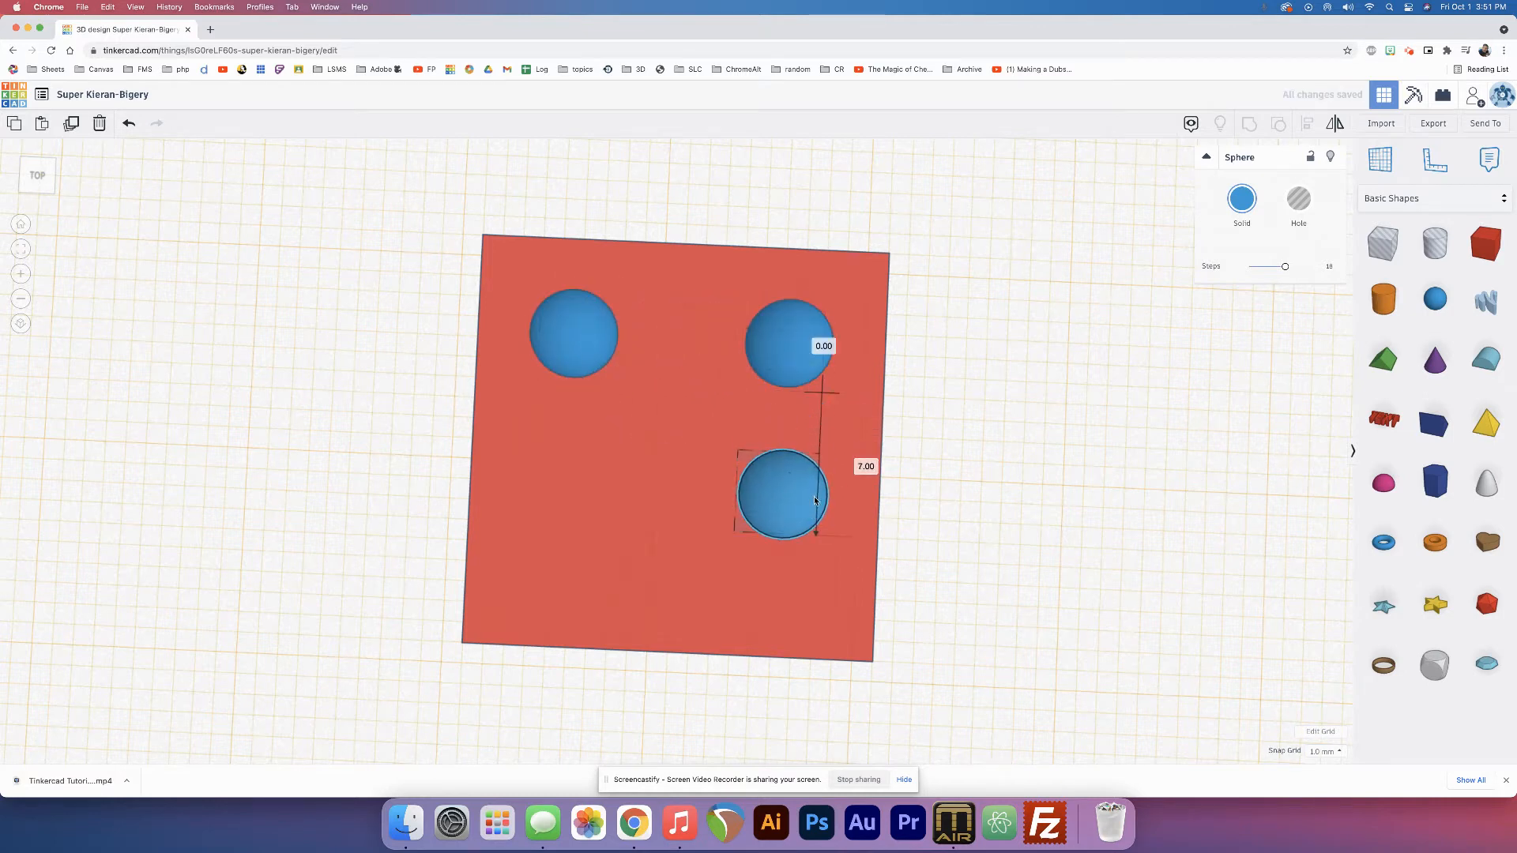
- Place sphere copies at the lower corners and the face centre to complete the five
left_click_drag(782, 493, 779, 556)
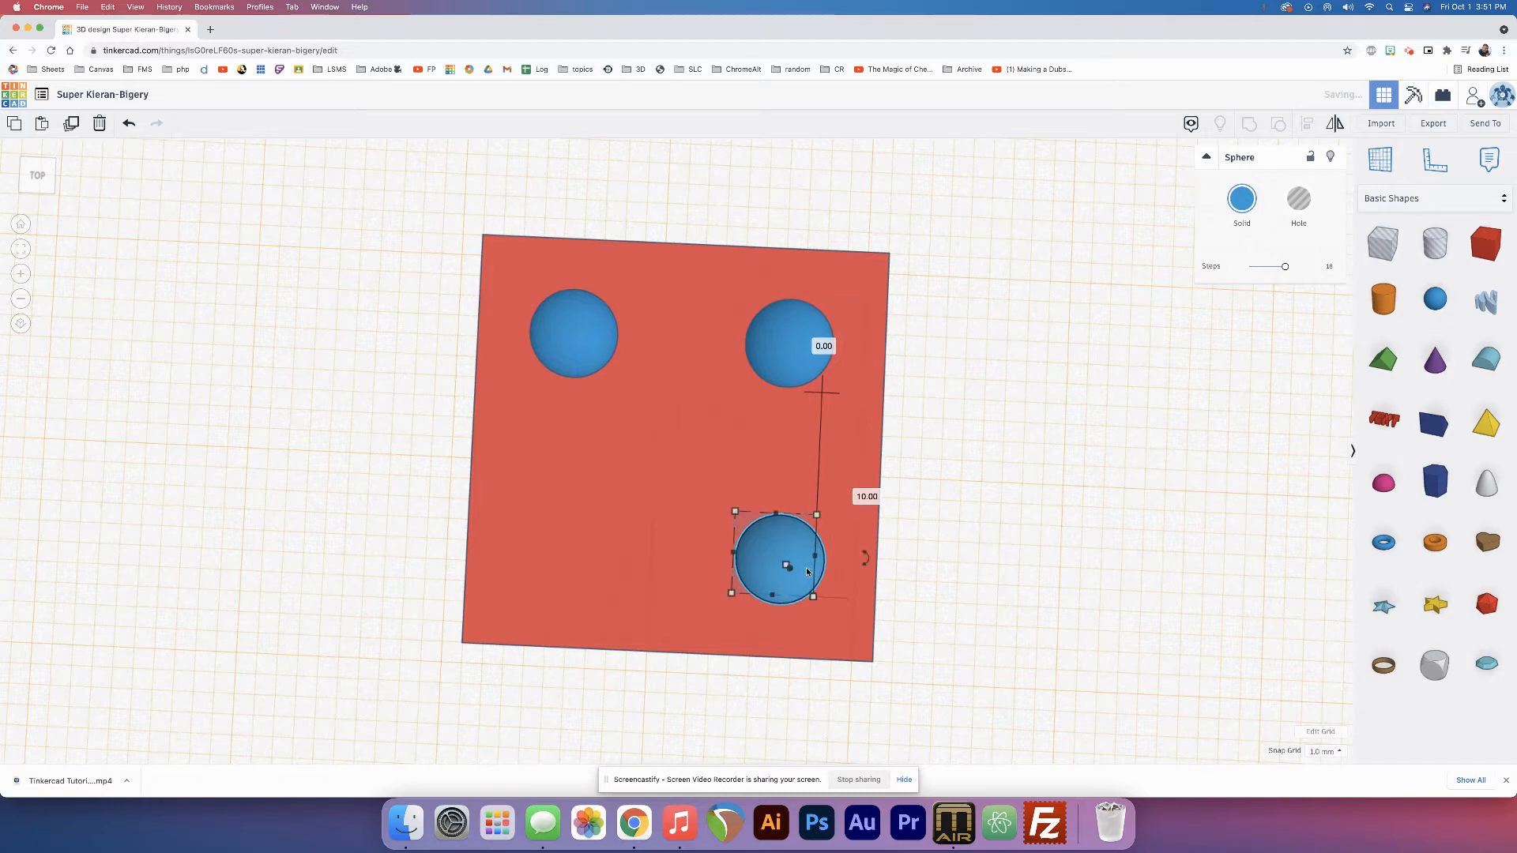
left_click_drag(779, 559, 564, 550)
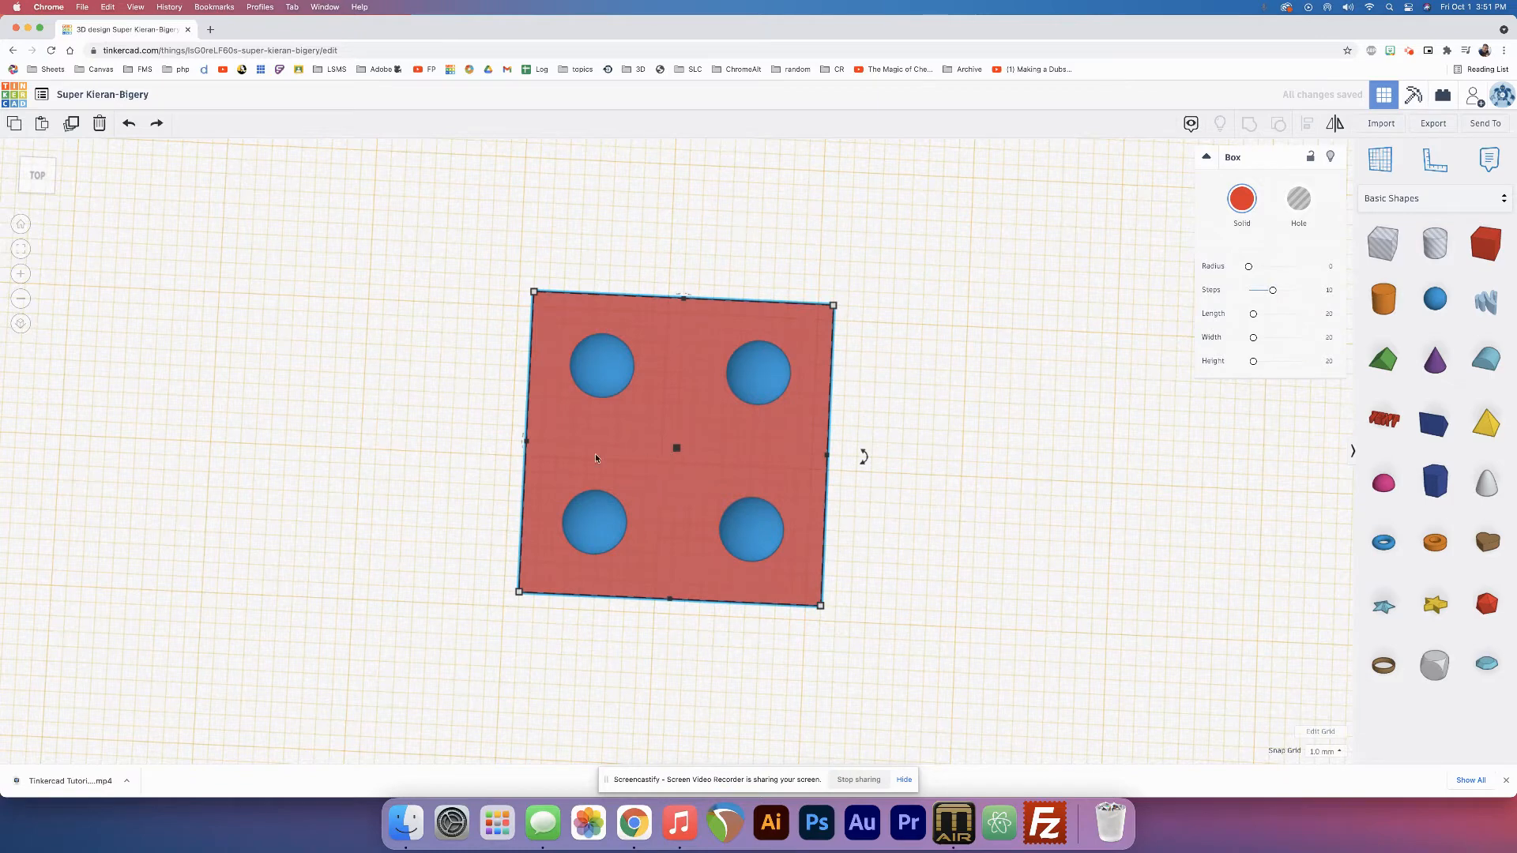
left_click(434, 500)
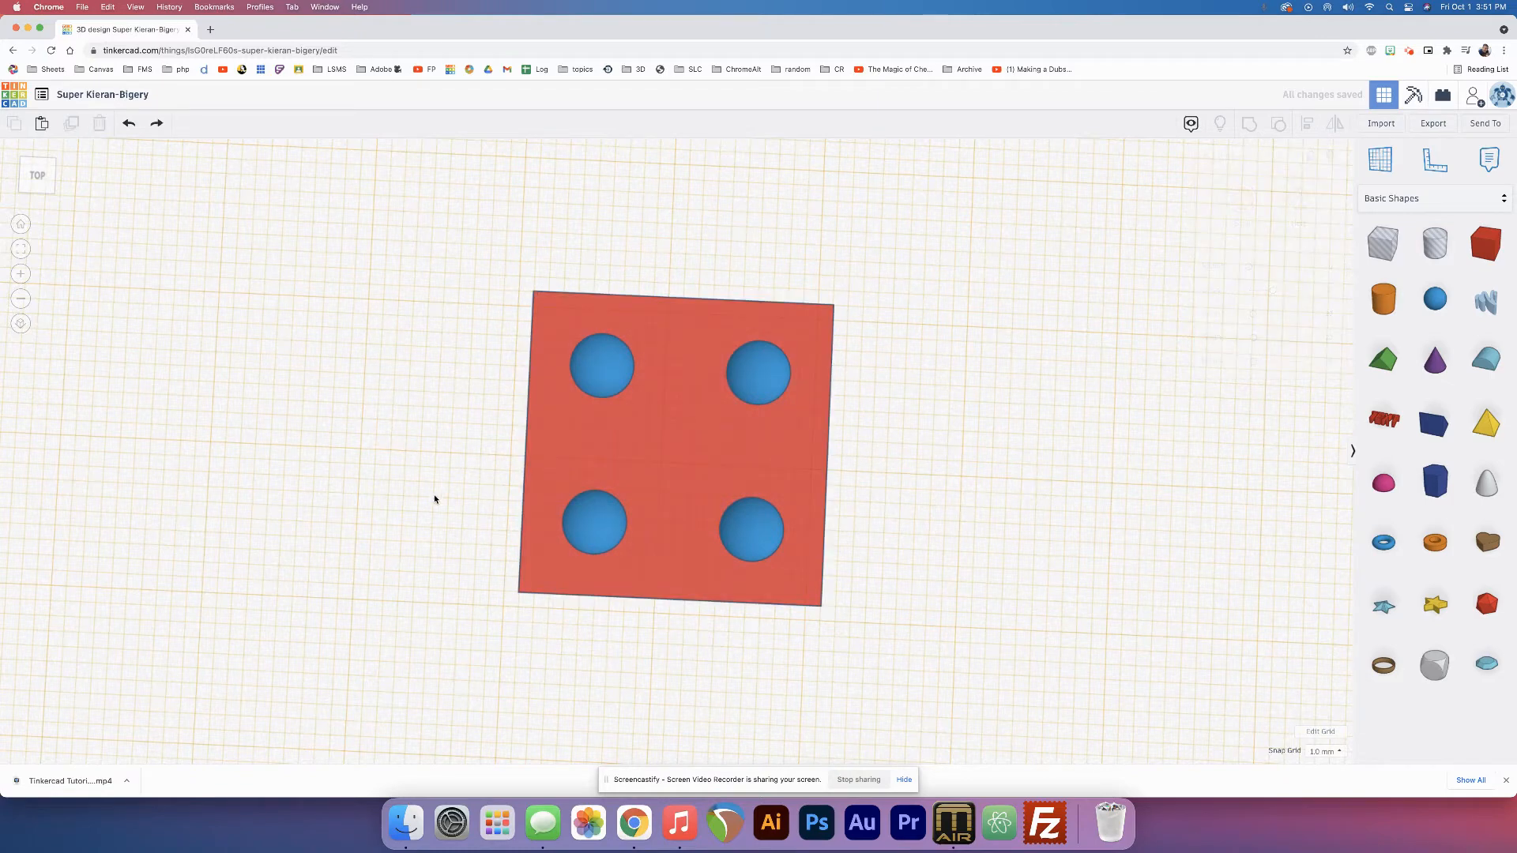
left_click(598, 523)
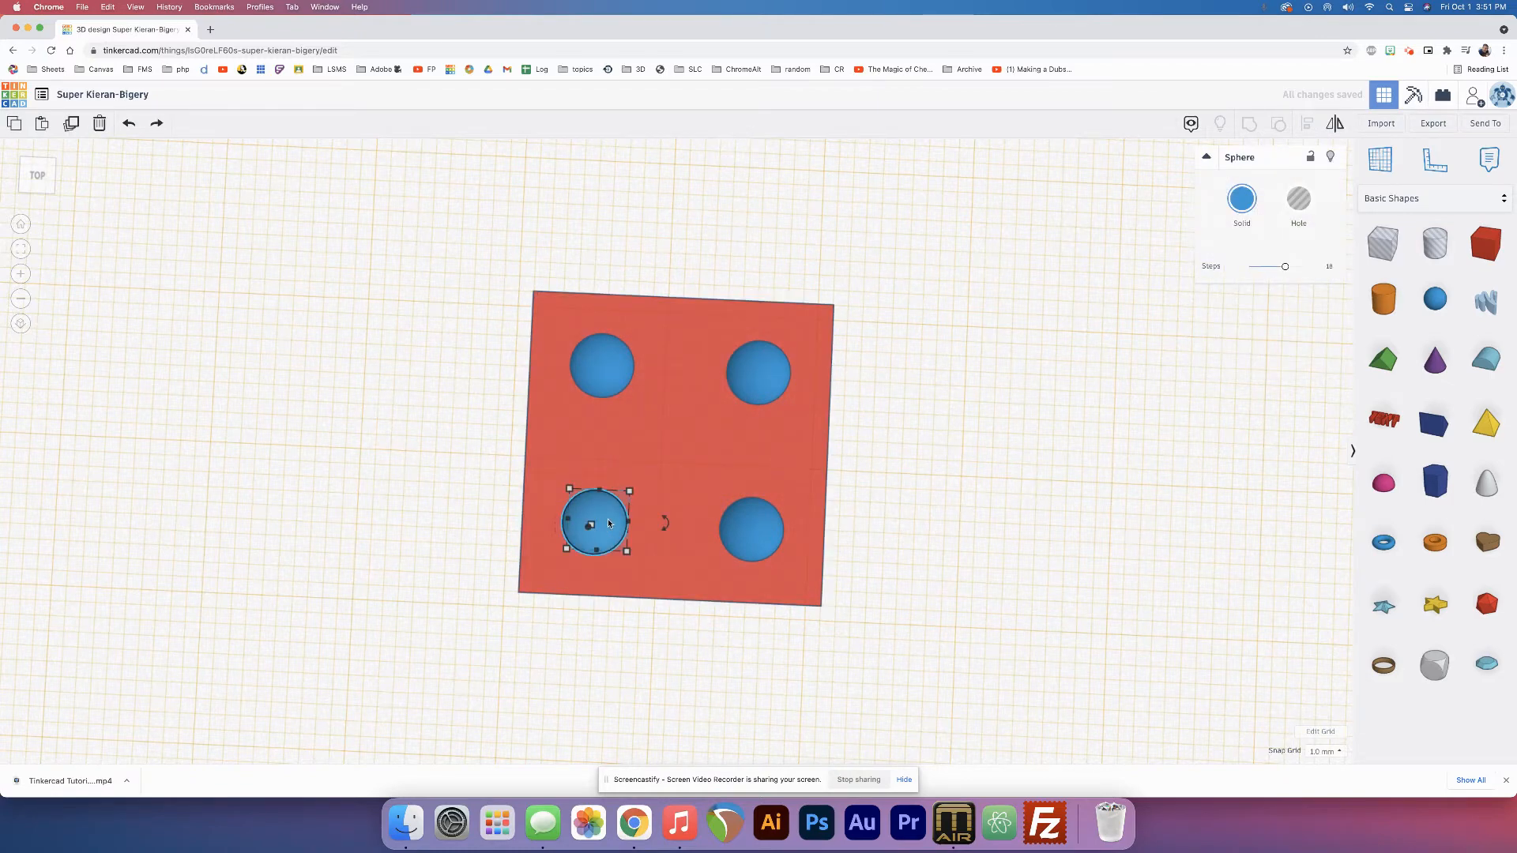
left_click_drag(597, 523, 661, 462)
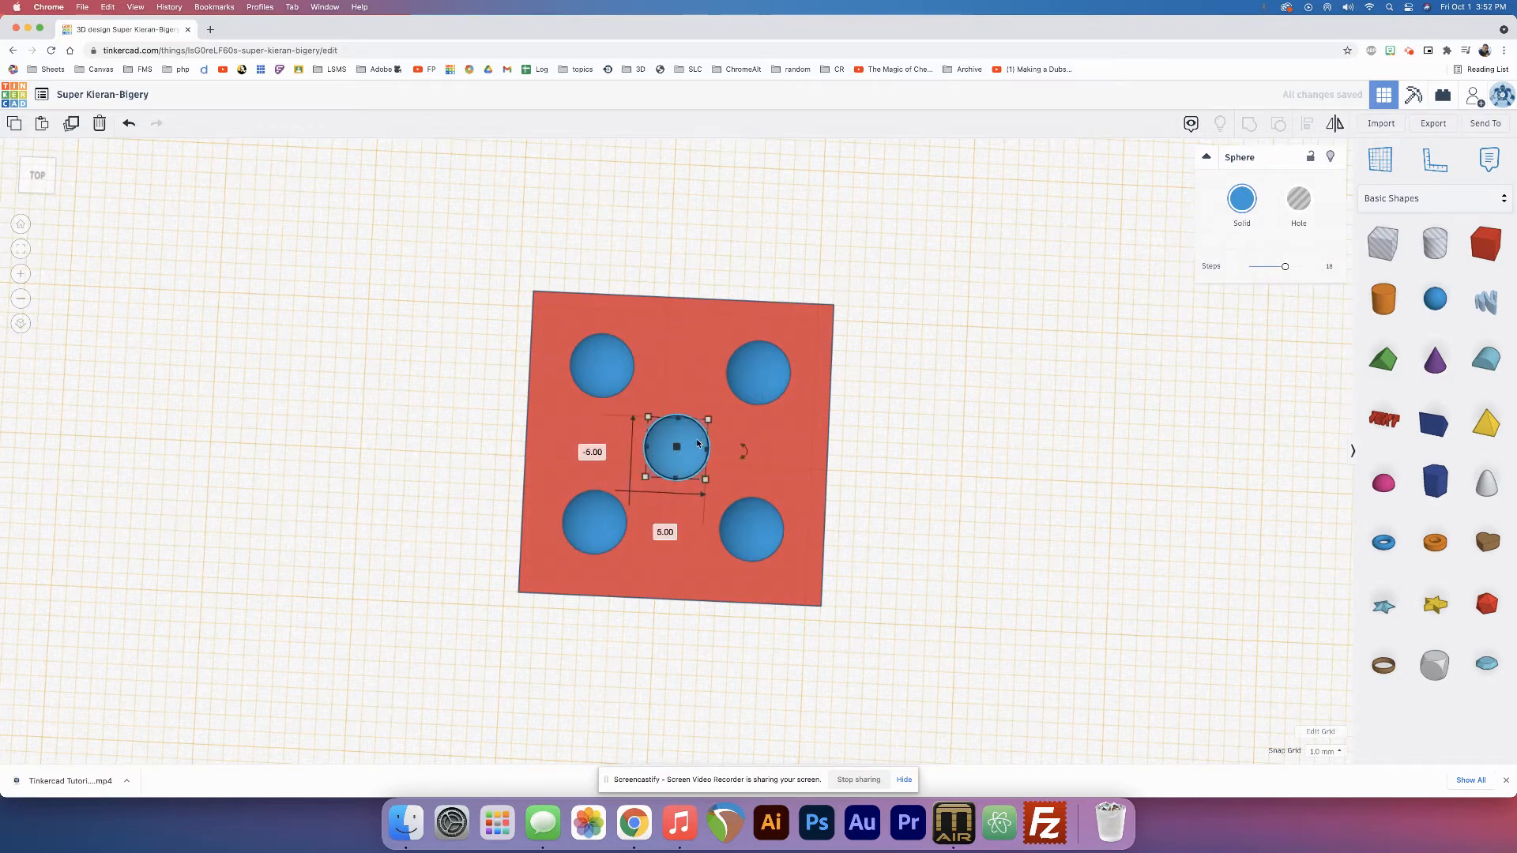
mouse_move(597, 382)
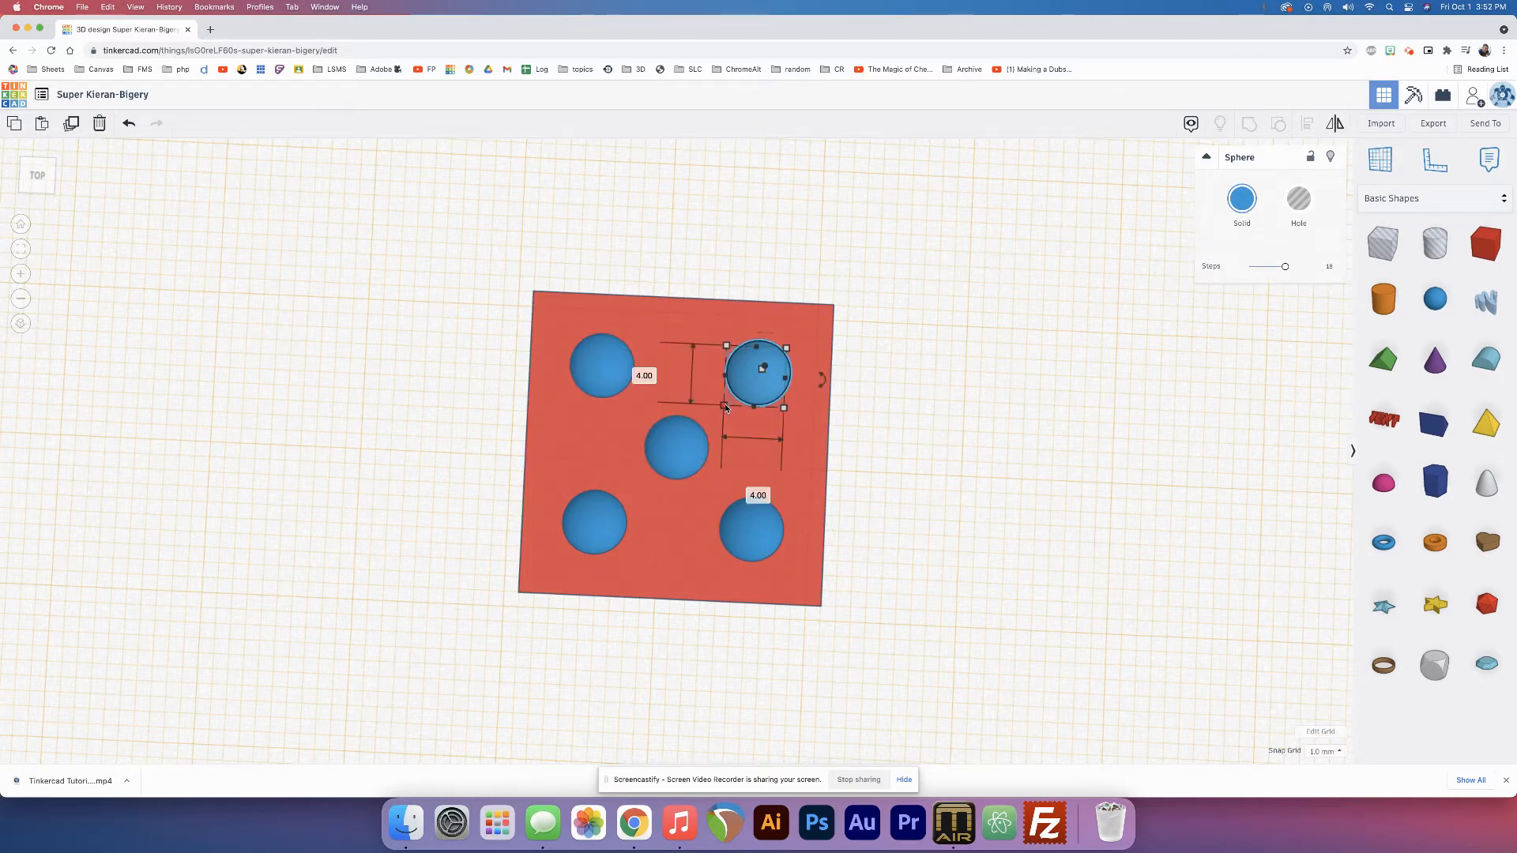
left_click(581, 442)
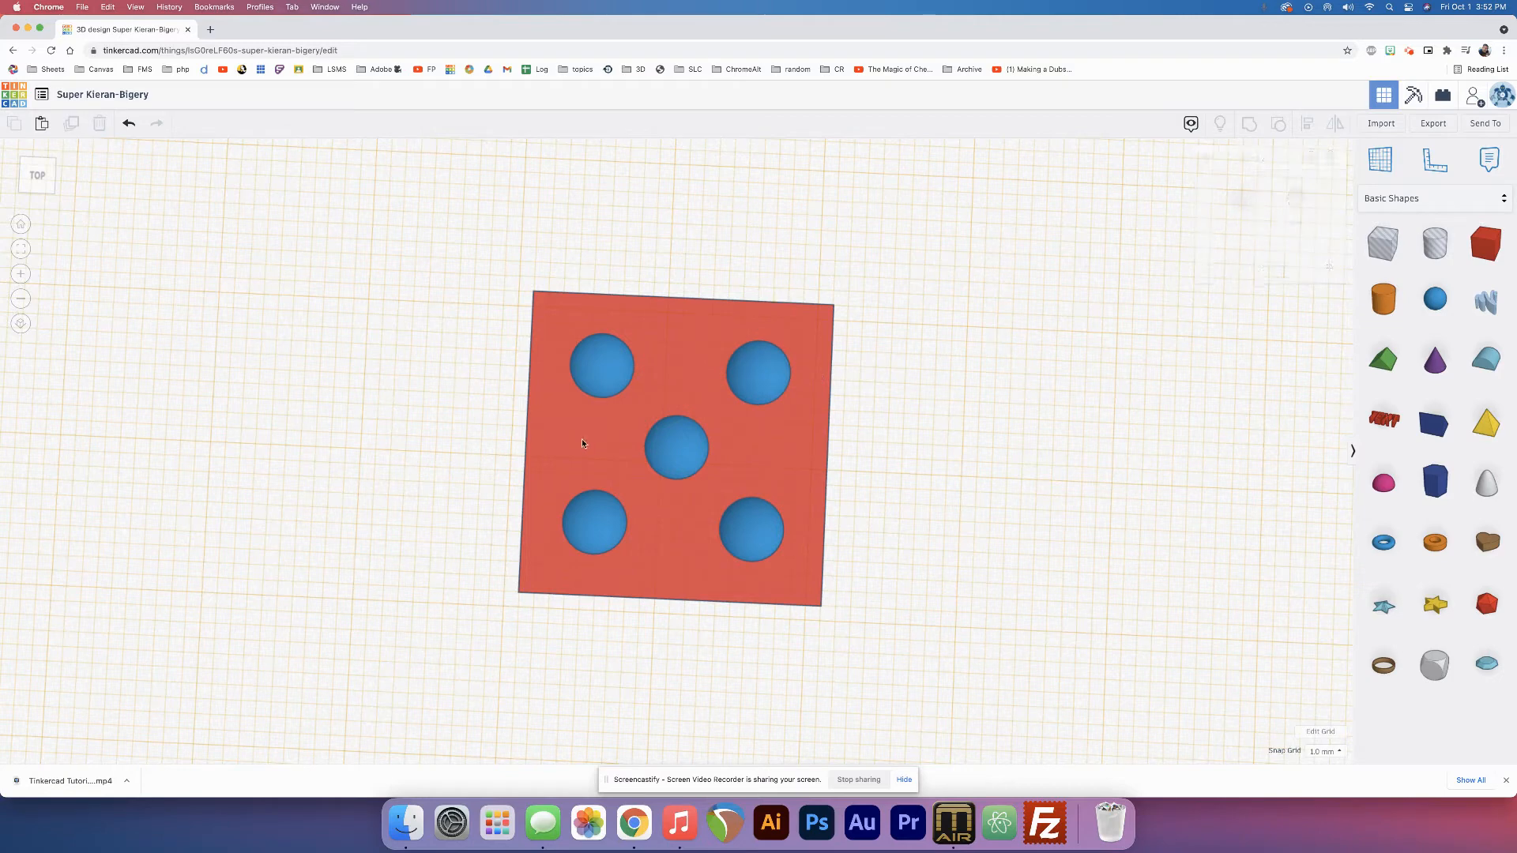
mouse_move(675, 447)
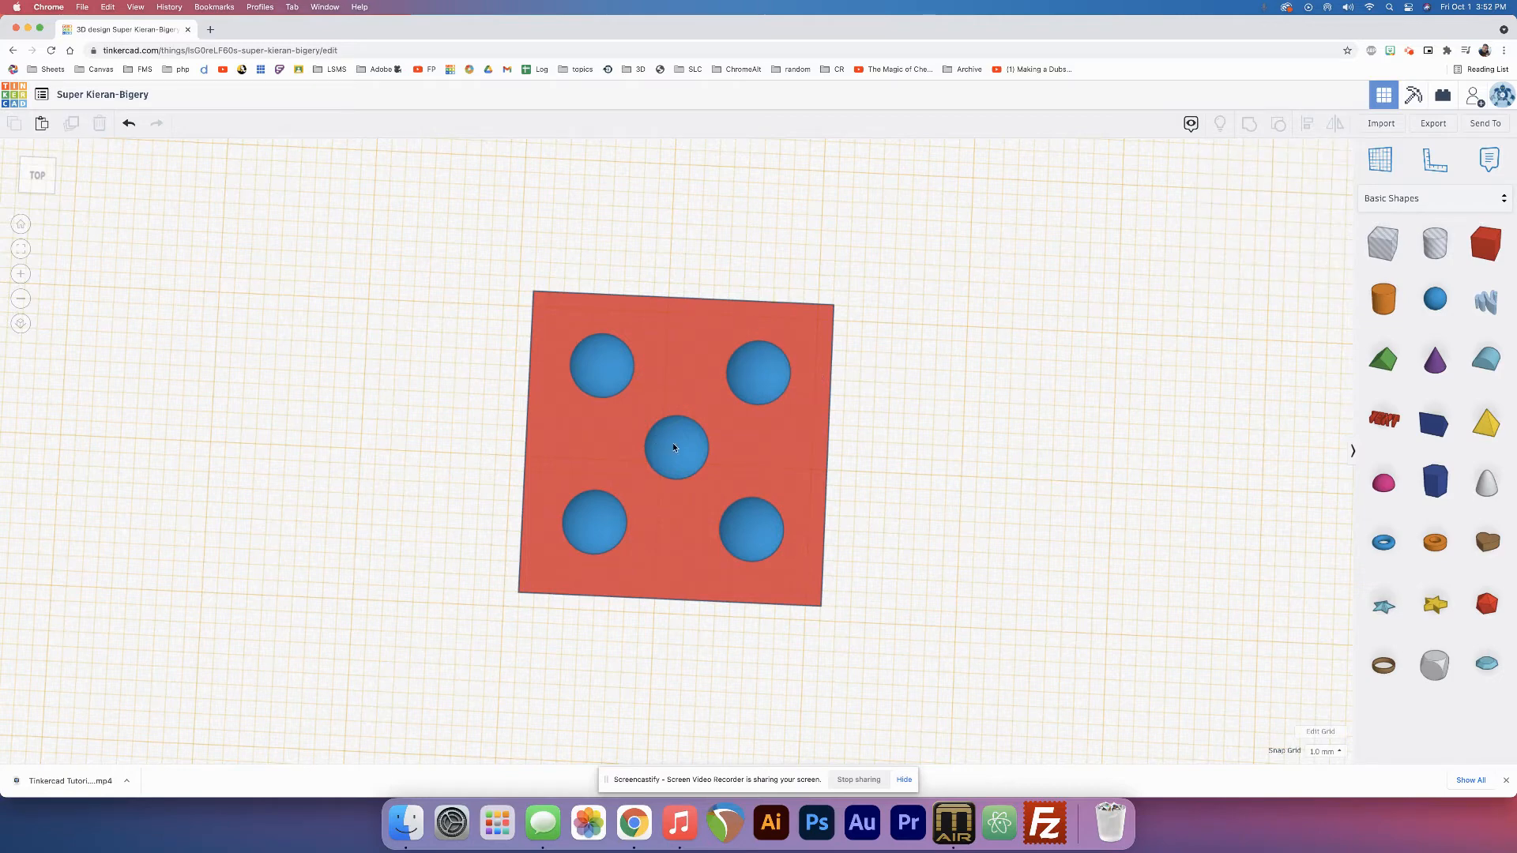
mouse_move(678, 450)
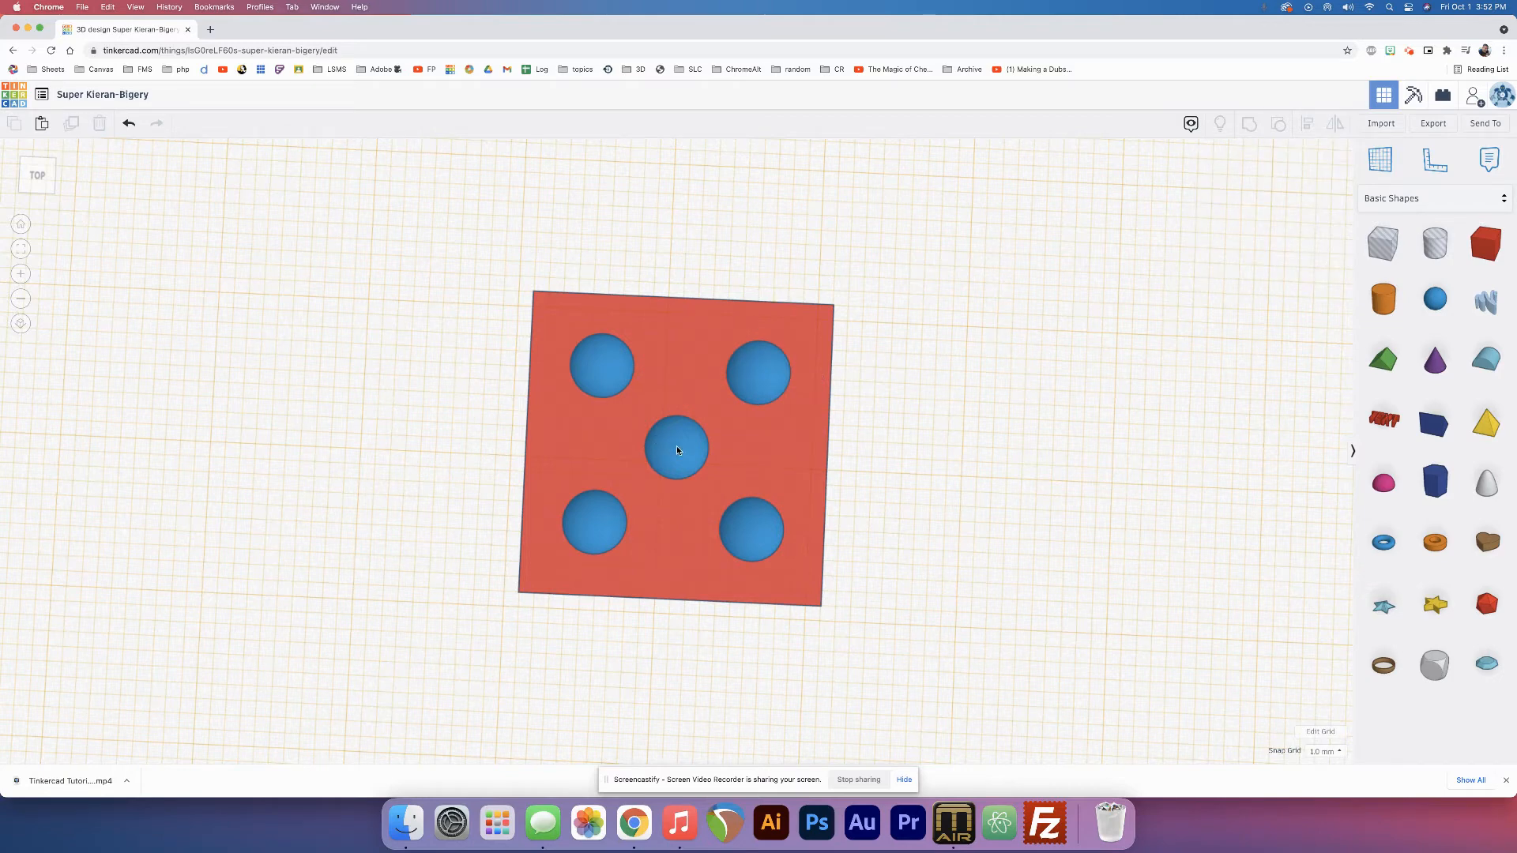
mouse_move(678, 394)
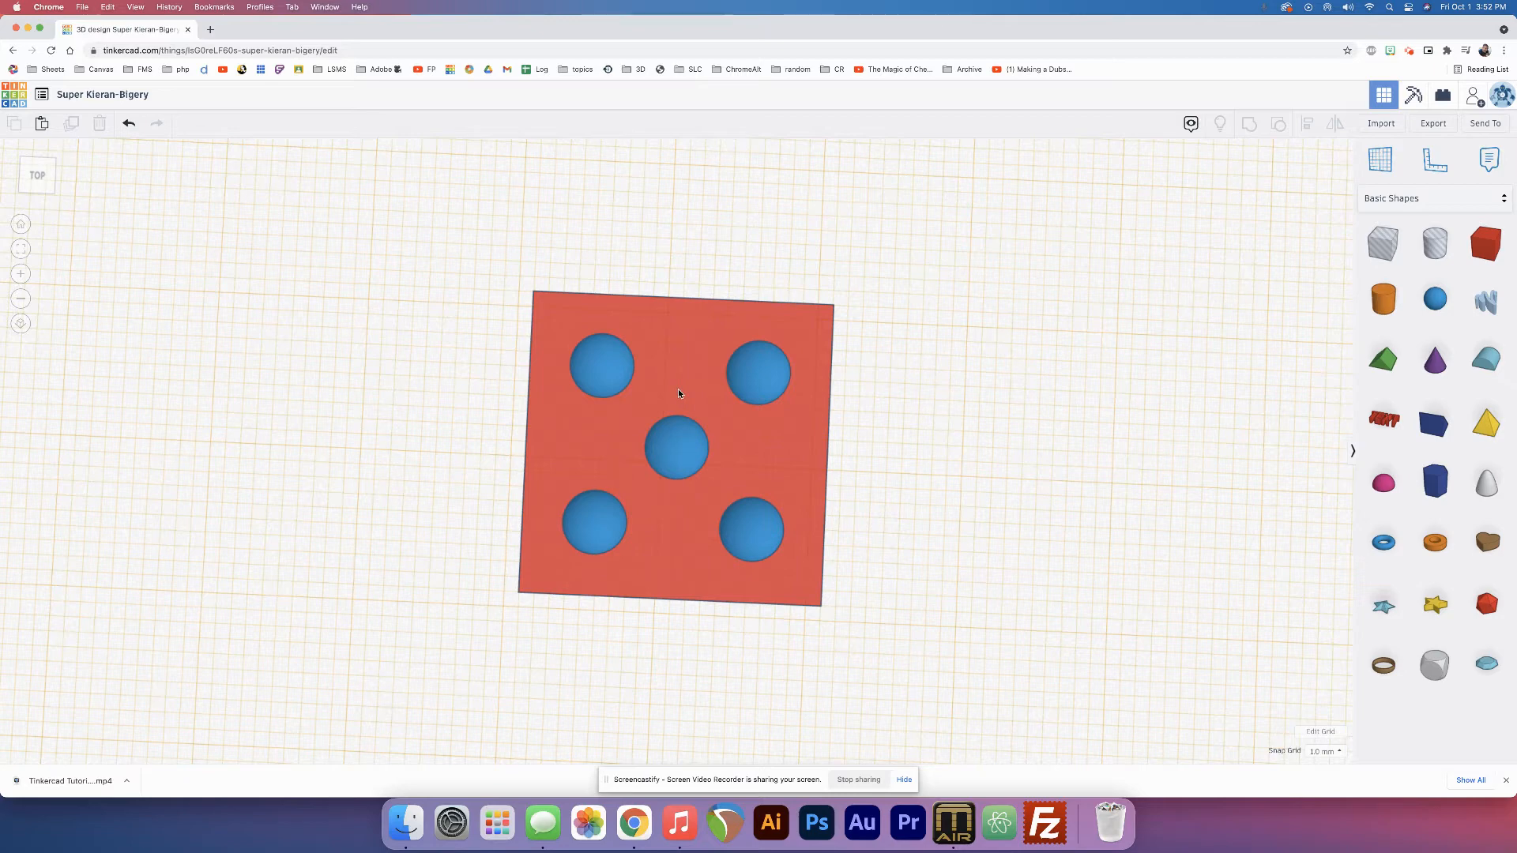
mouse_move(637, 376)
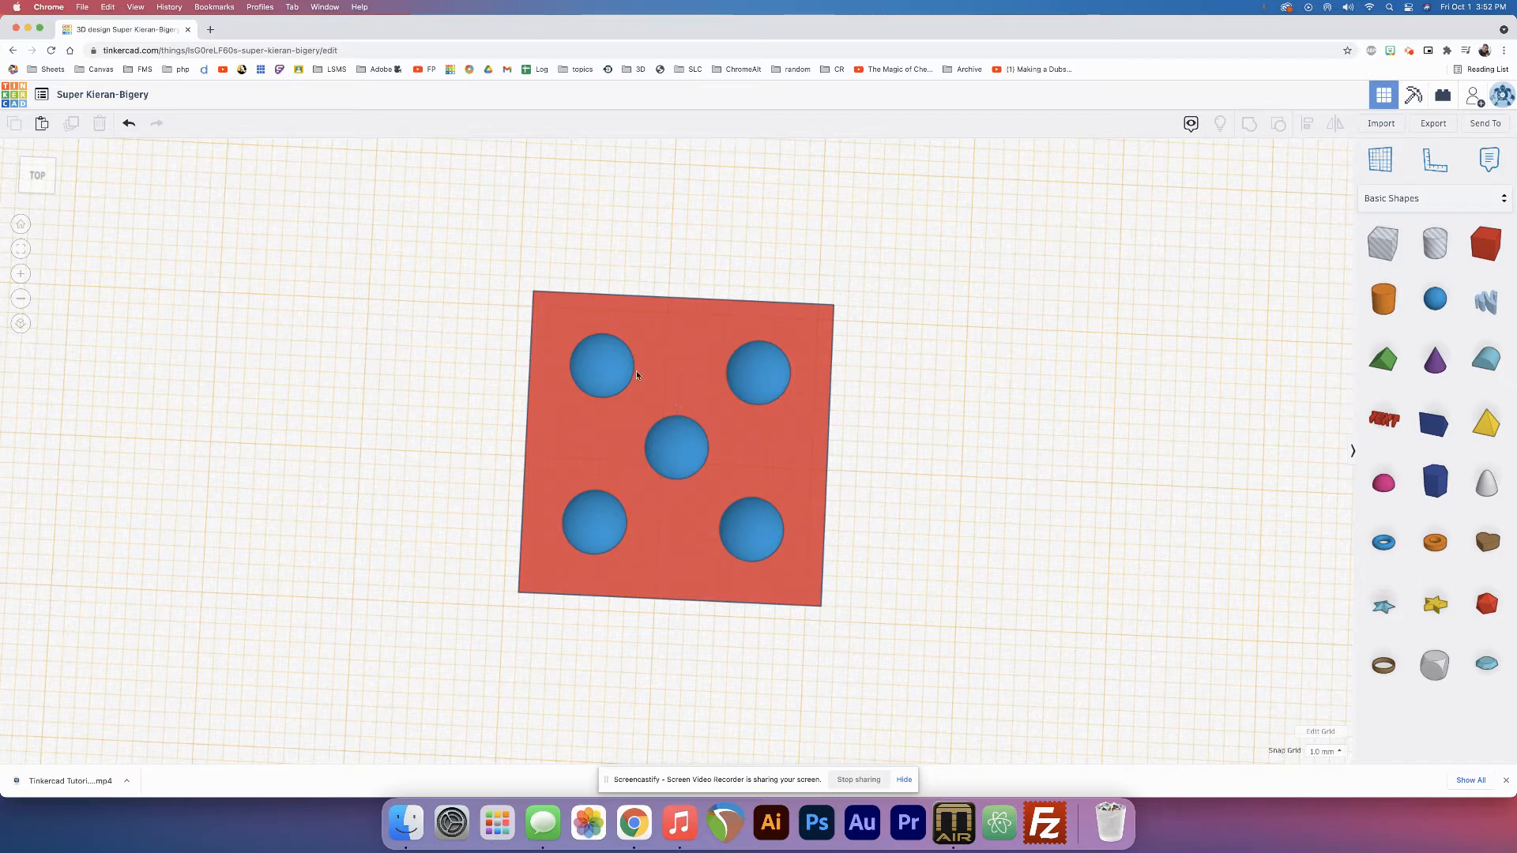
- Select the five sphere dots and convert them to holes
left_click(603, 365)
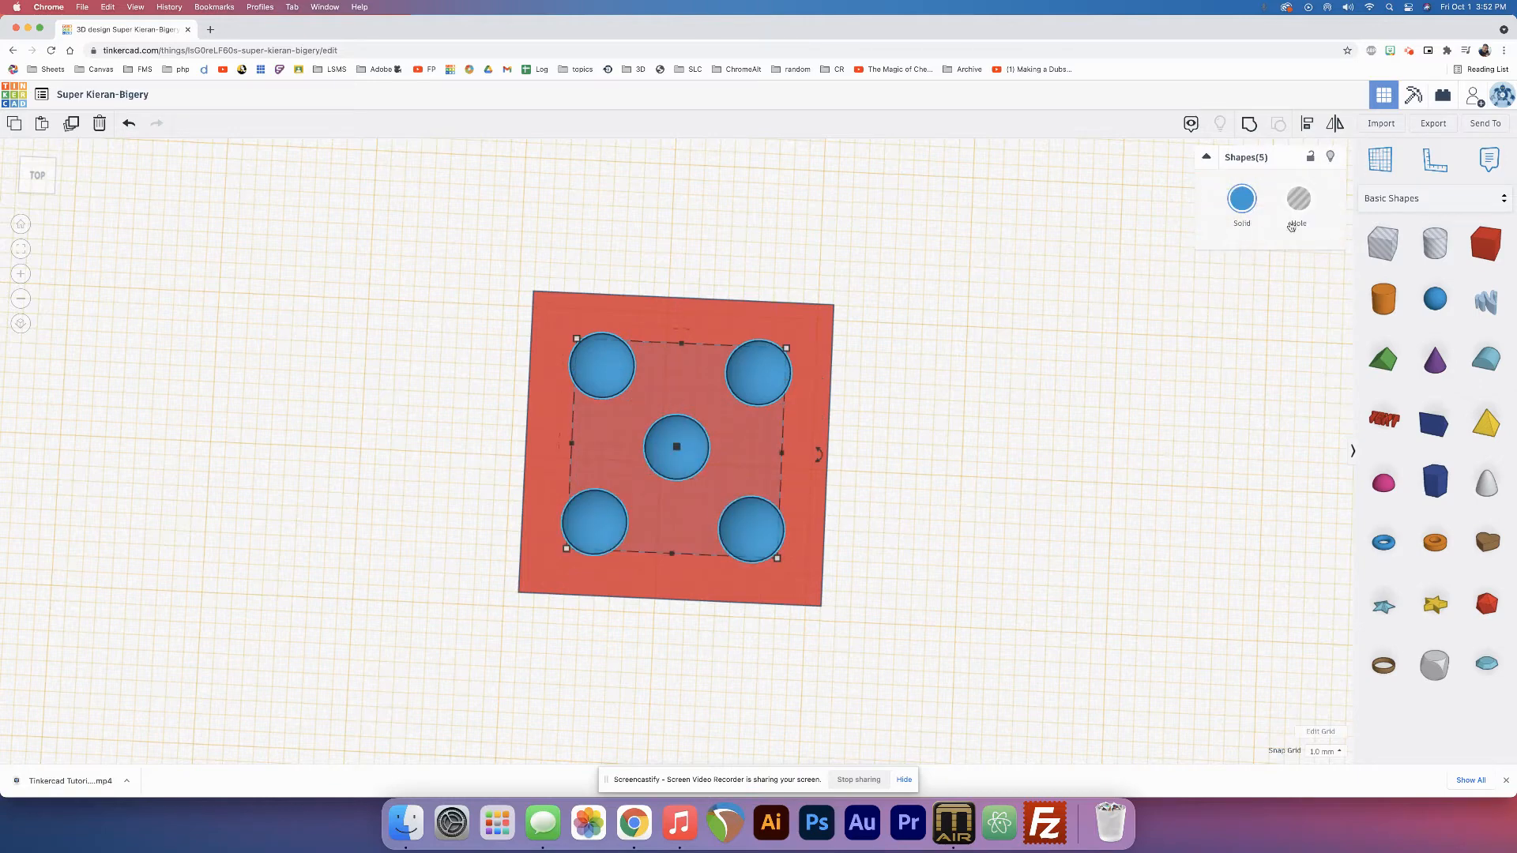
left_click(1297, 199)
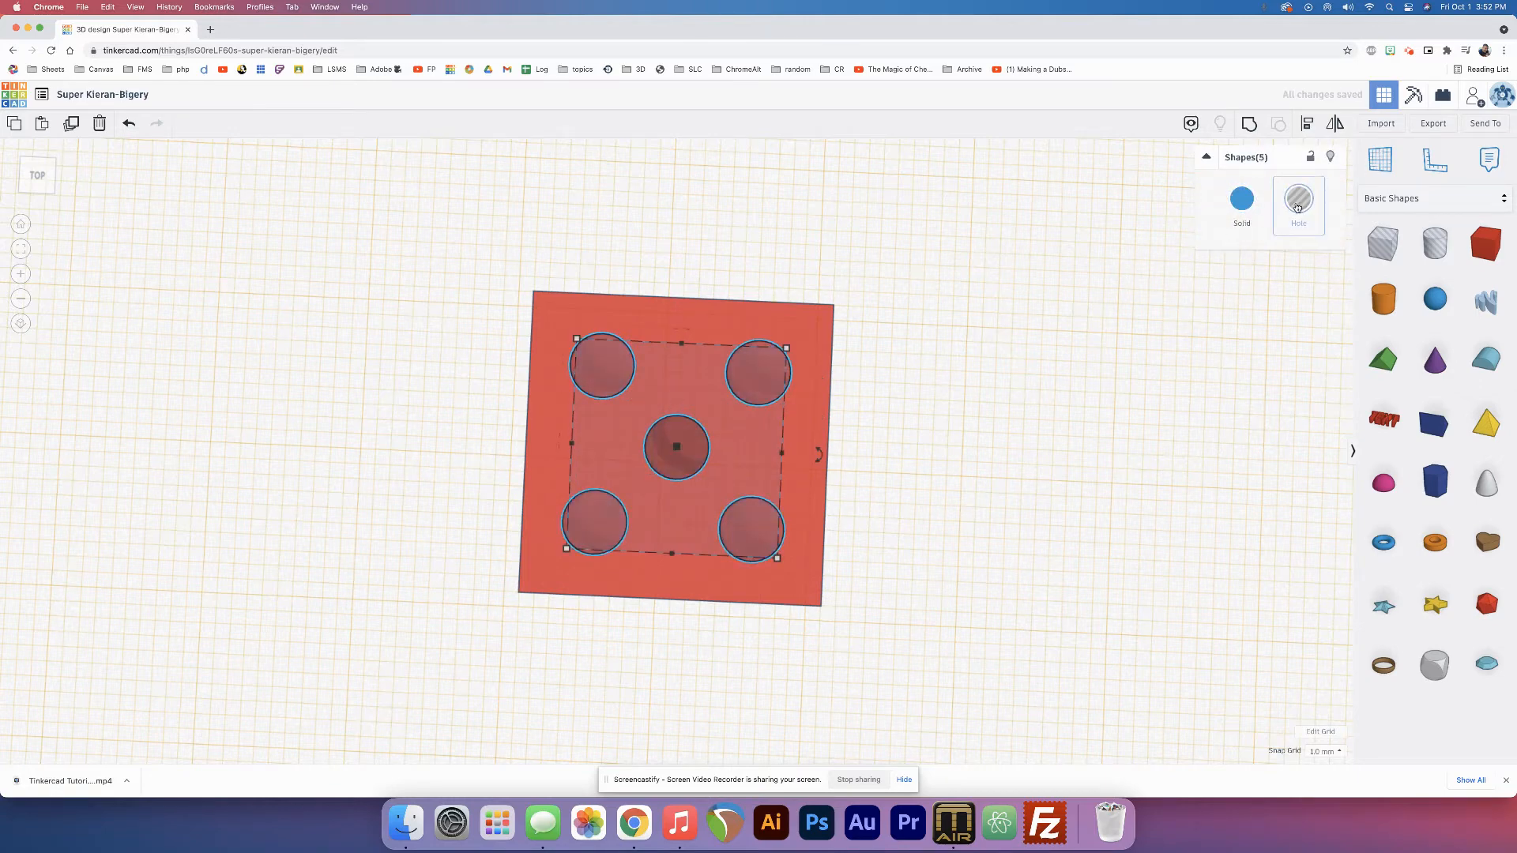
left_click(1242, 204)
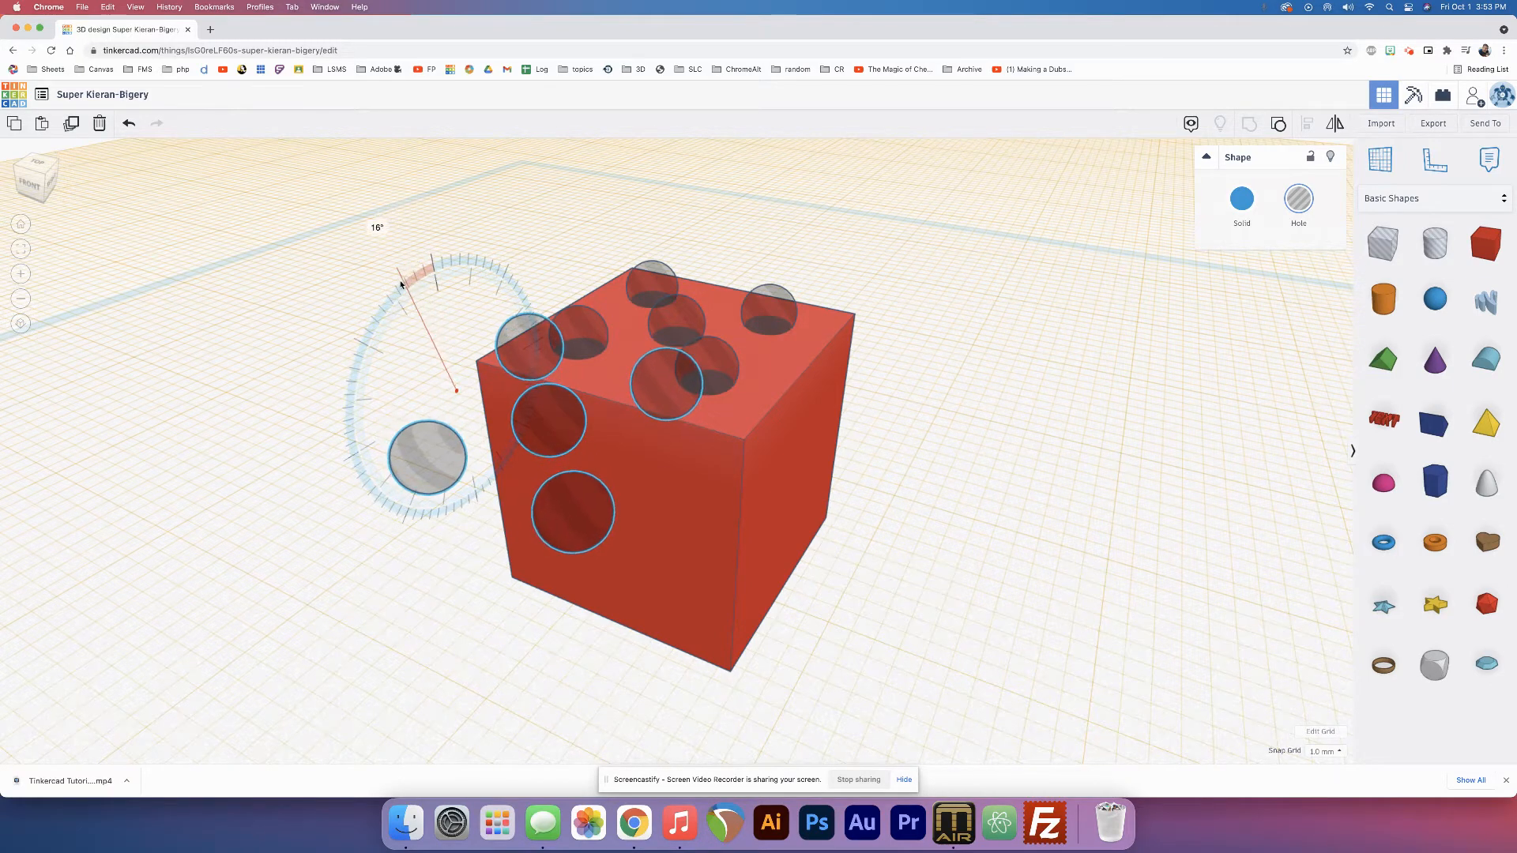
- Rotate the copied hole dots upright and press them into a side face of the cube
left_click_drag(402, 283, 406, 308)
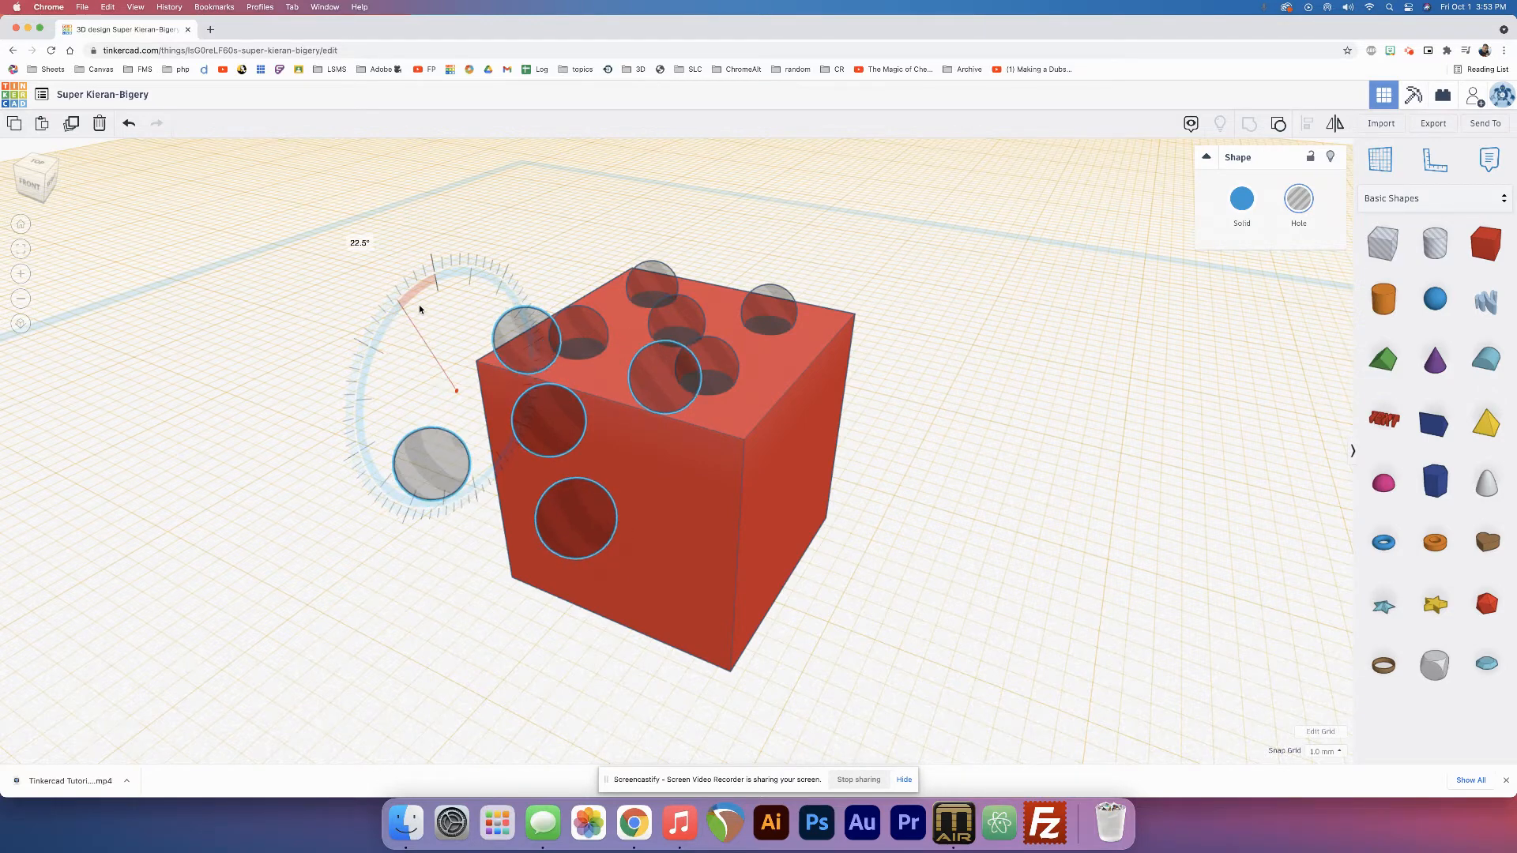
left_click_drag(417, 310, 382, 442)
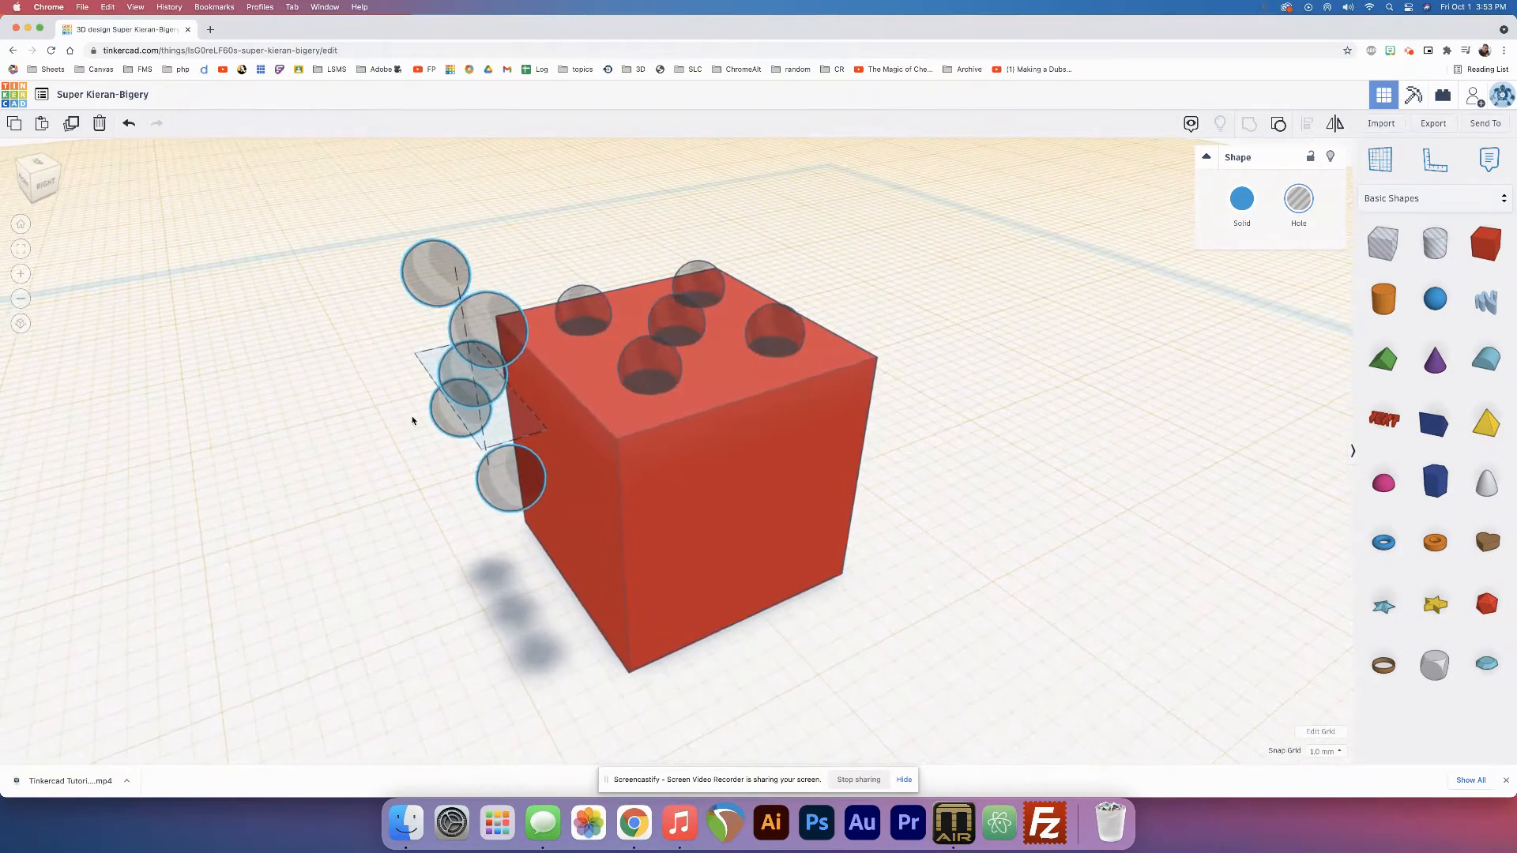
left_click(464, 387)
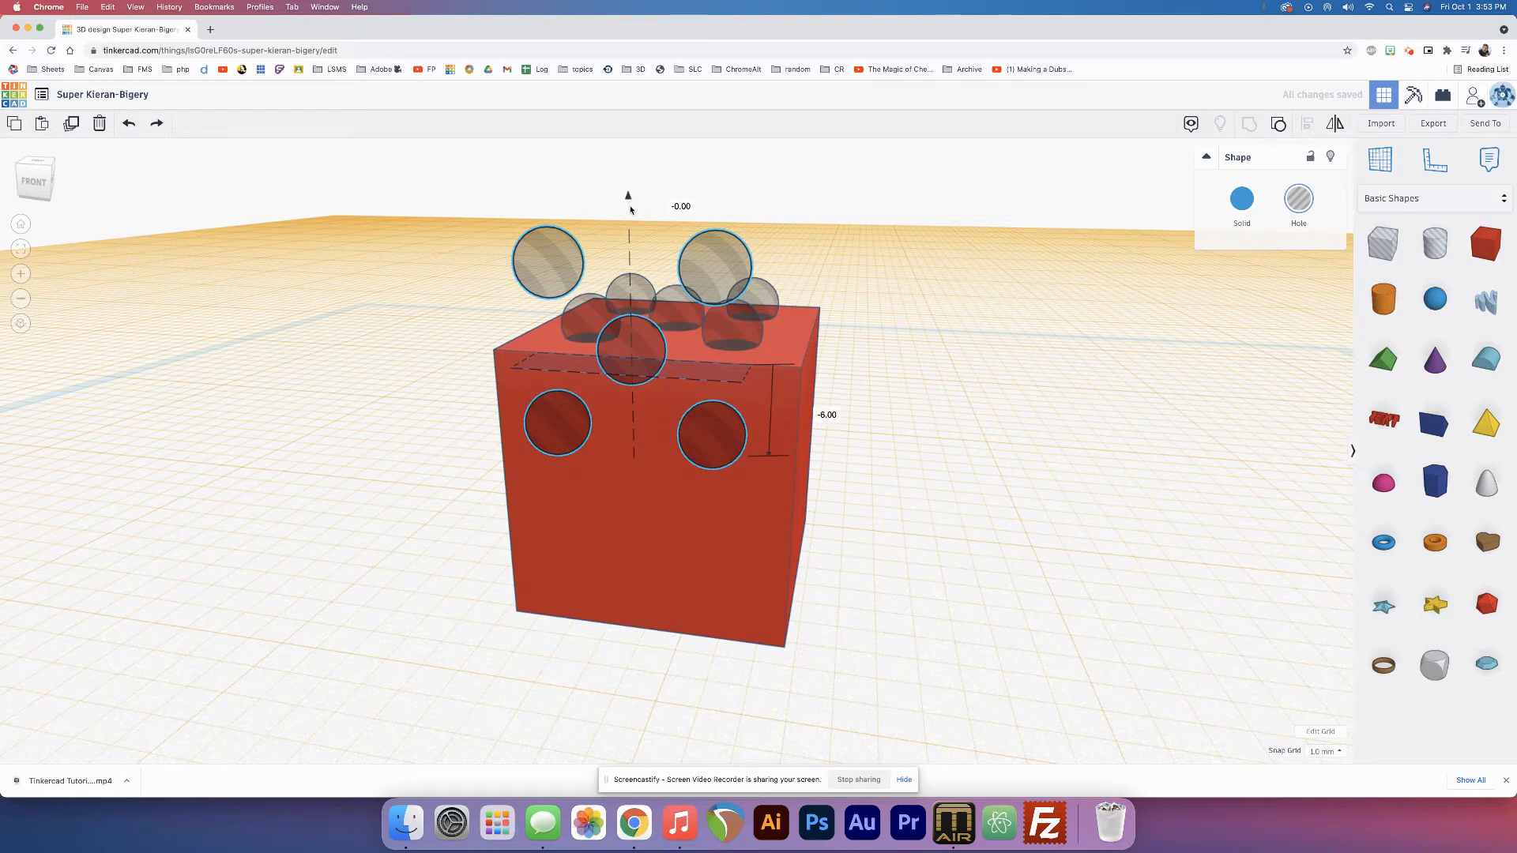
left_click_drag(627, 196, 628, 235)
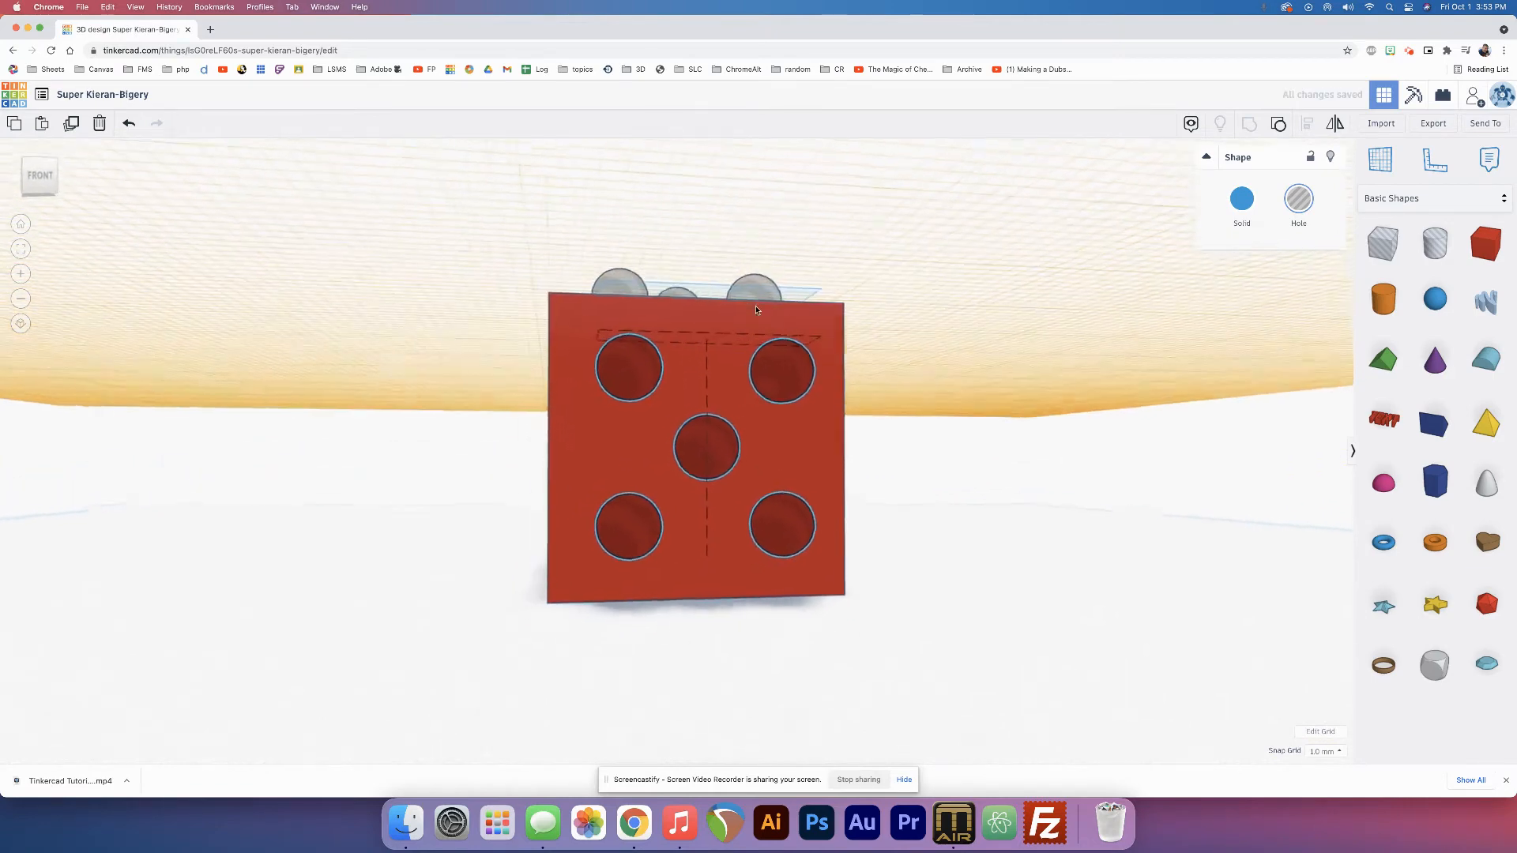
left_click_drag(756, 310, 573, 341)
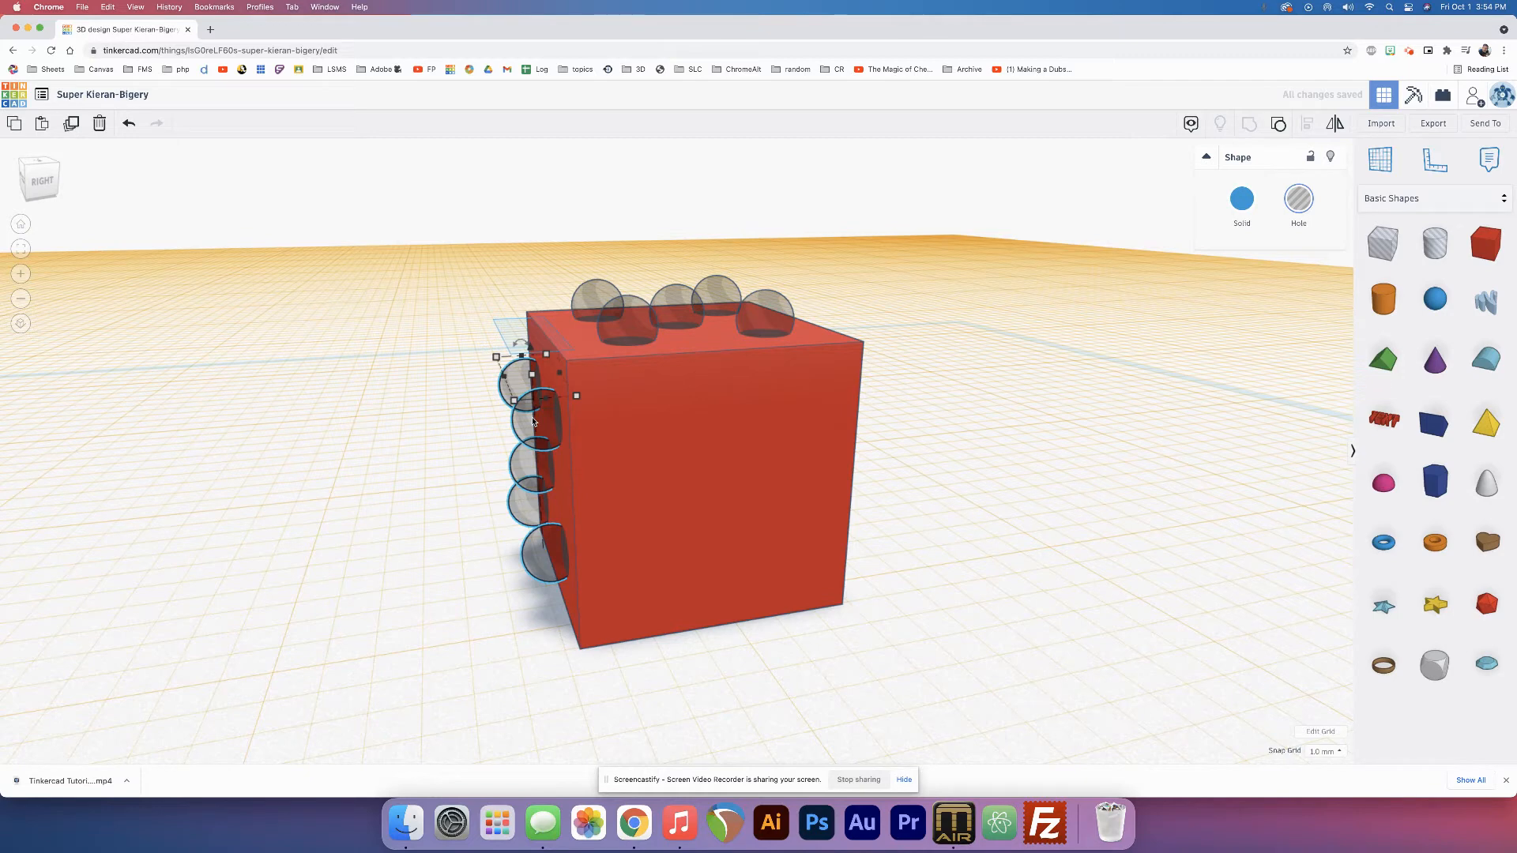
mouse_move(652, 312)
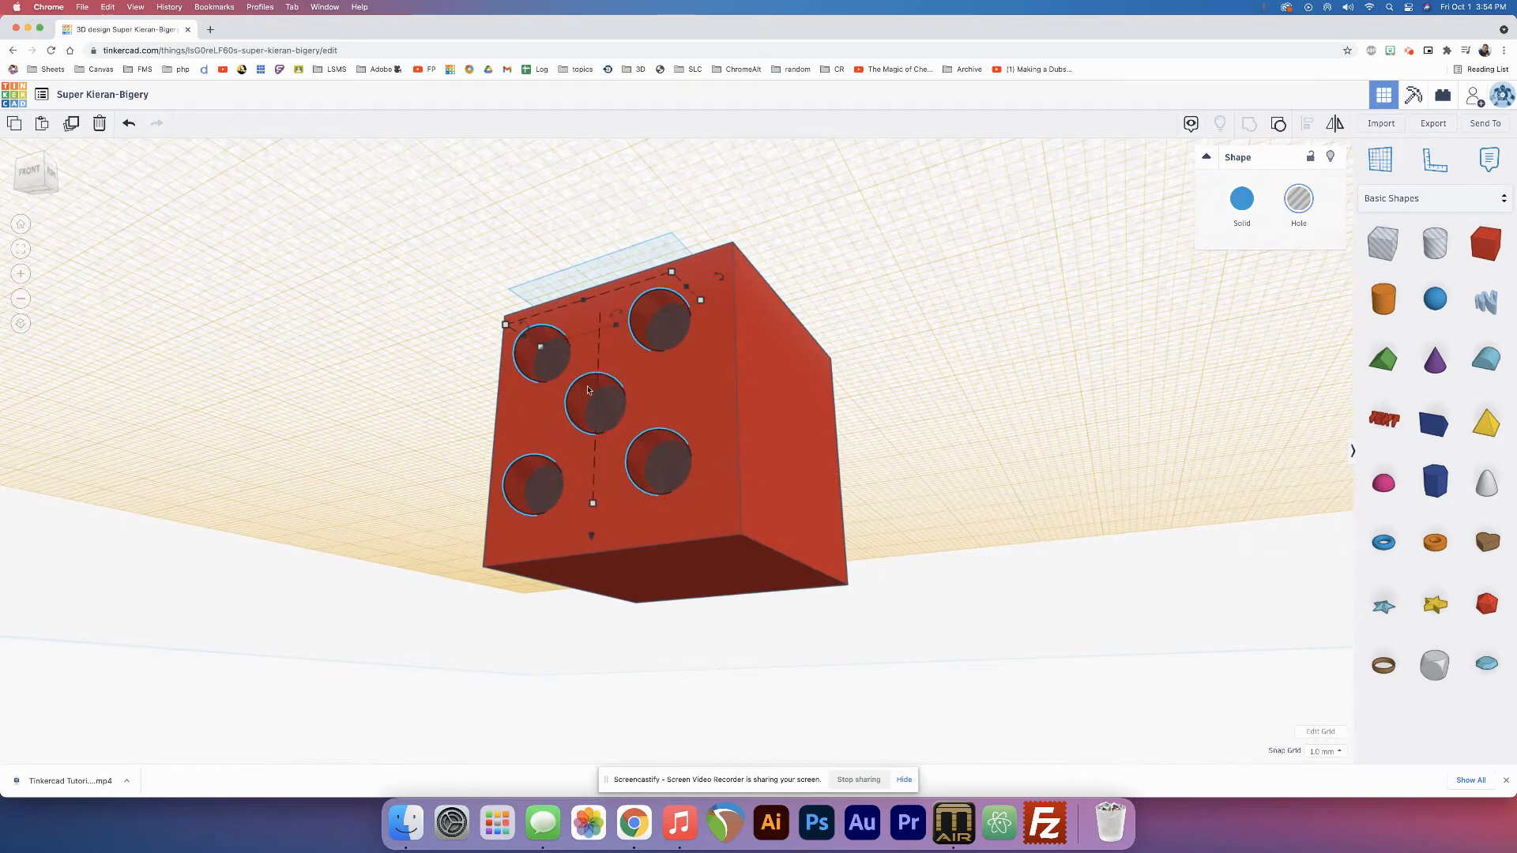
mouse_move(618, 465)
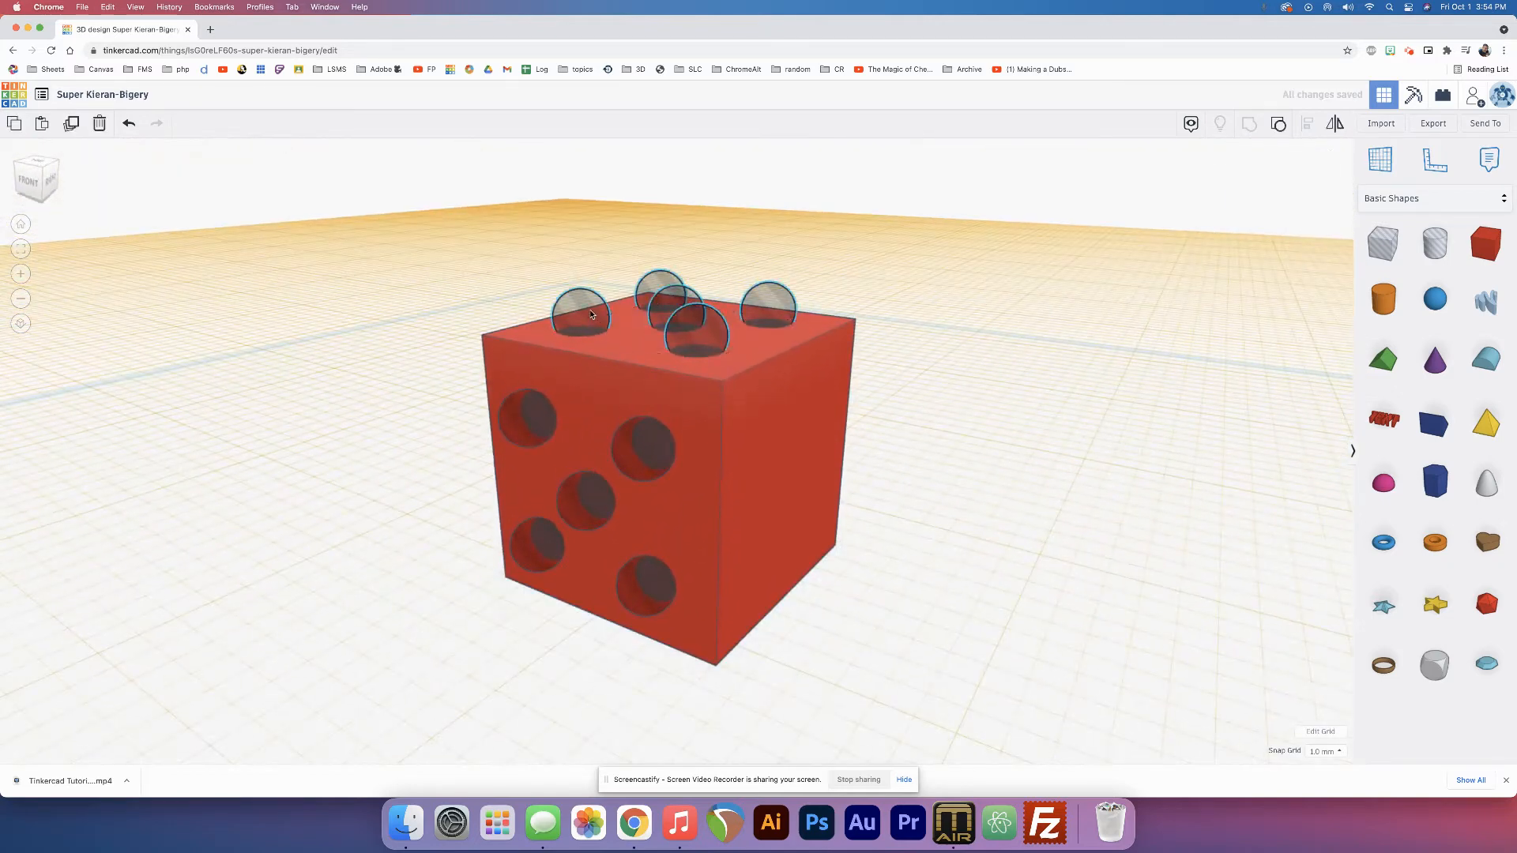
- Select the hole dots on the cube top for copying to another face
left_click(580, 314)
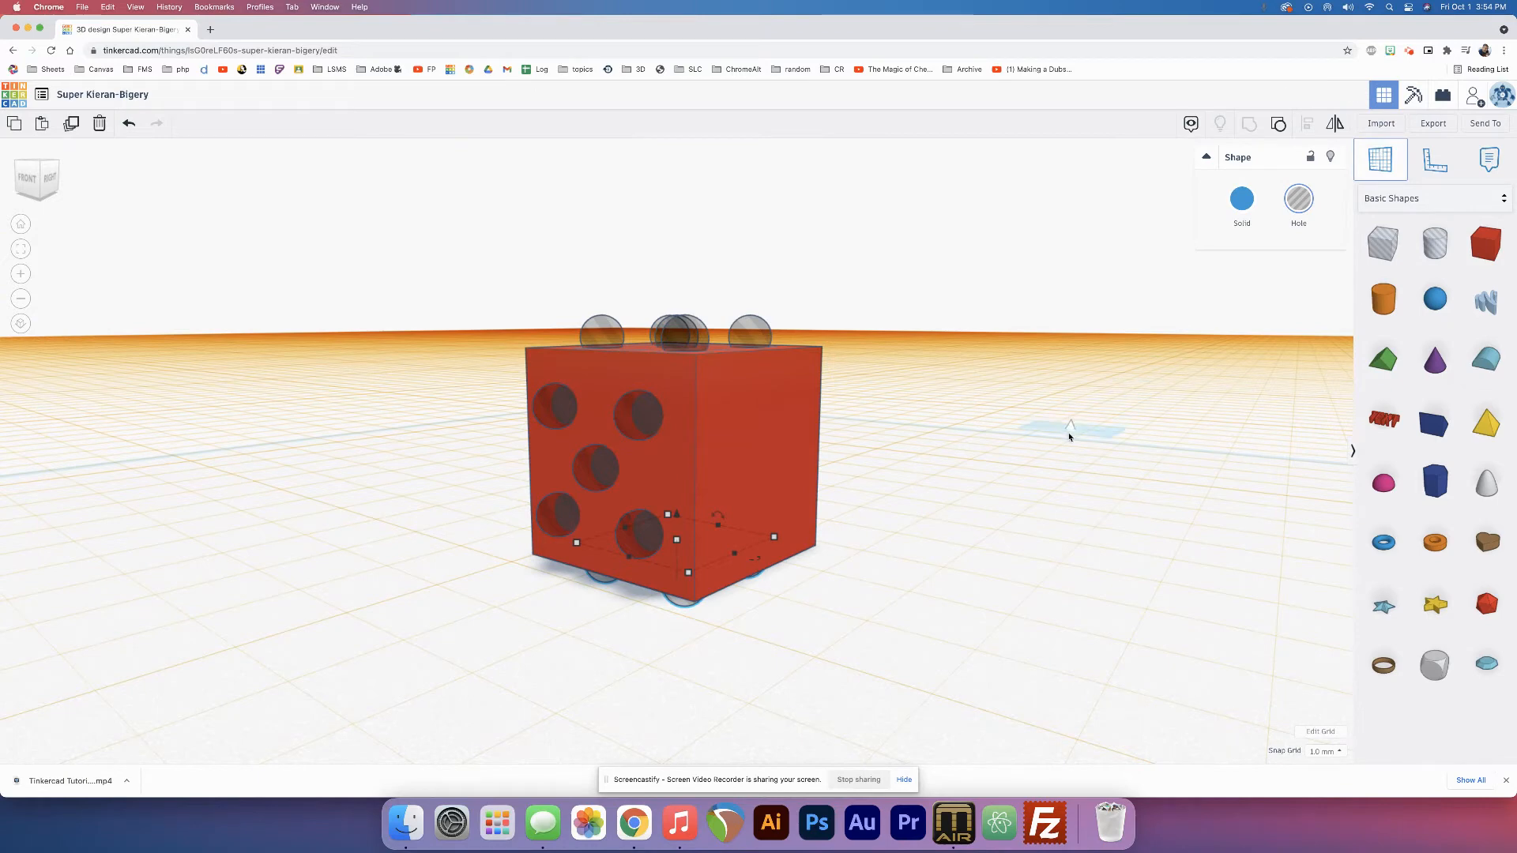
- Select and duplicate hole spheres onto another side face of the cube
left_click(852, 490)
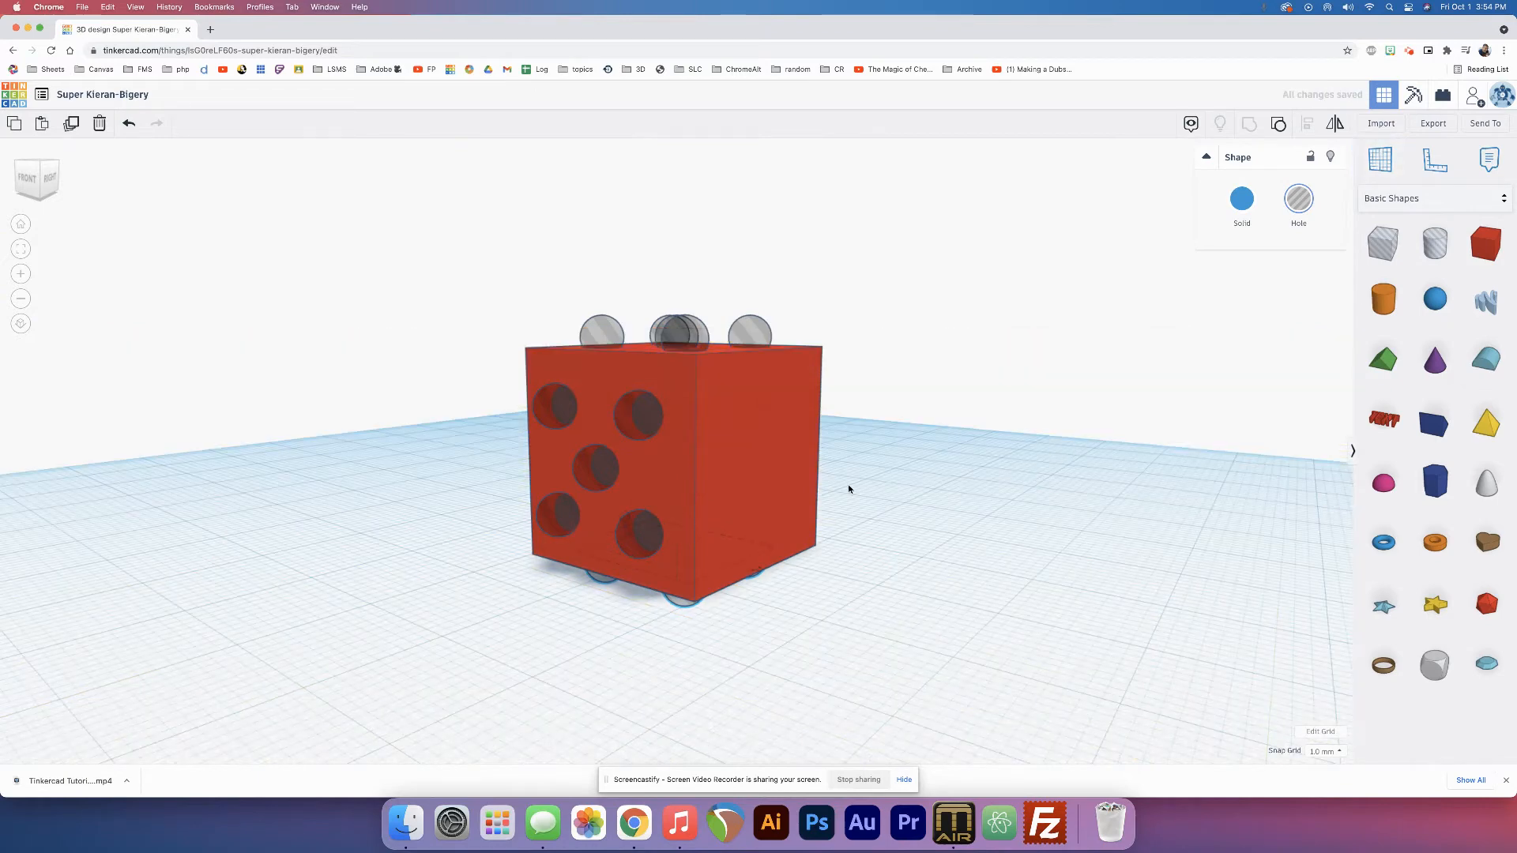
left_click(652, 425)
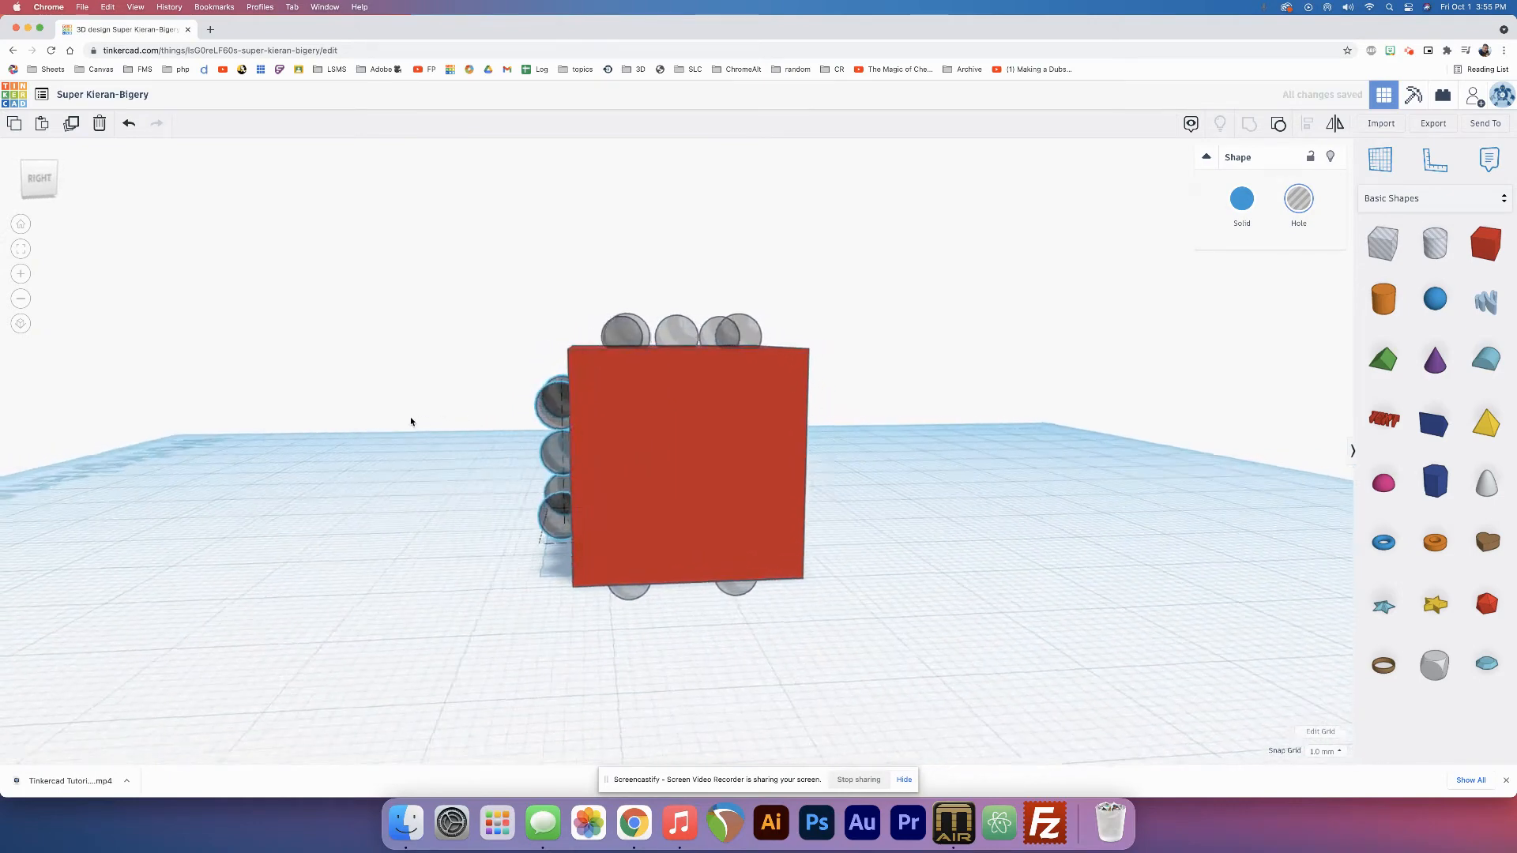
left_click(677, 465)
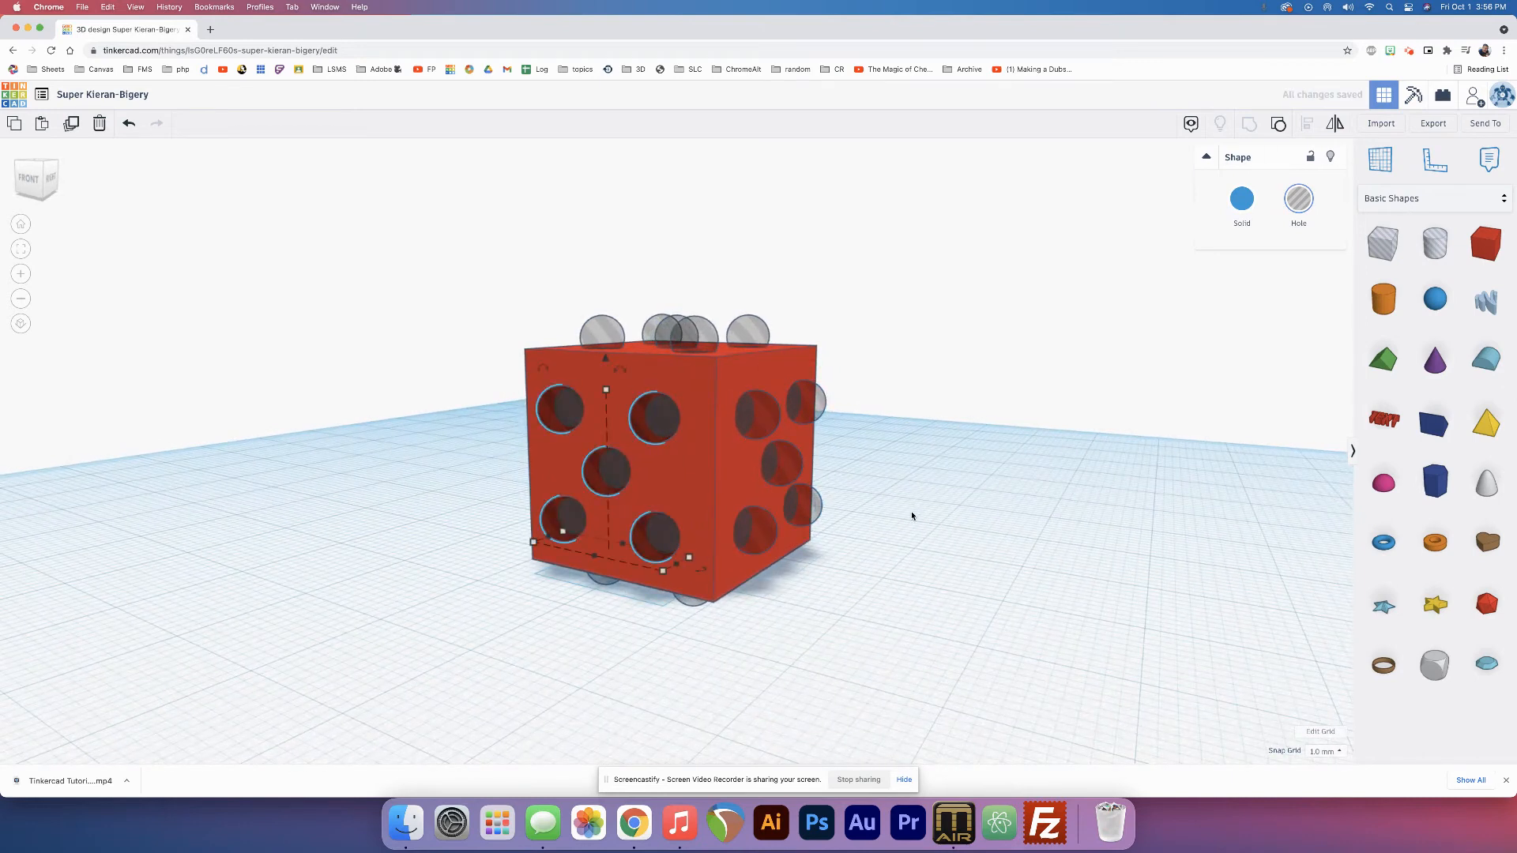
mouse_move(667, 447)
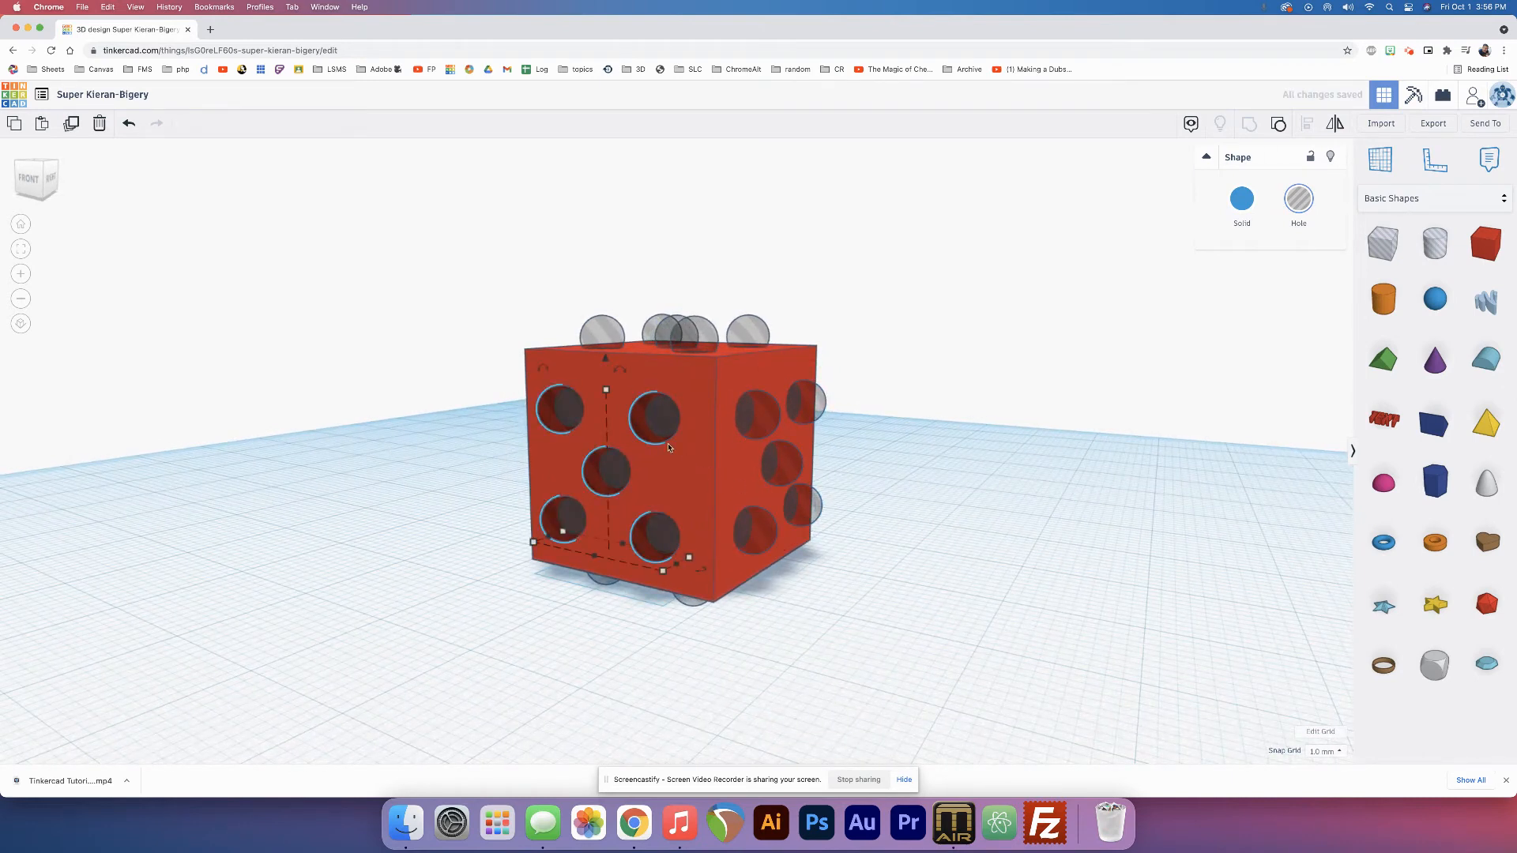
- Nudge the last hole spheres into place and check the layout from the front
left_click_drag(667, 447, 441, 479)
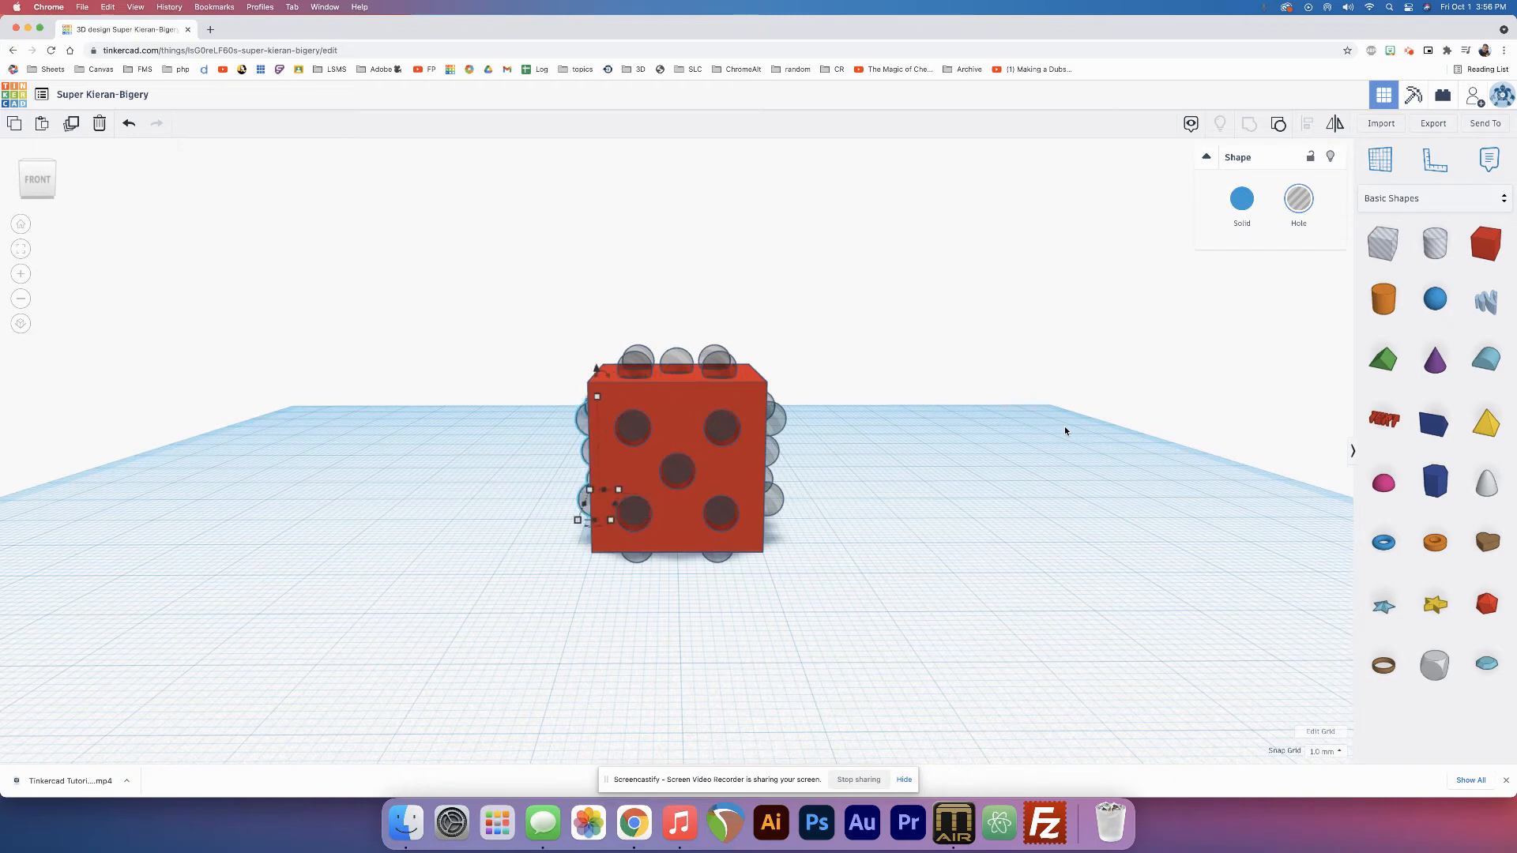
mouse_move(935, 443)
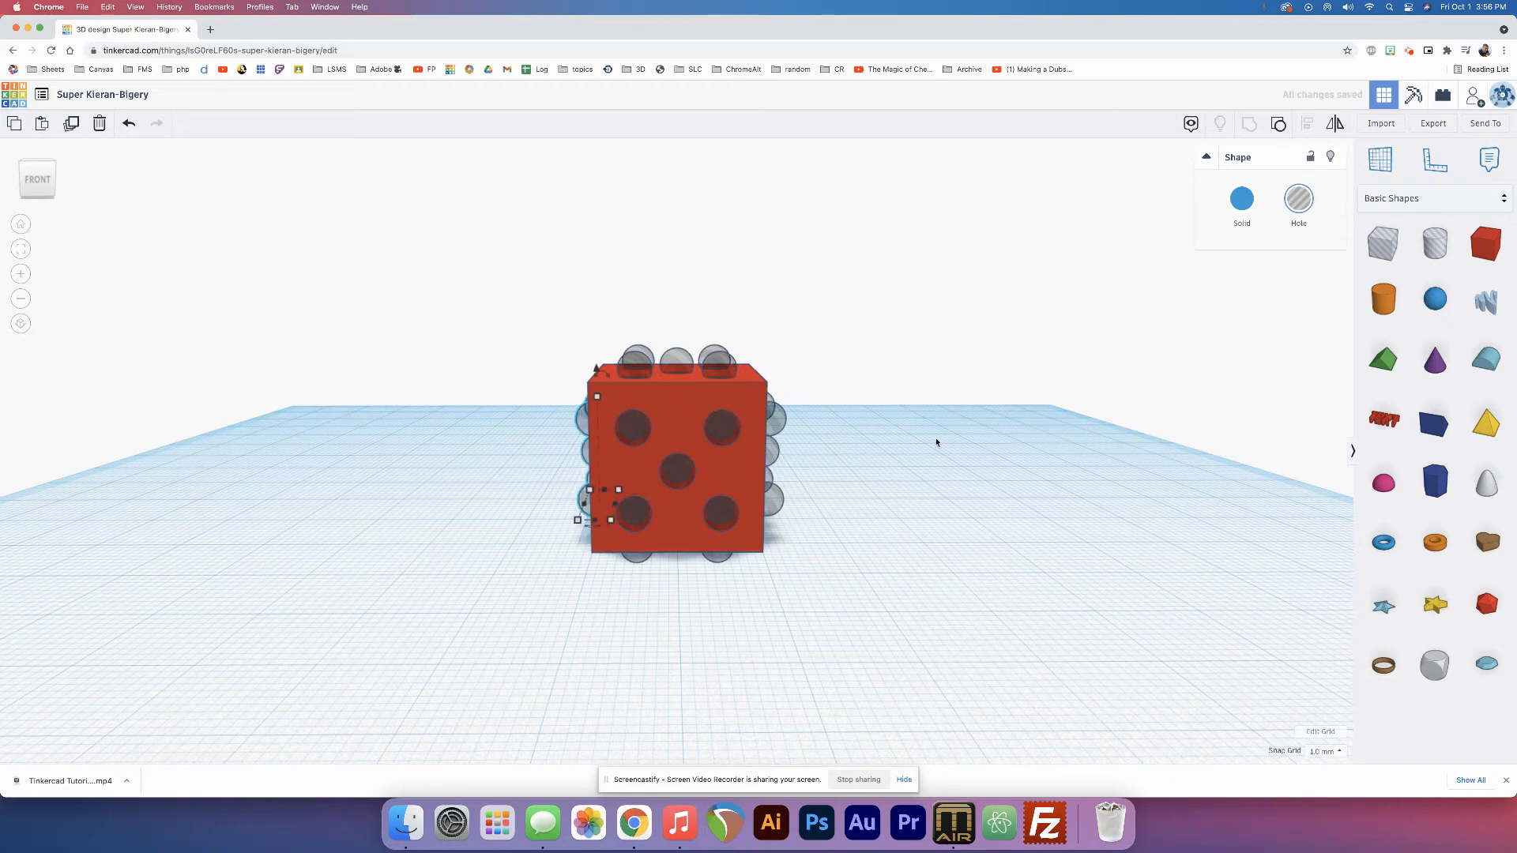
left_click_drag(936, 442, 1000, 443)
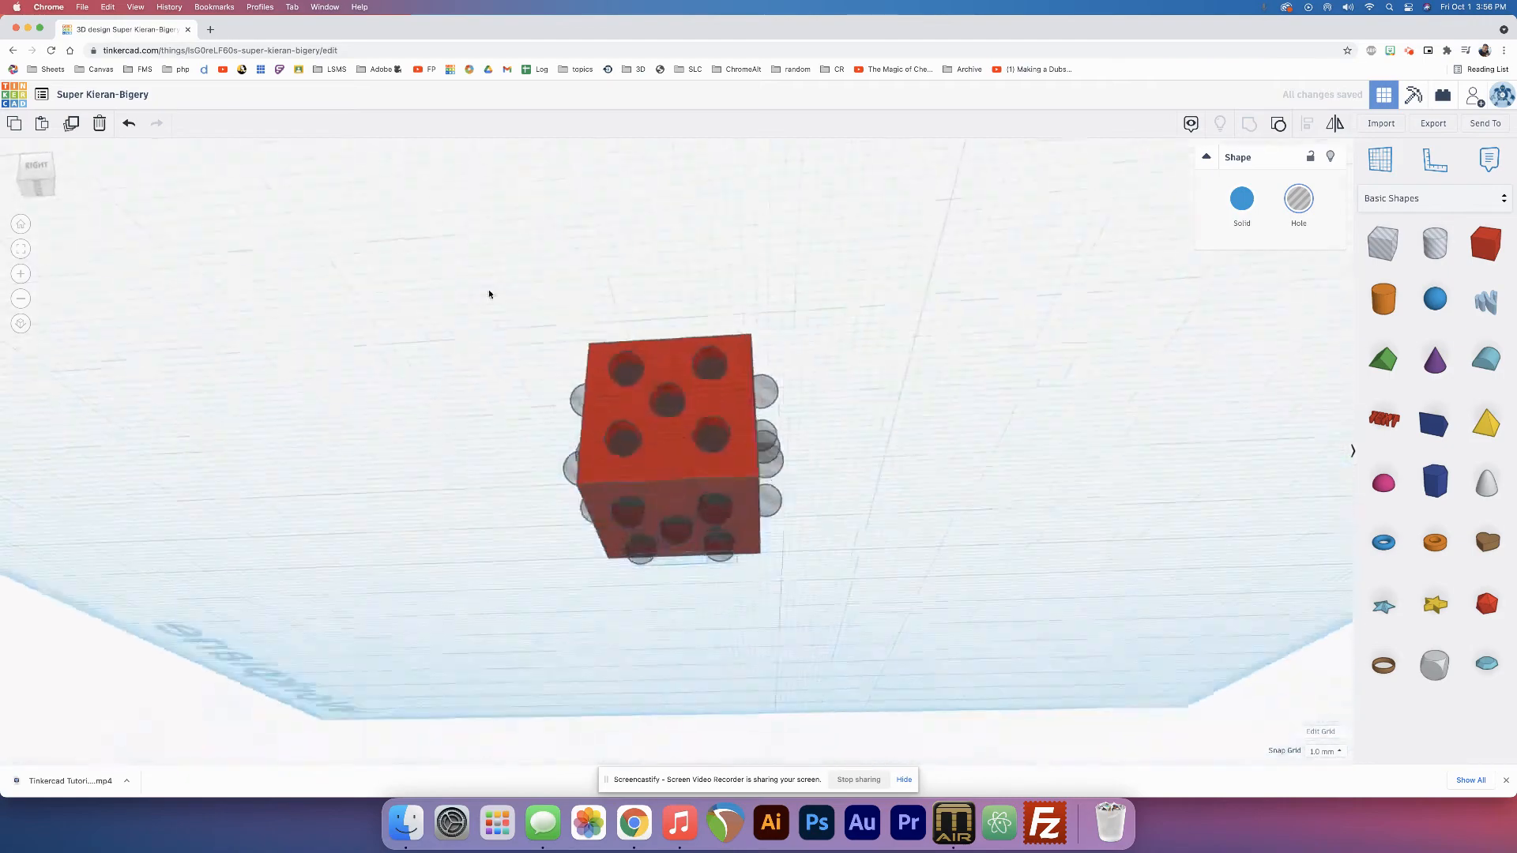
left_click_drag(488, 296, 816, 488)
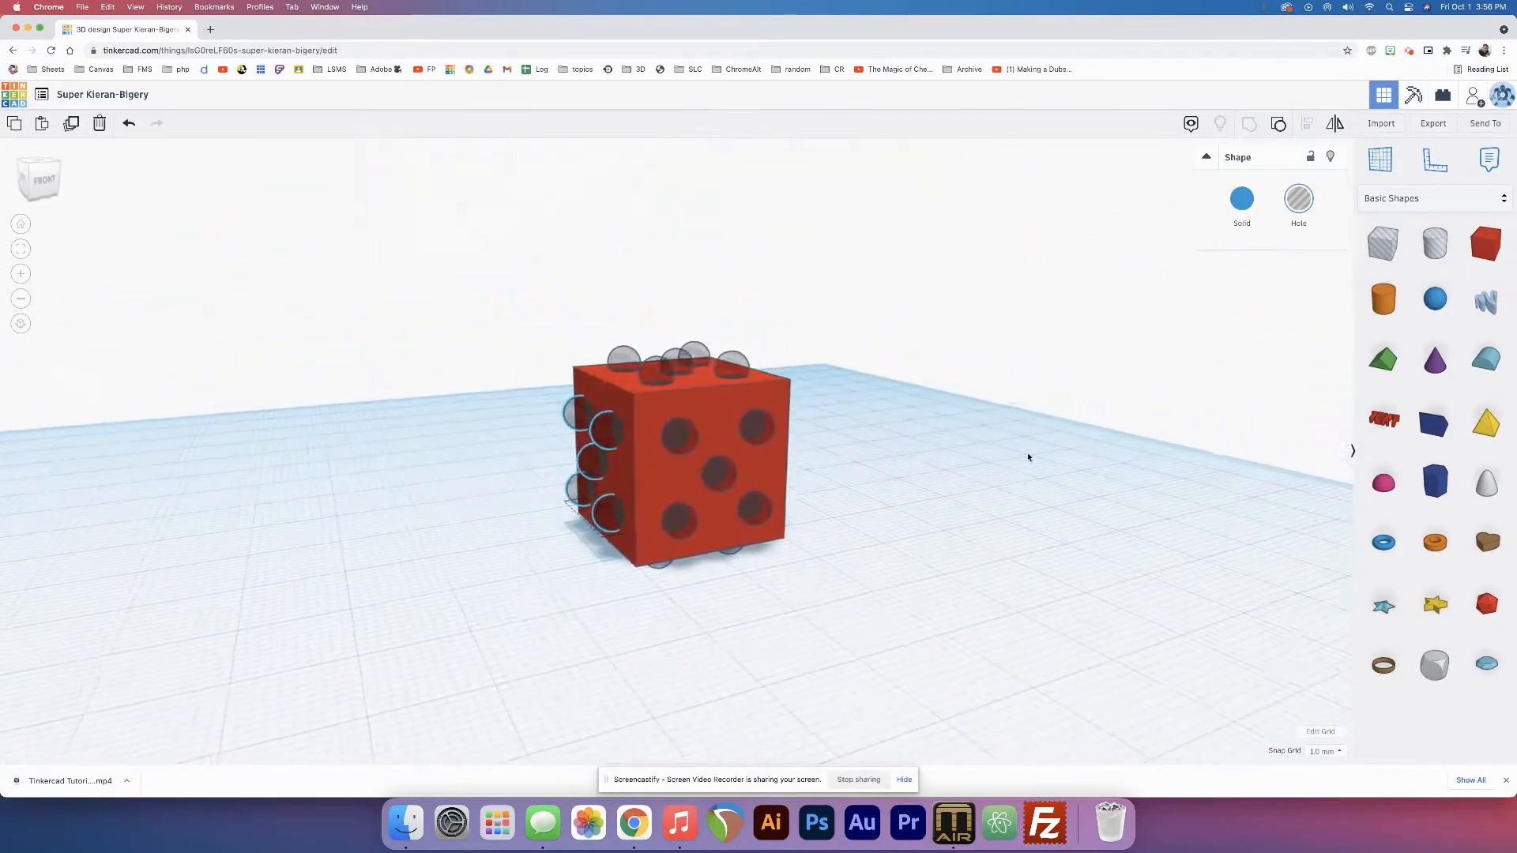
left_click(531, 446)
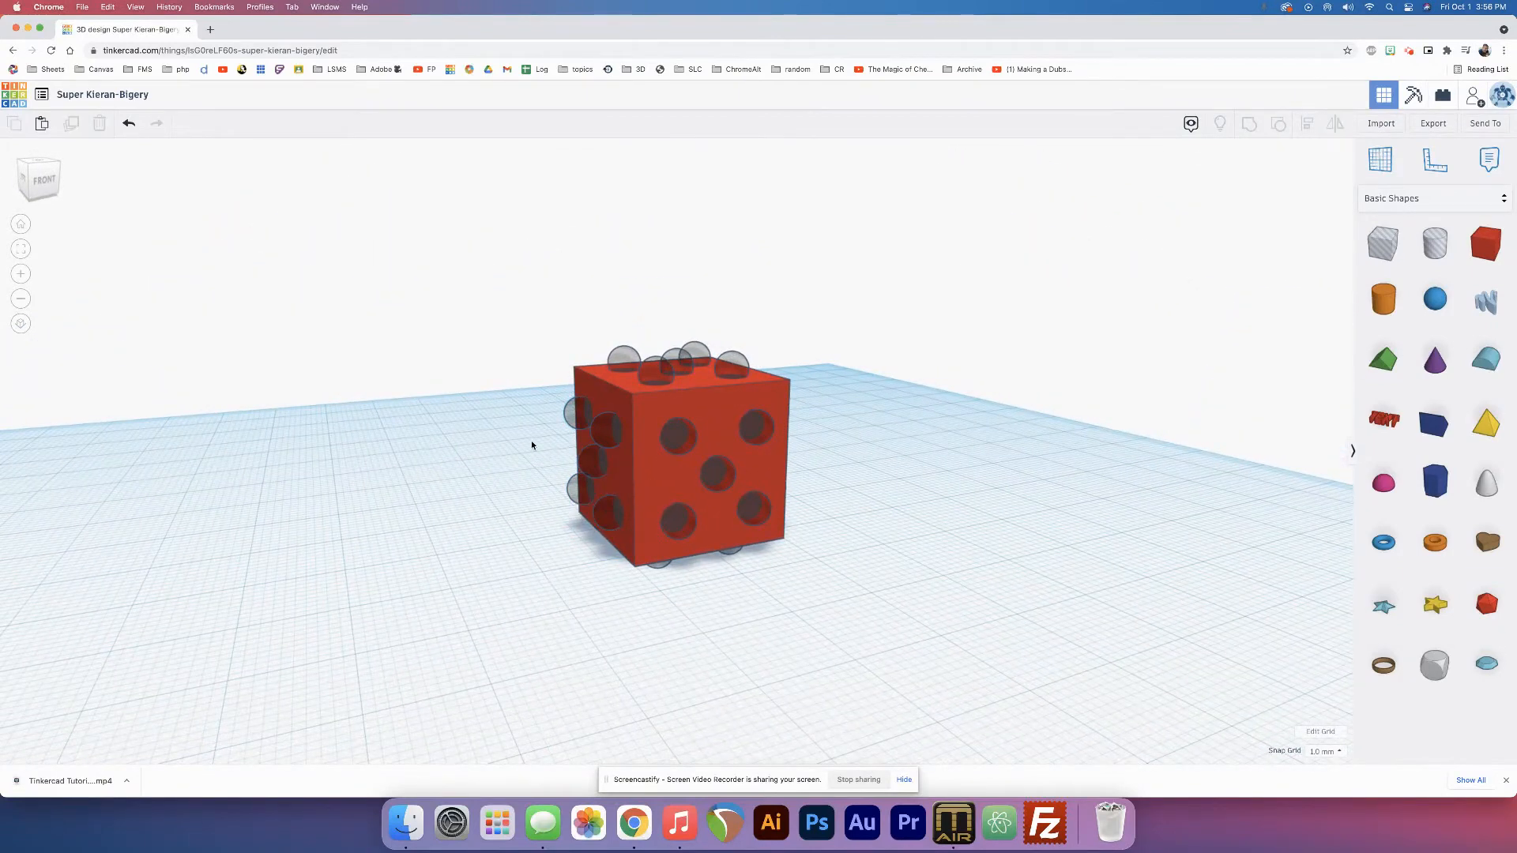
mouse_move(714, 441)
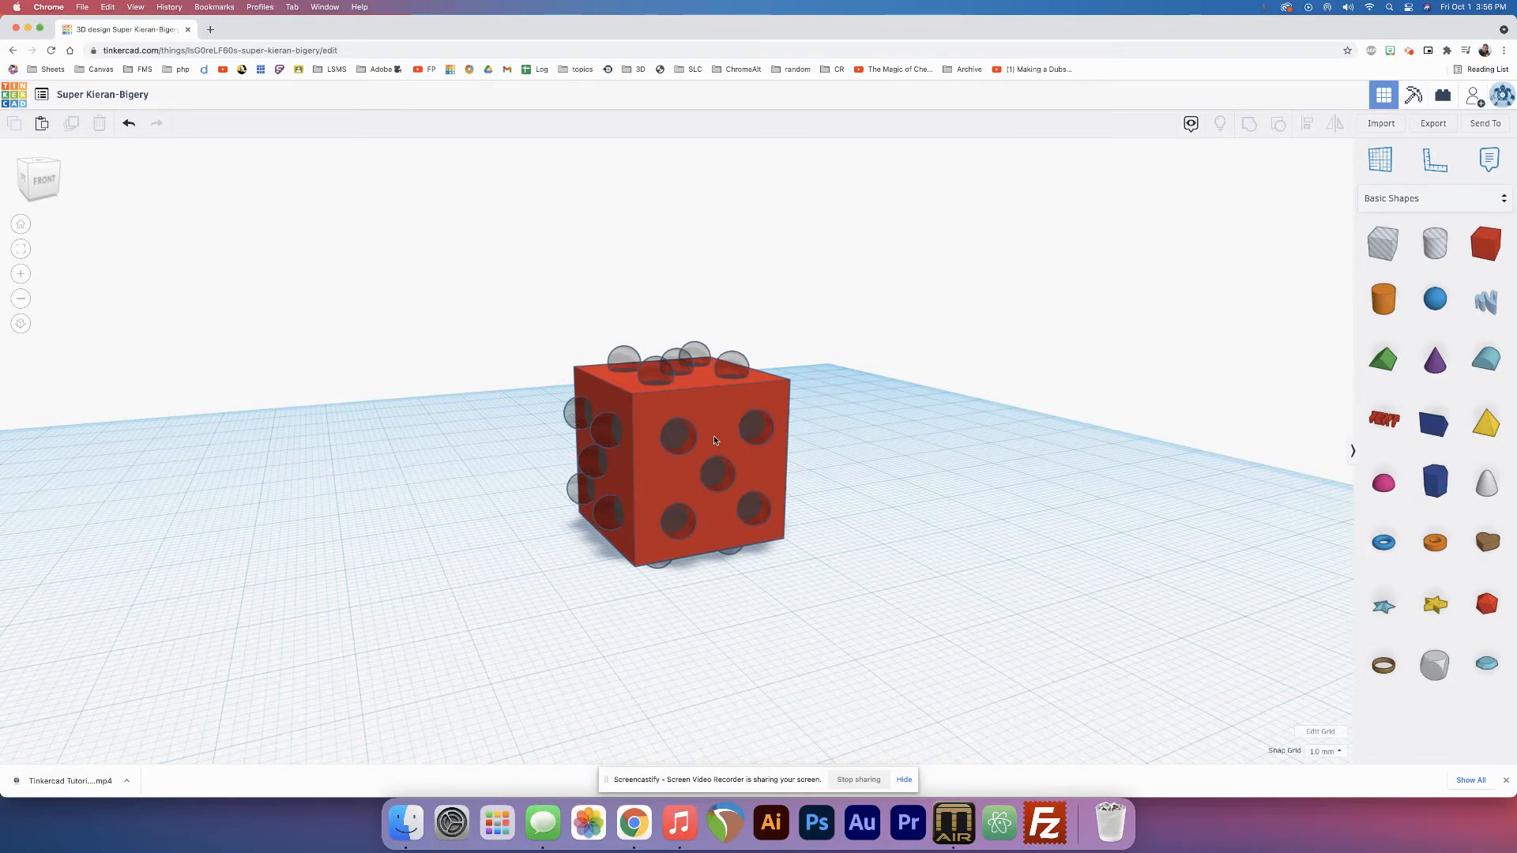
mouse_move(841, 446)
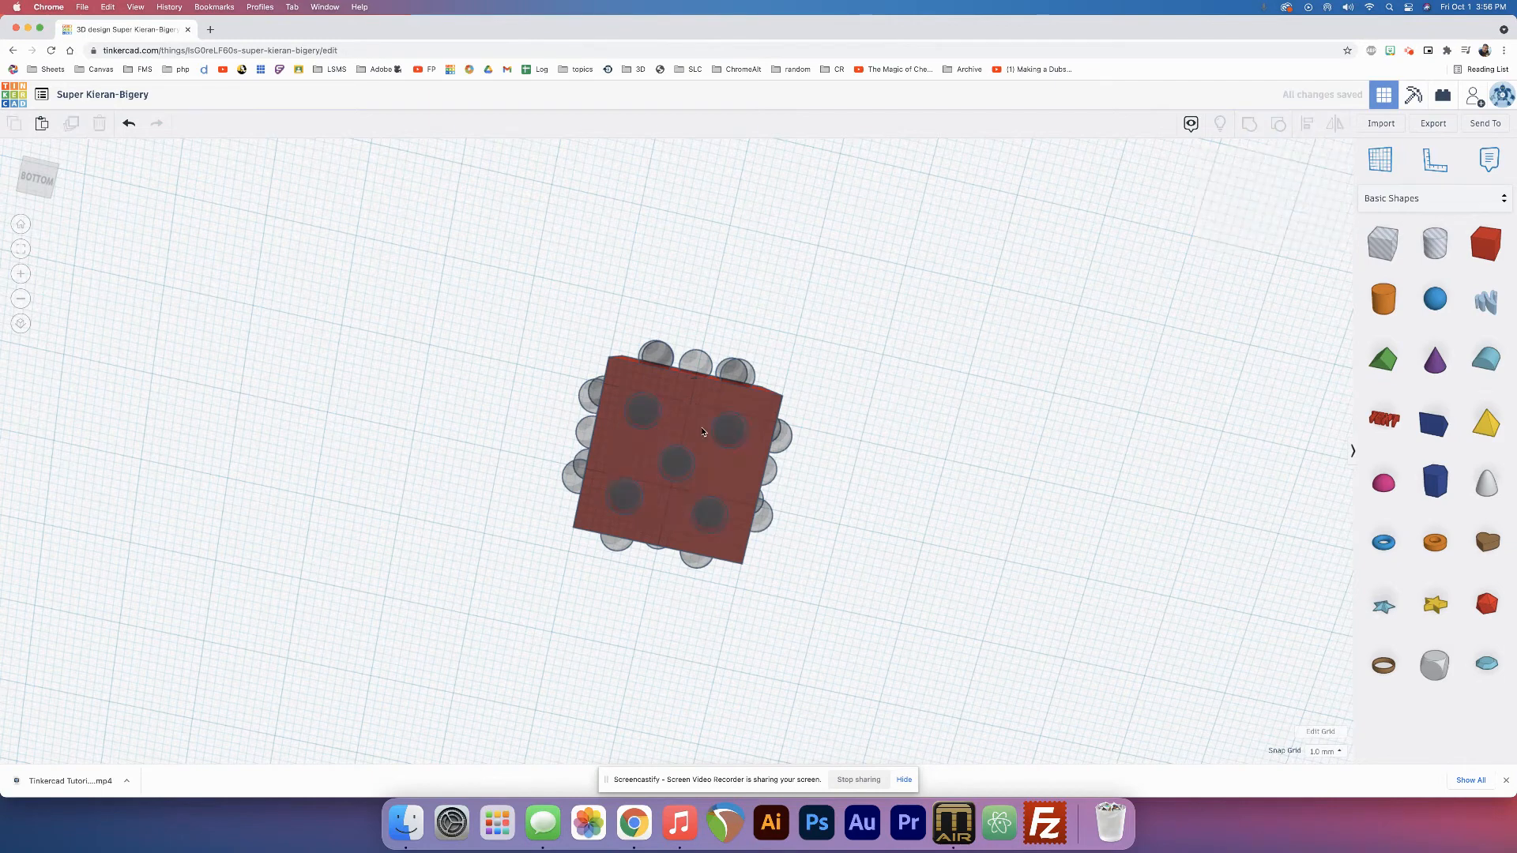
left_click(677, 463)
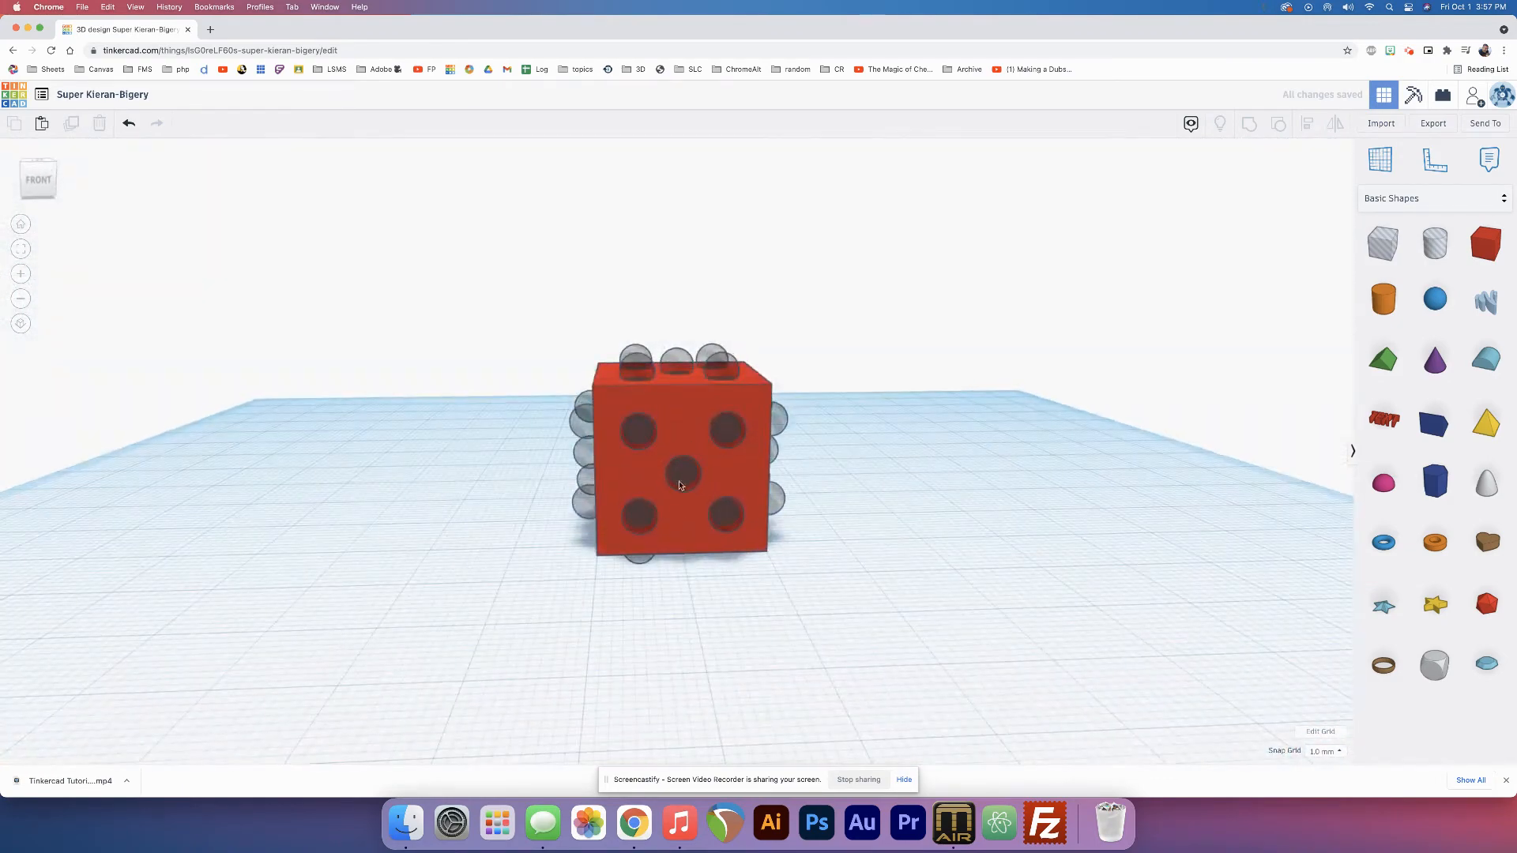
left_click(678, 455)
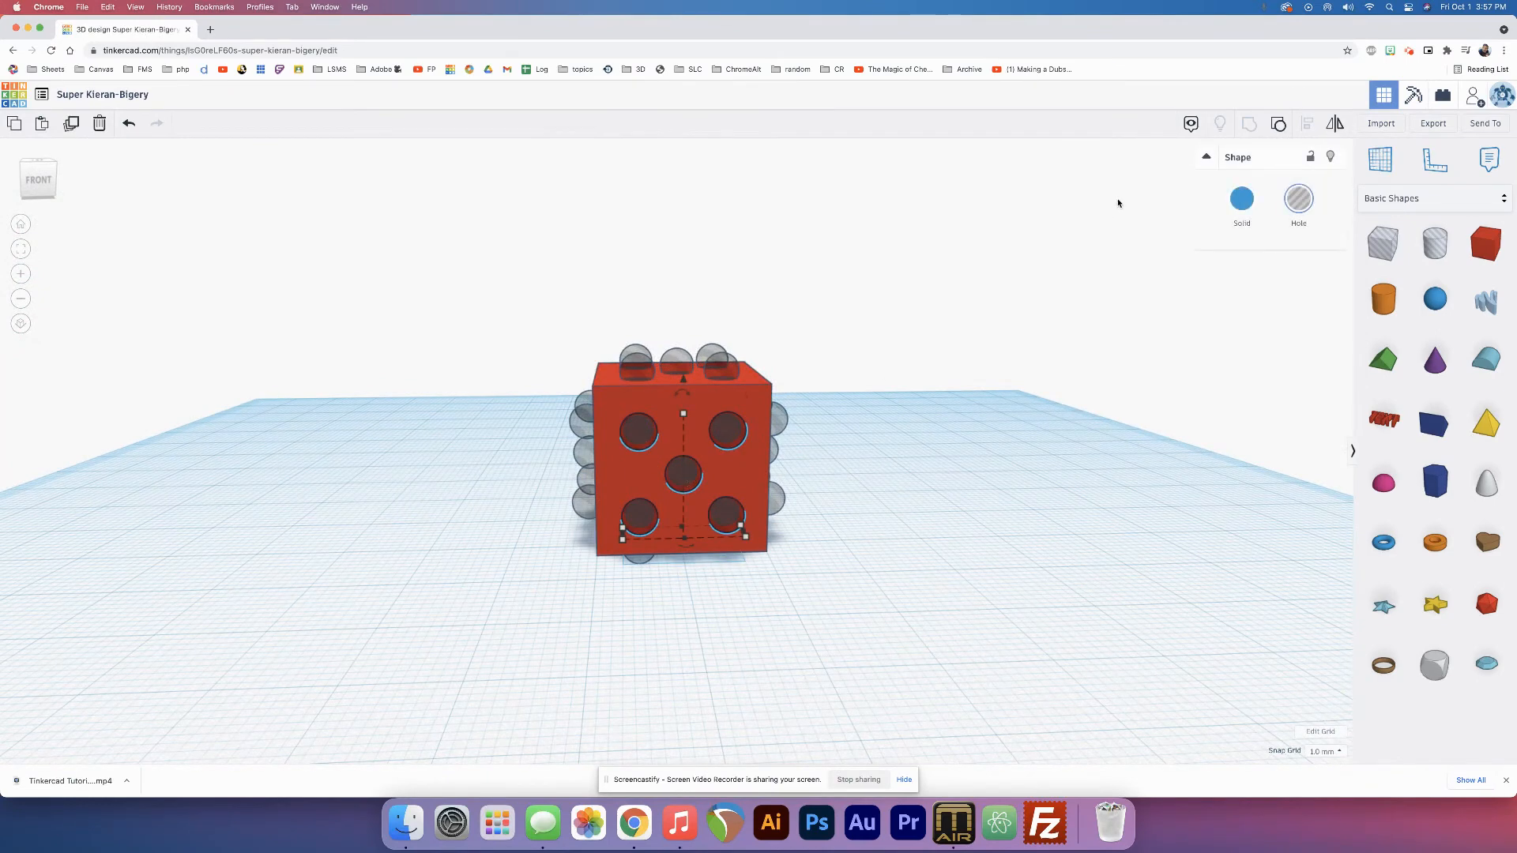
left_click(807, 417)
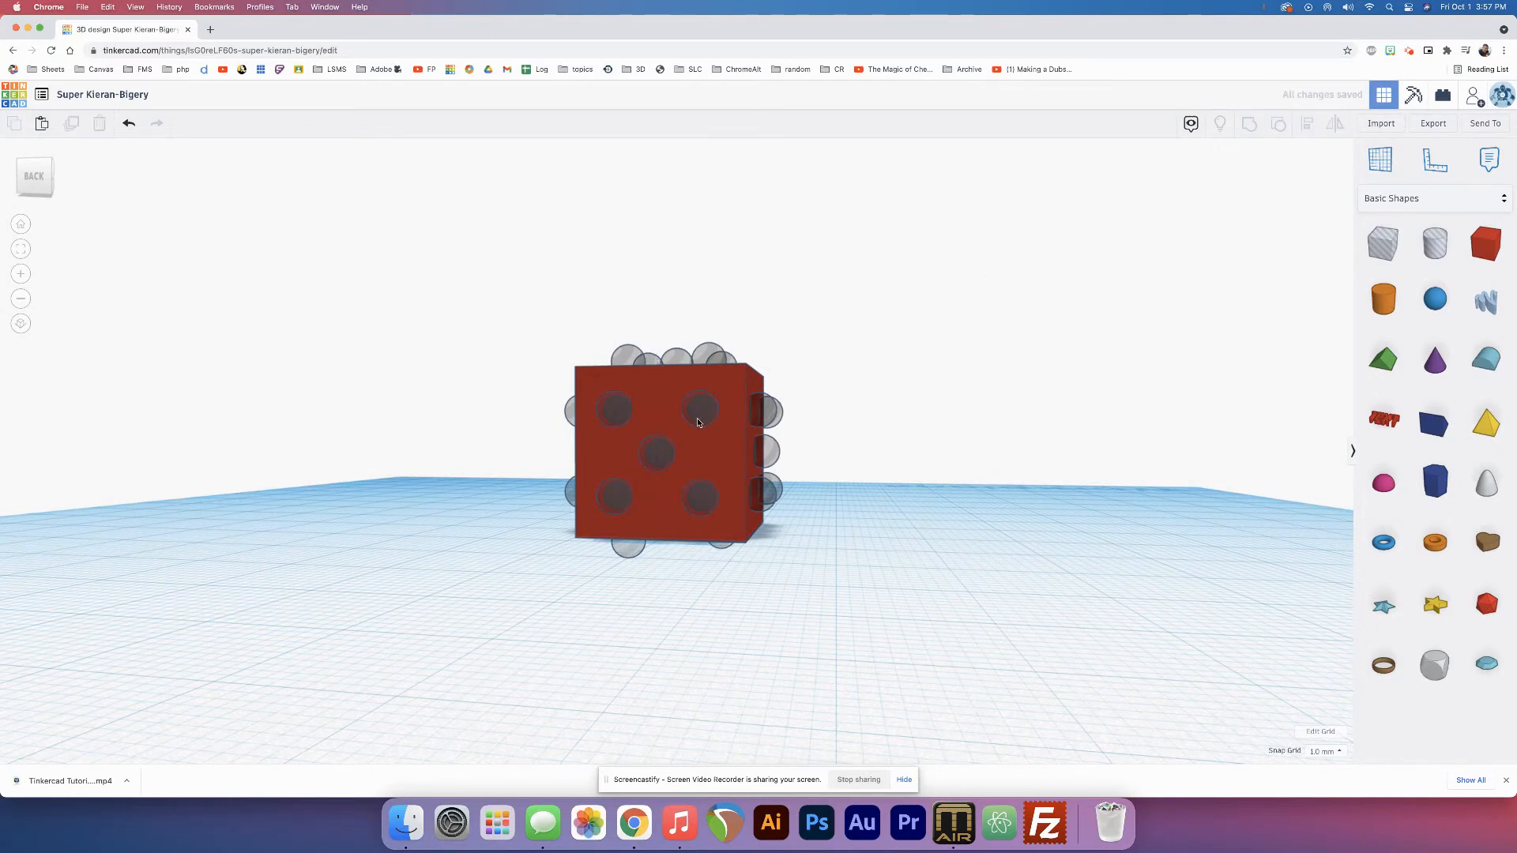
left_click(701, 410)
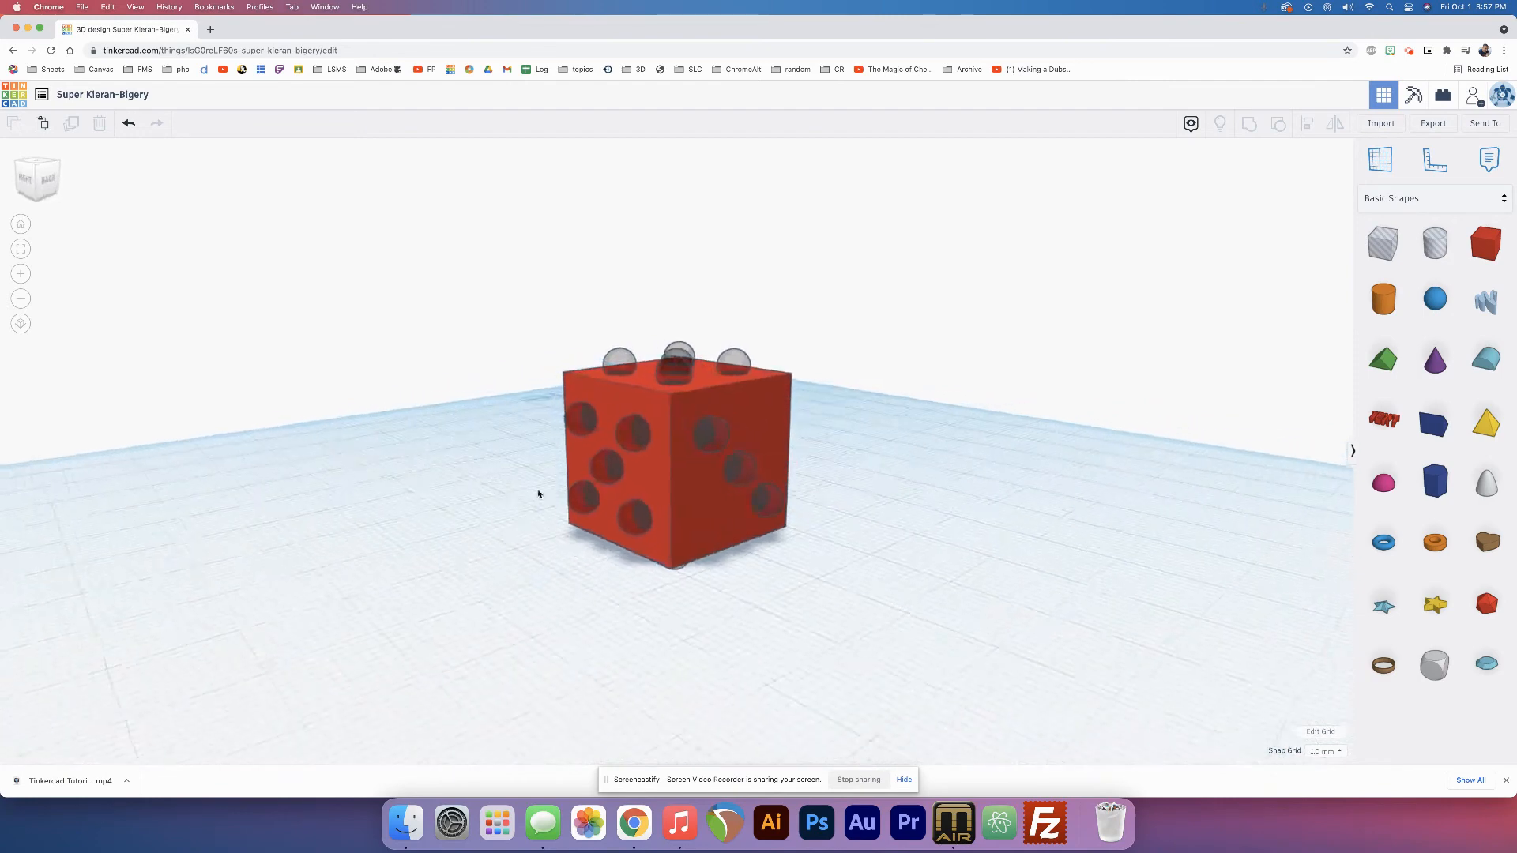
- Ungroup the selected die into its separate box and dot-hole pieces
left_click_drag(537, 493, 955, 493)
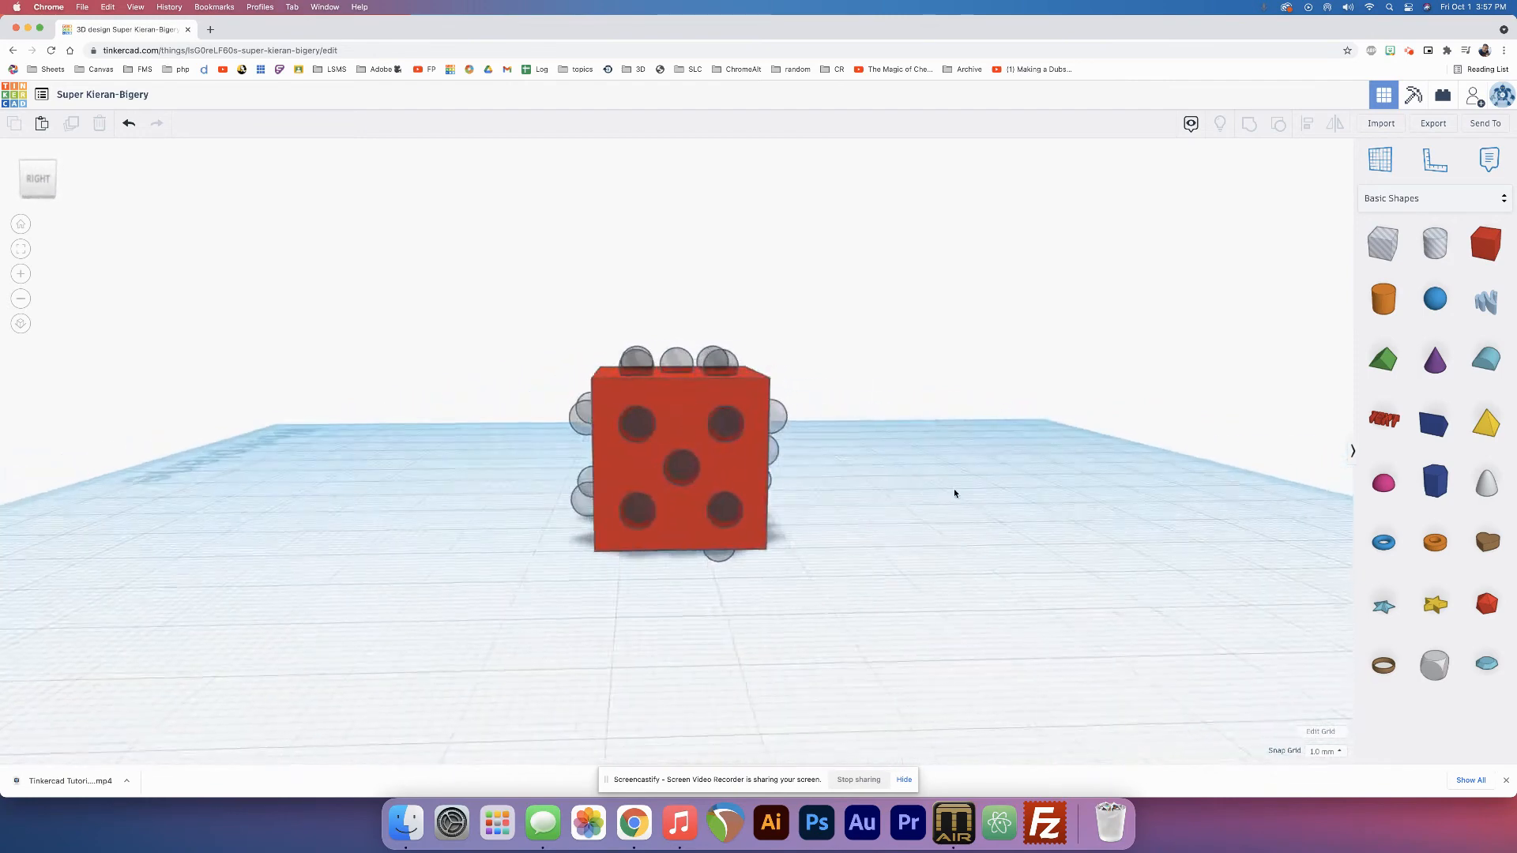
left_click(678, 474)
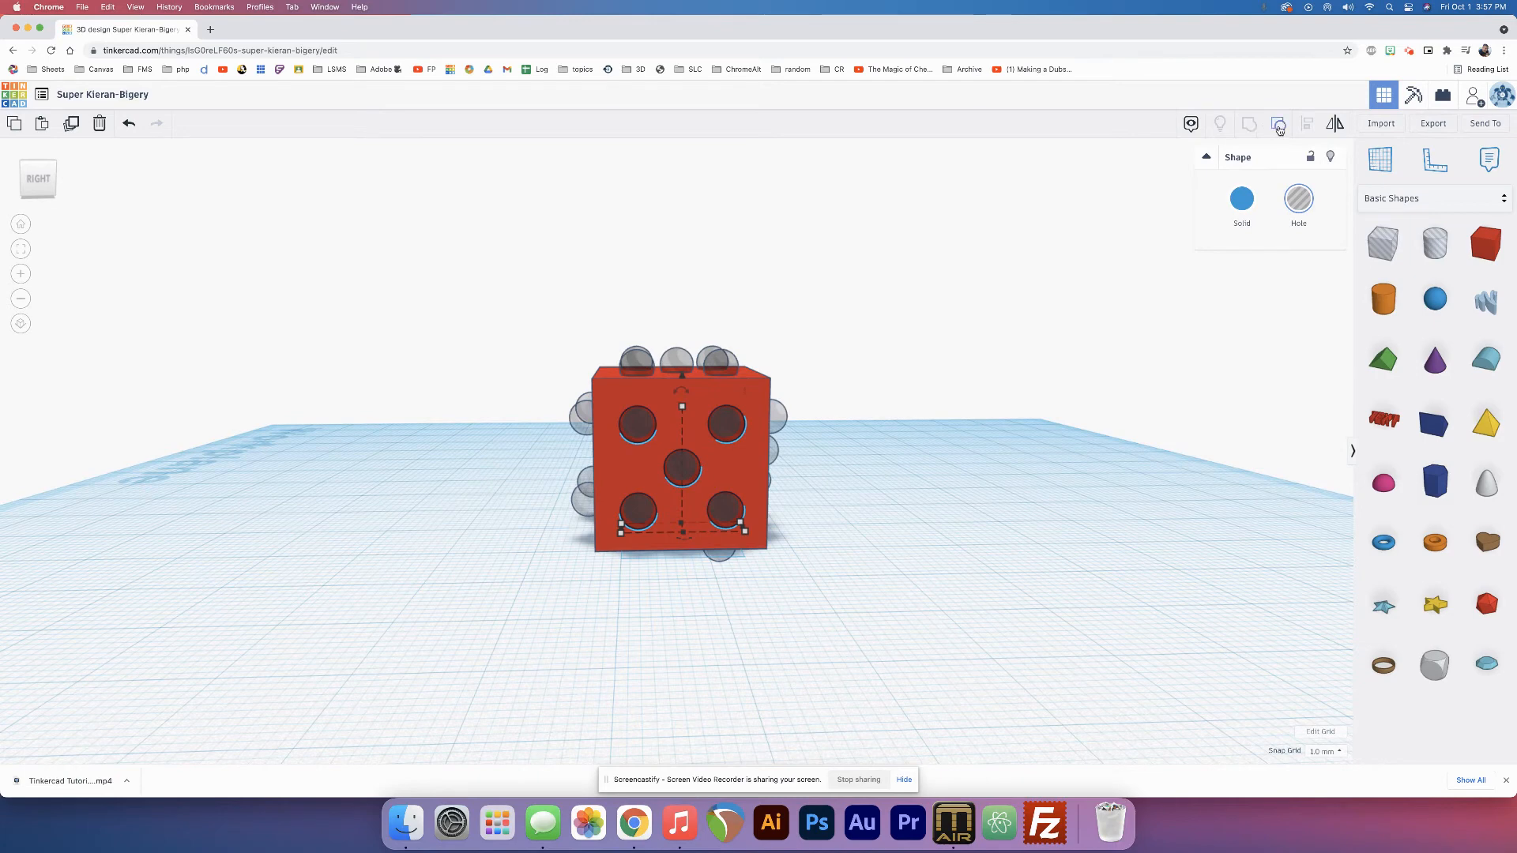
mouse_move(1278, 124)
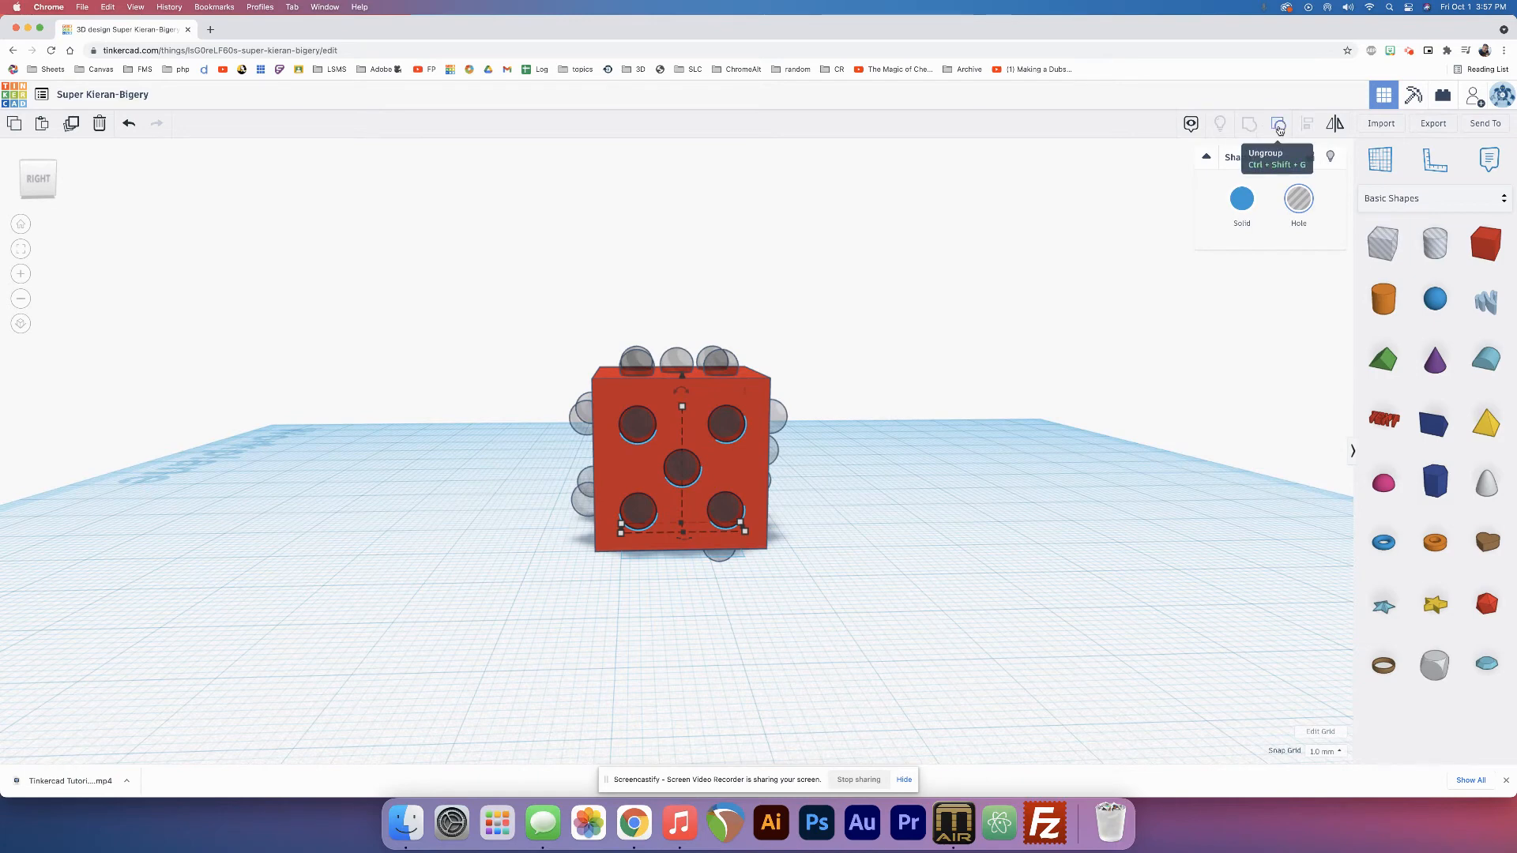
left_click(1249, 123)
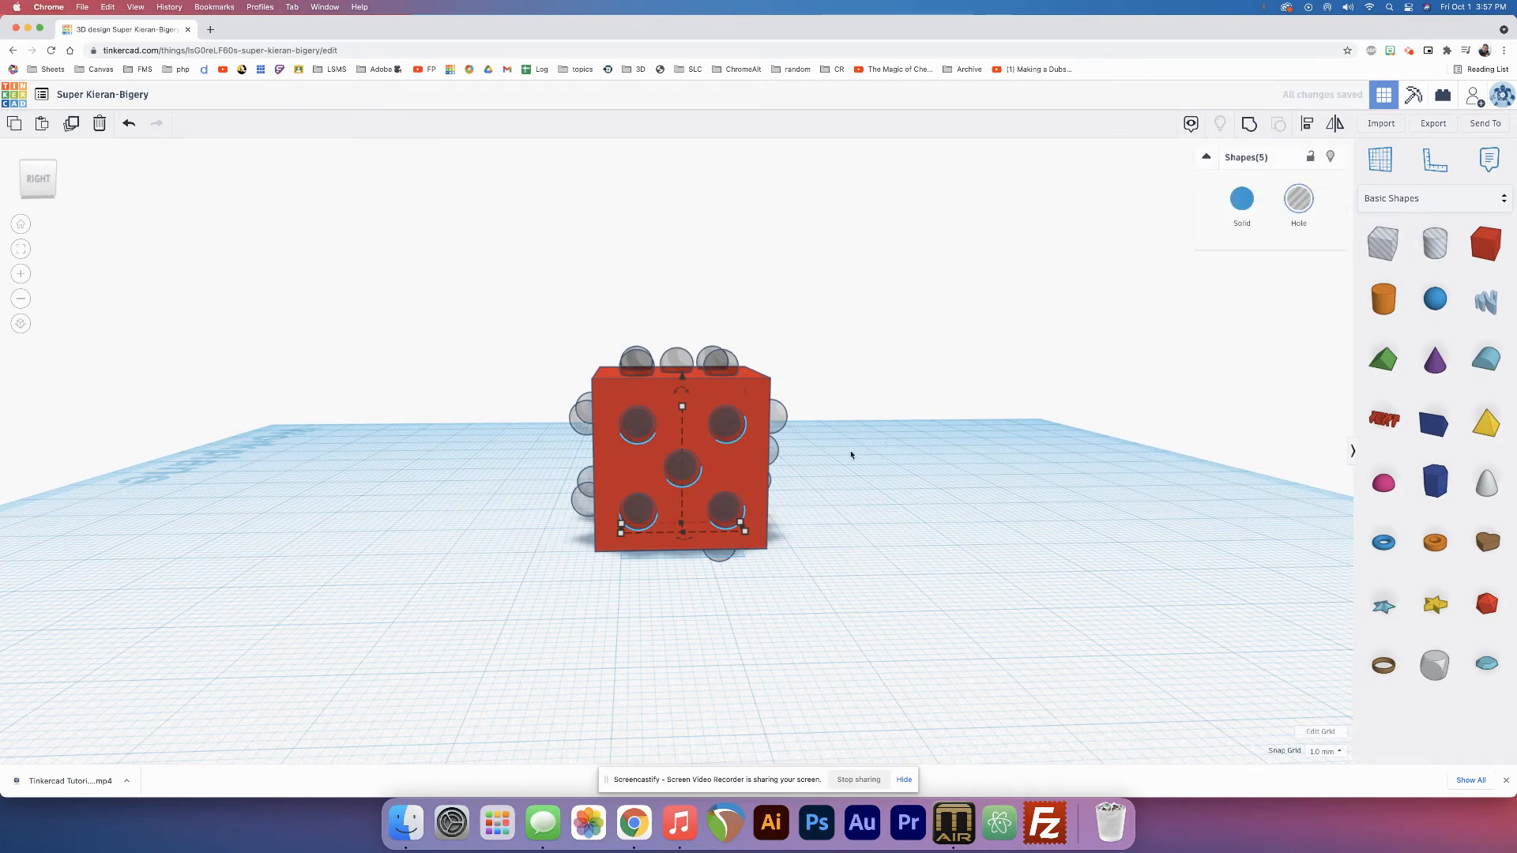
- Select only the die's red box, leaving the dot holes aside
left_click(679, 471)
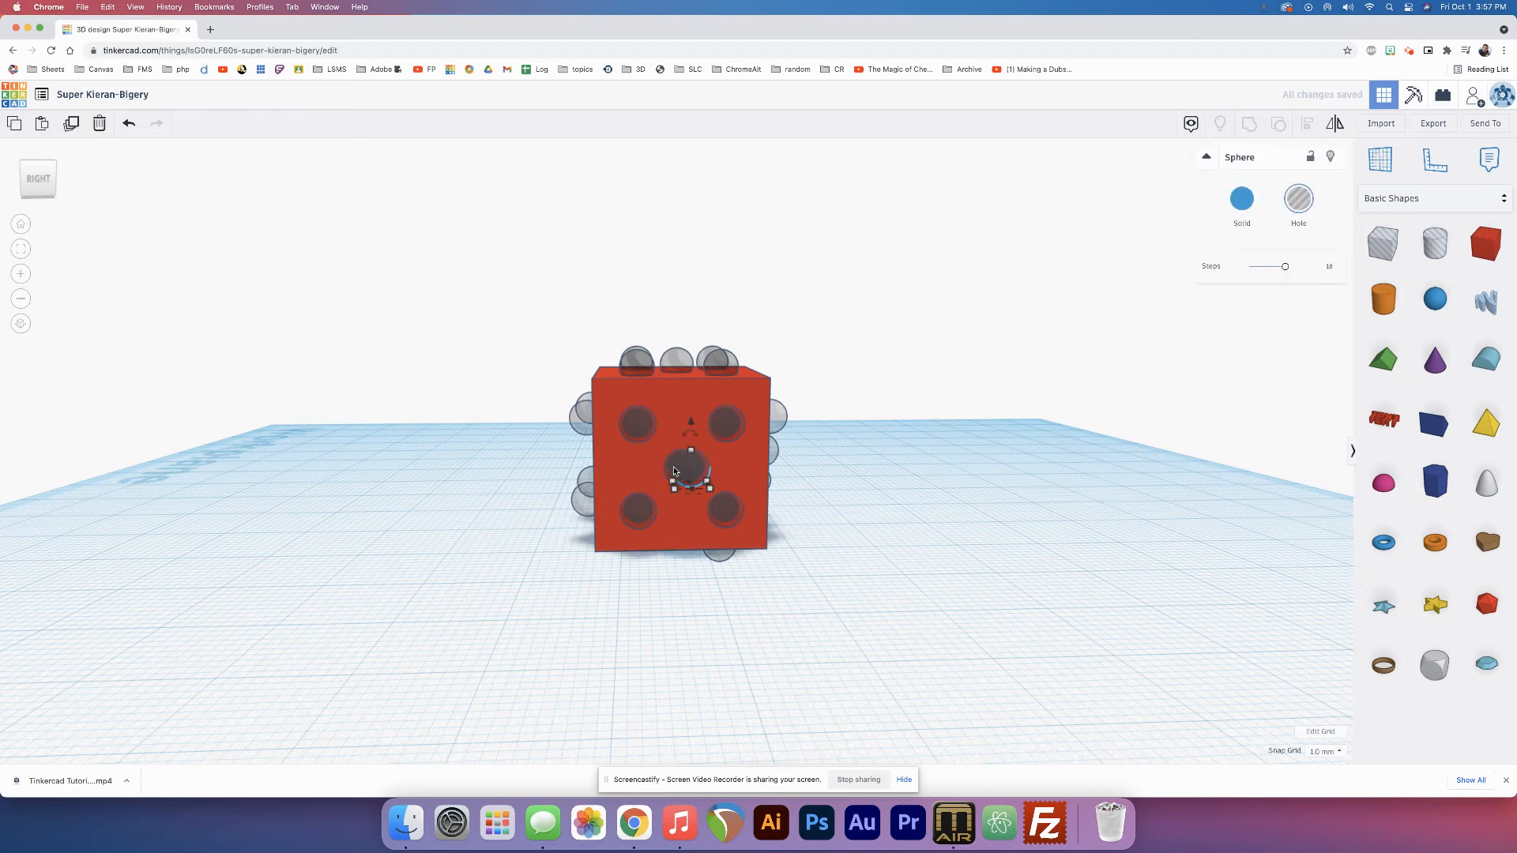
left_click_drag(691, 472, 725, 468)
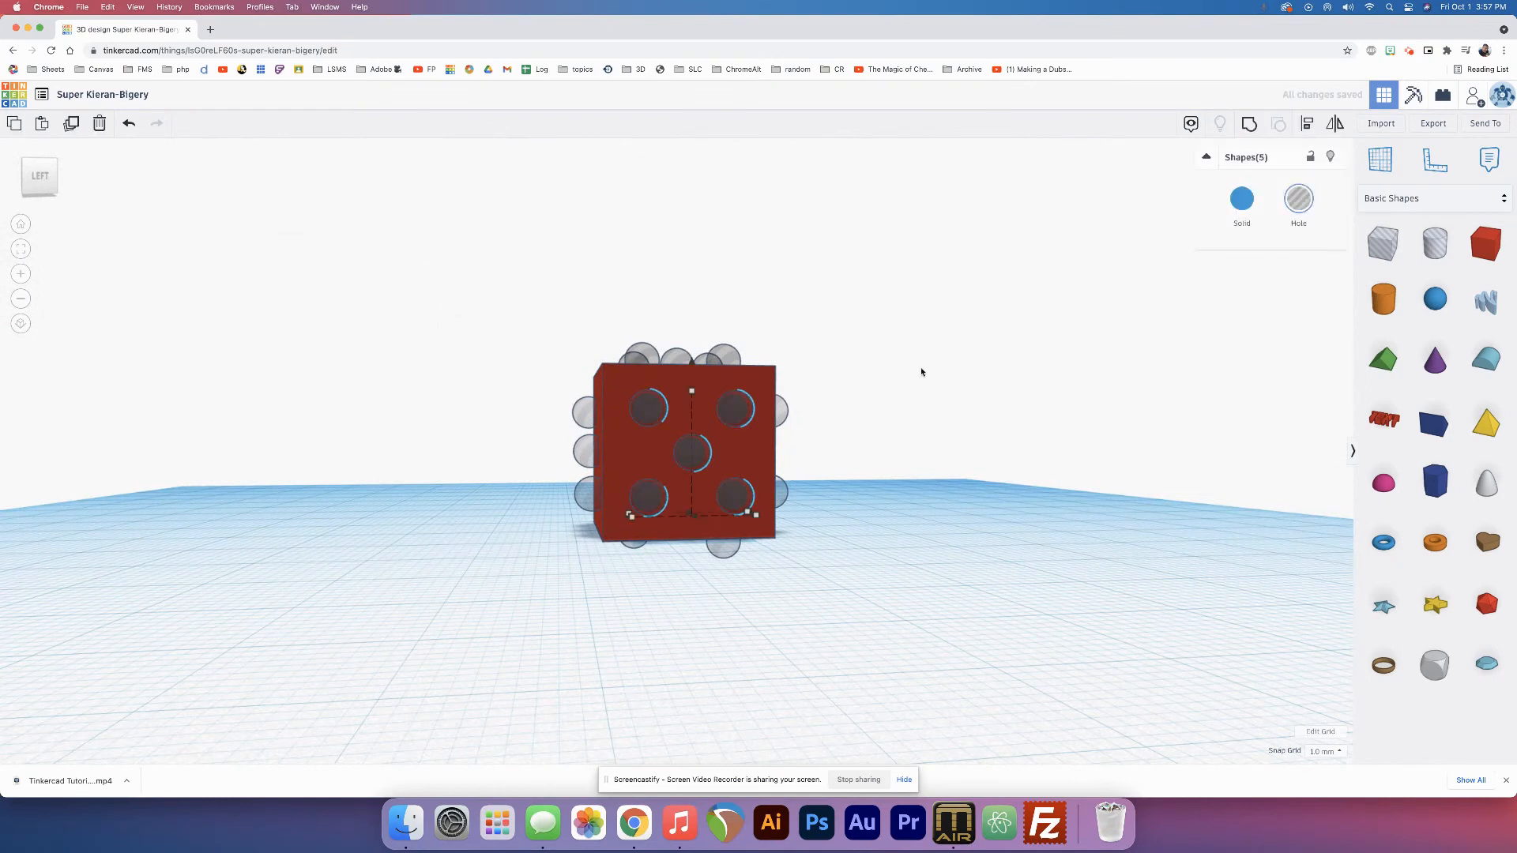
left_click(740, 409)
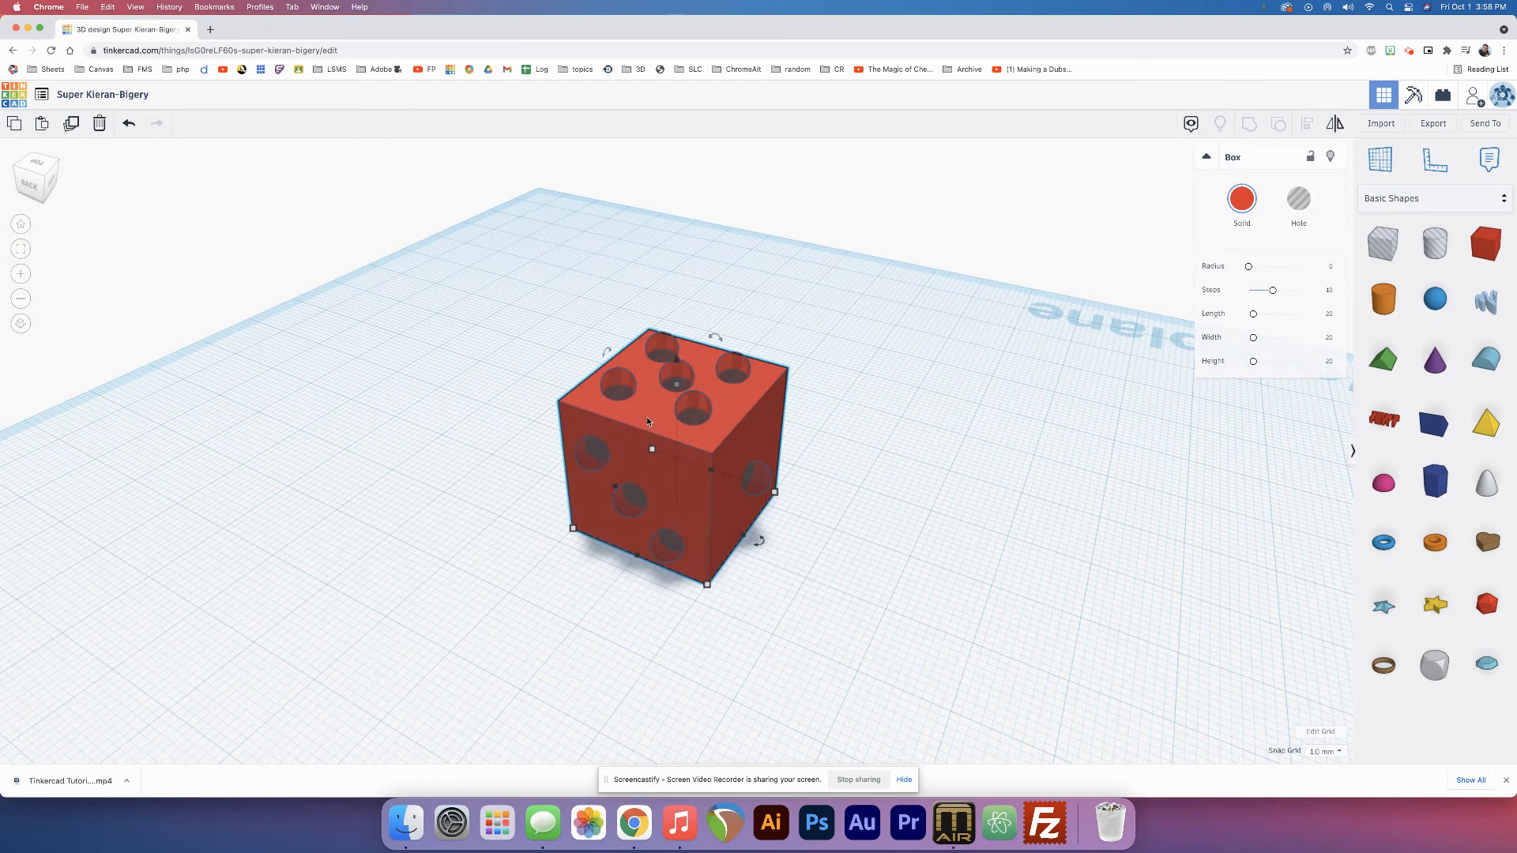
mouse_move(1321, 268)
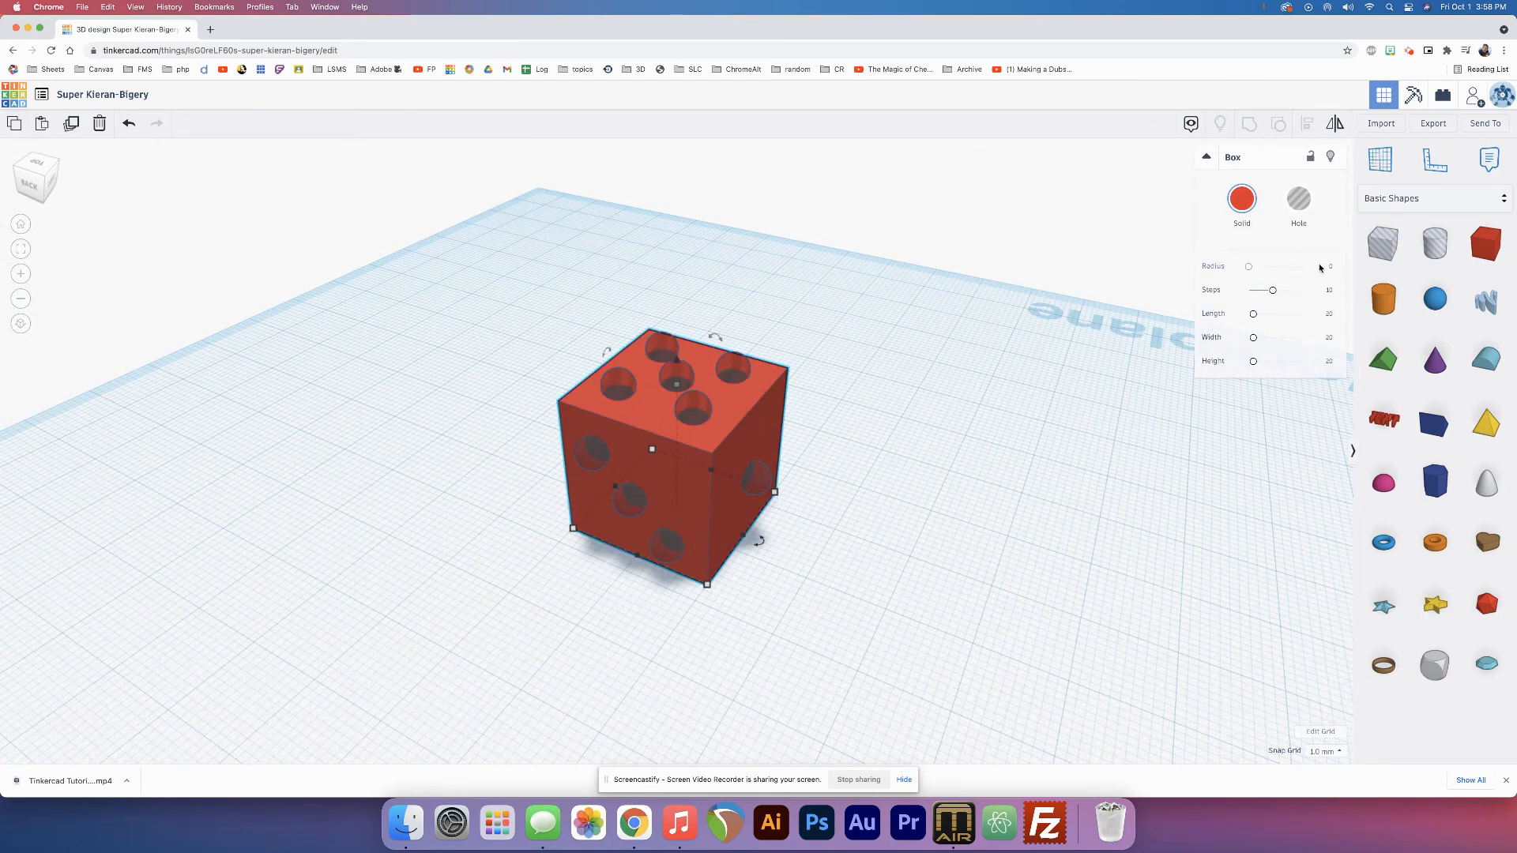
- Experiment with the box's Radius slider from none up to spherical and back to near-square
left_click_drag(1248, 266, 1272, 266)
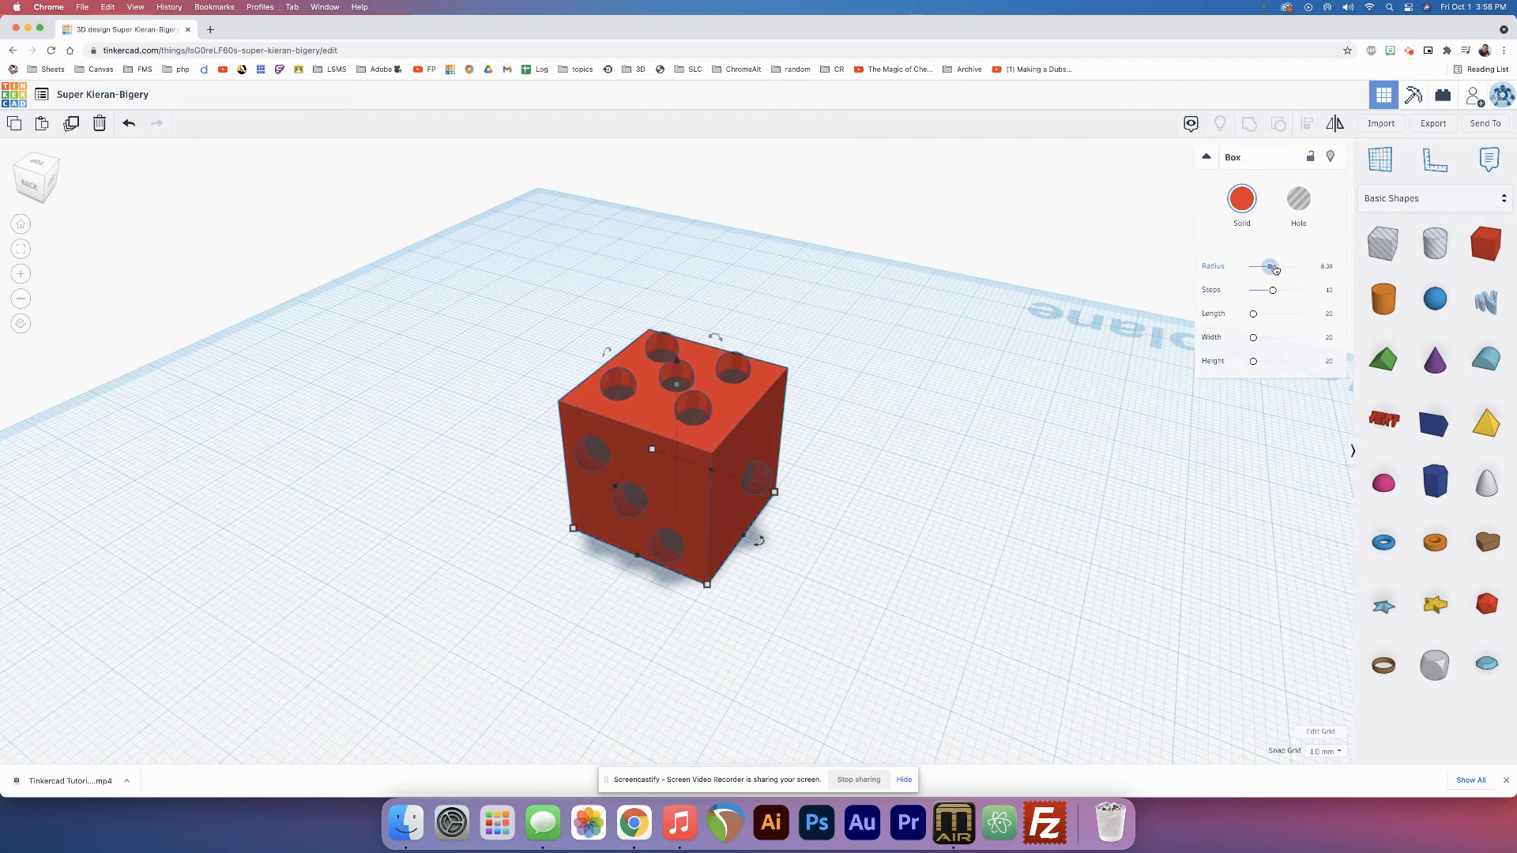
left_click_drag(1273, 269, 1277, 266)
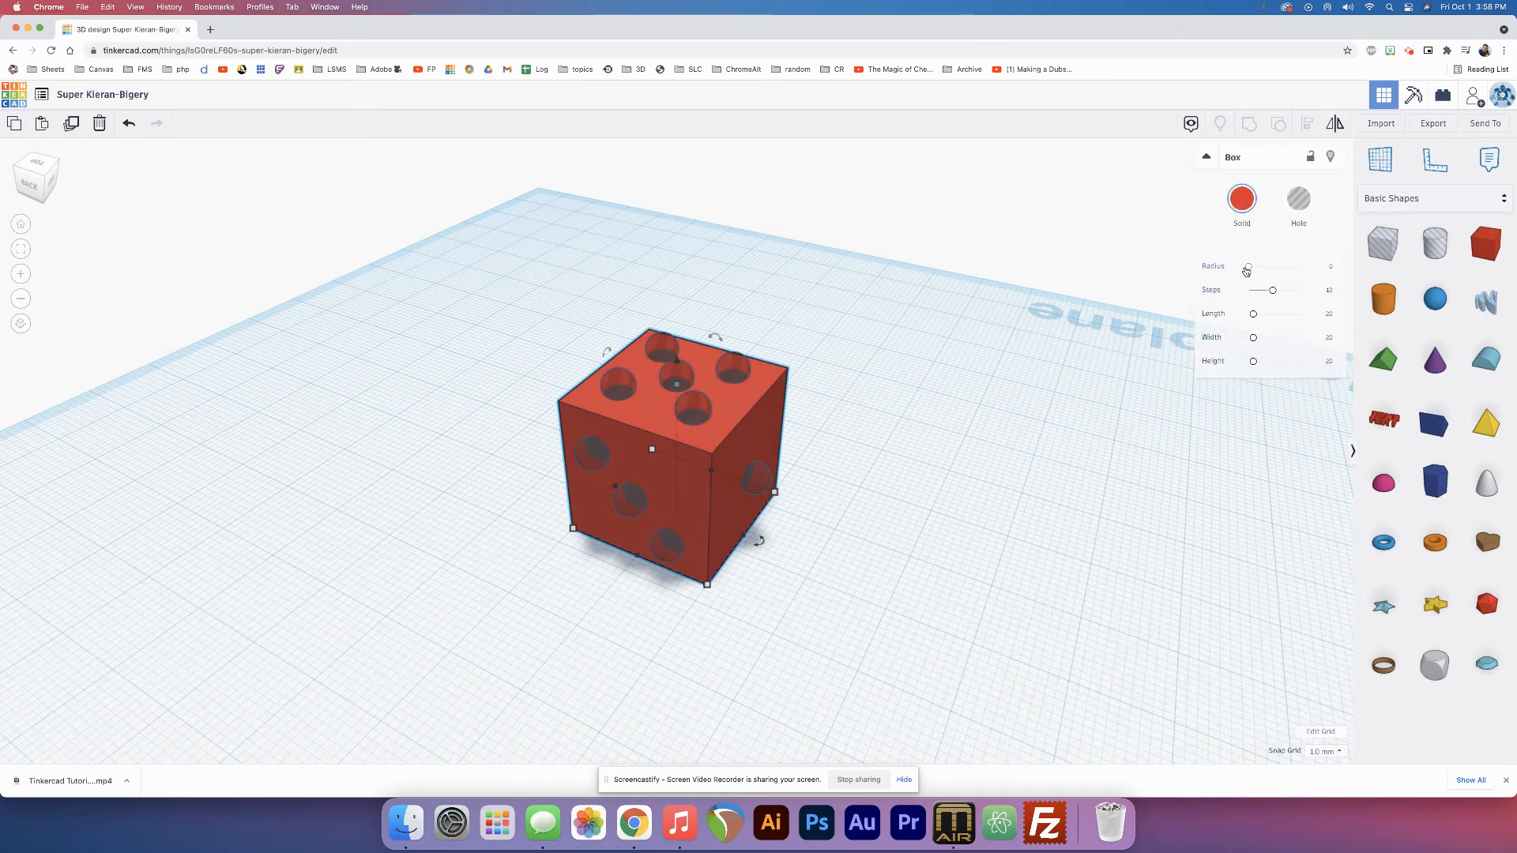
left_click_drag(1247, 267, 1272, 267)
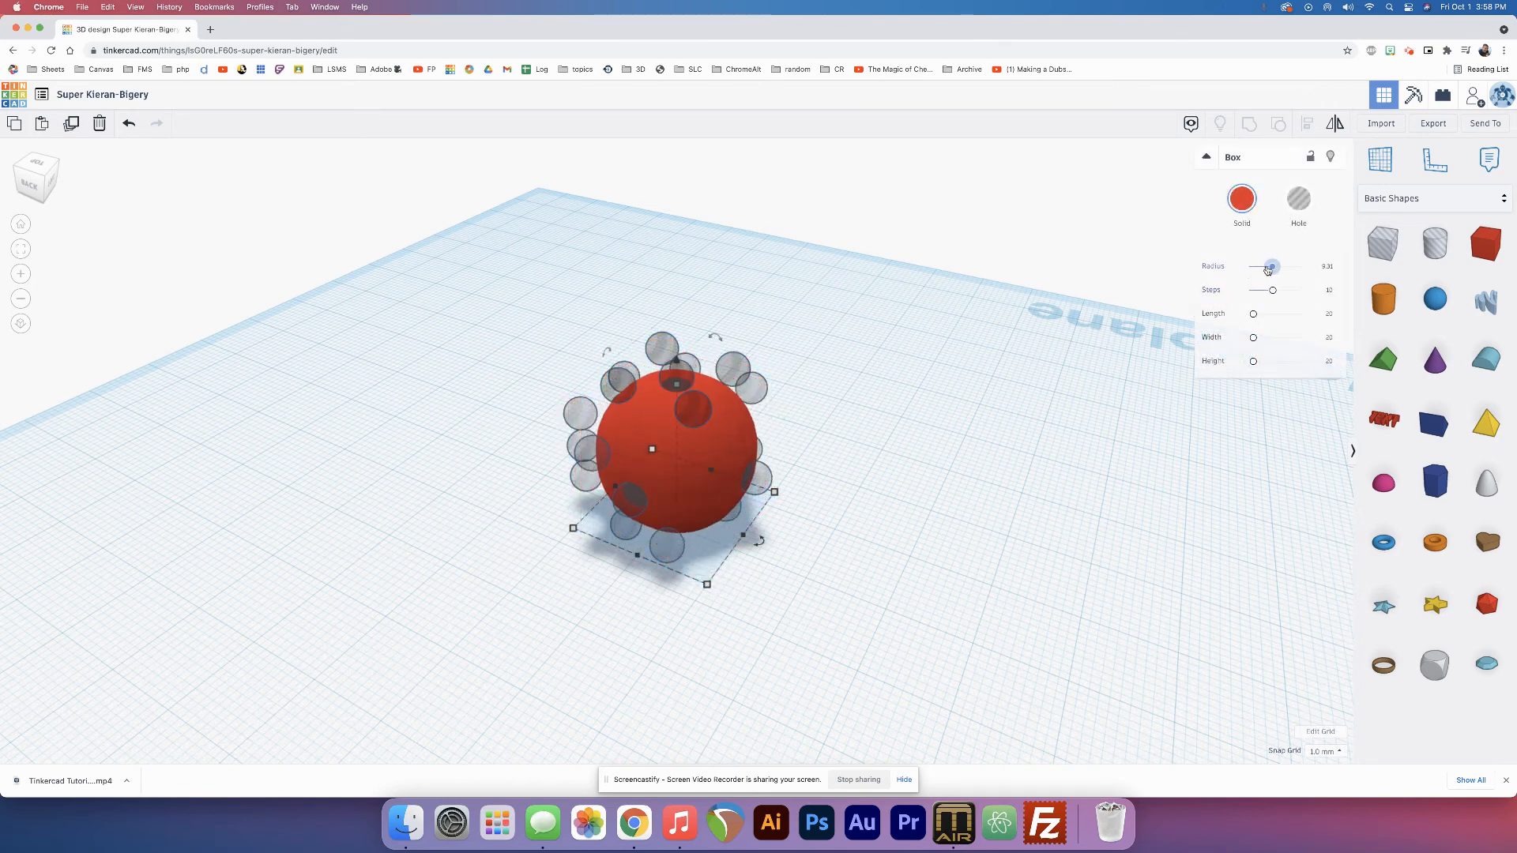
left_click_drag(1274, 266, 1248, 266)
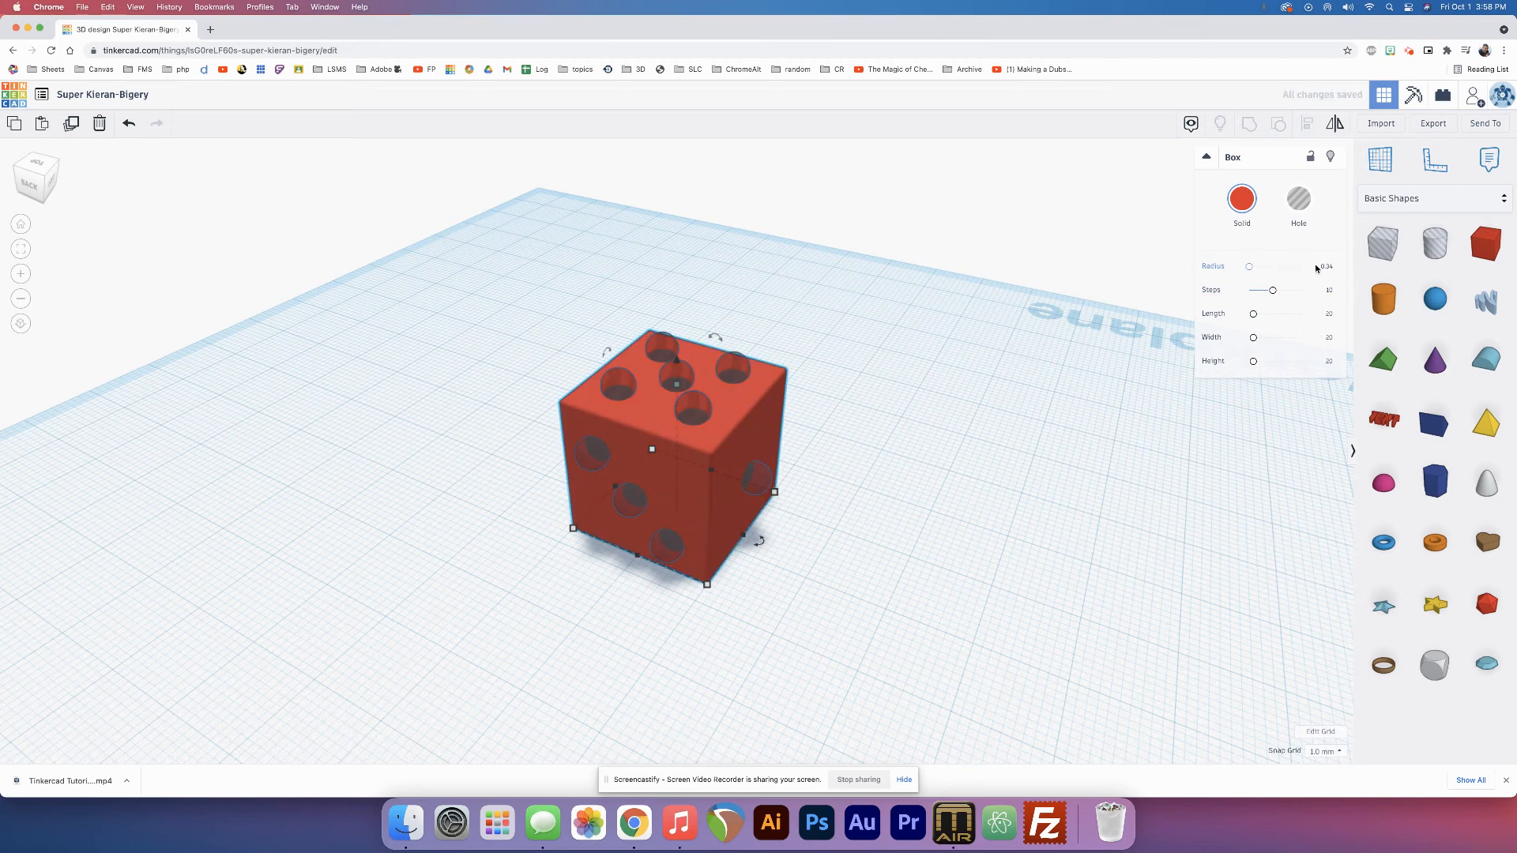
left_click(1321, 267)
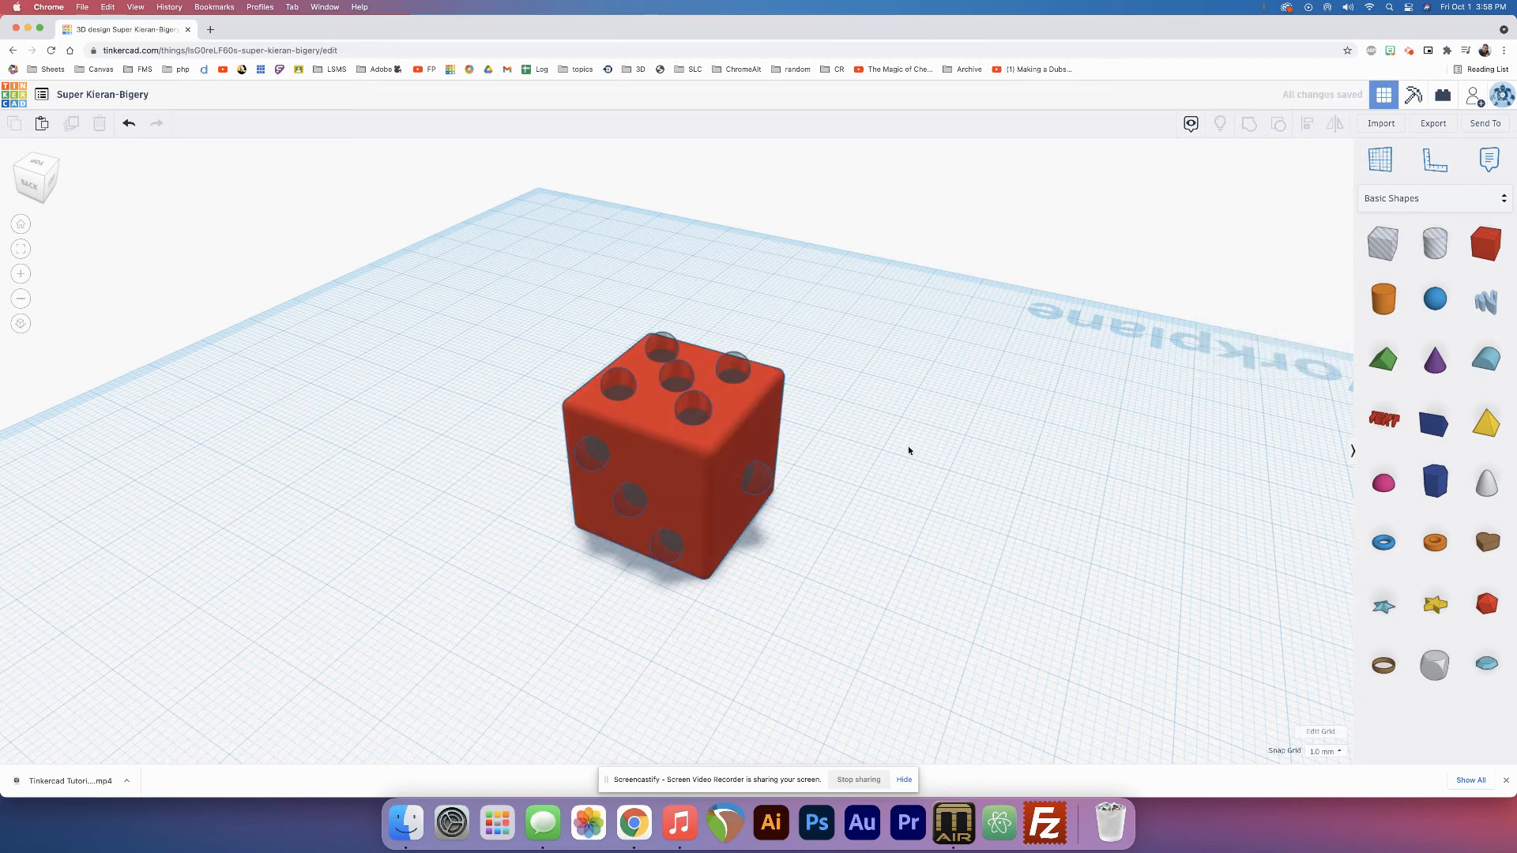
- Set the red box's edge Radius to exactly 0.5
left_click(667, 456)
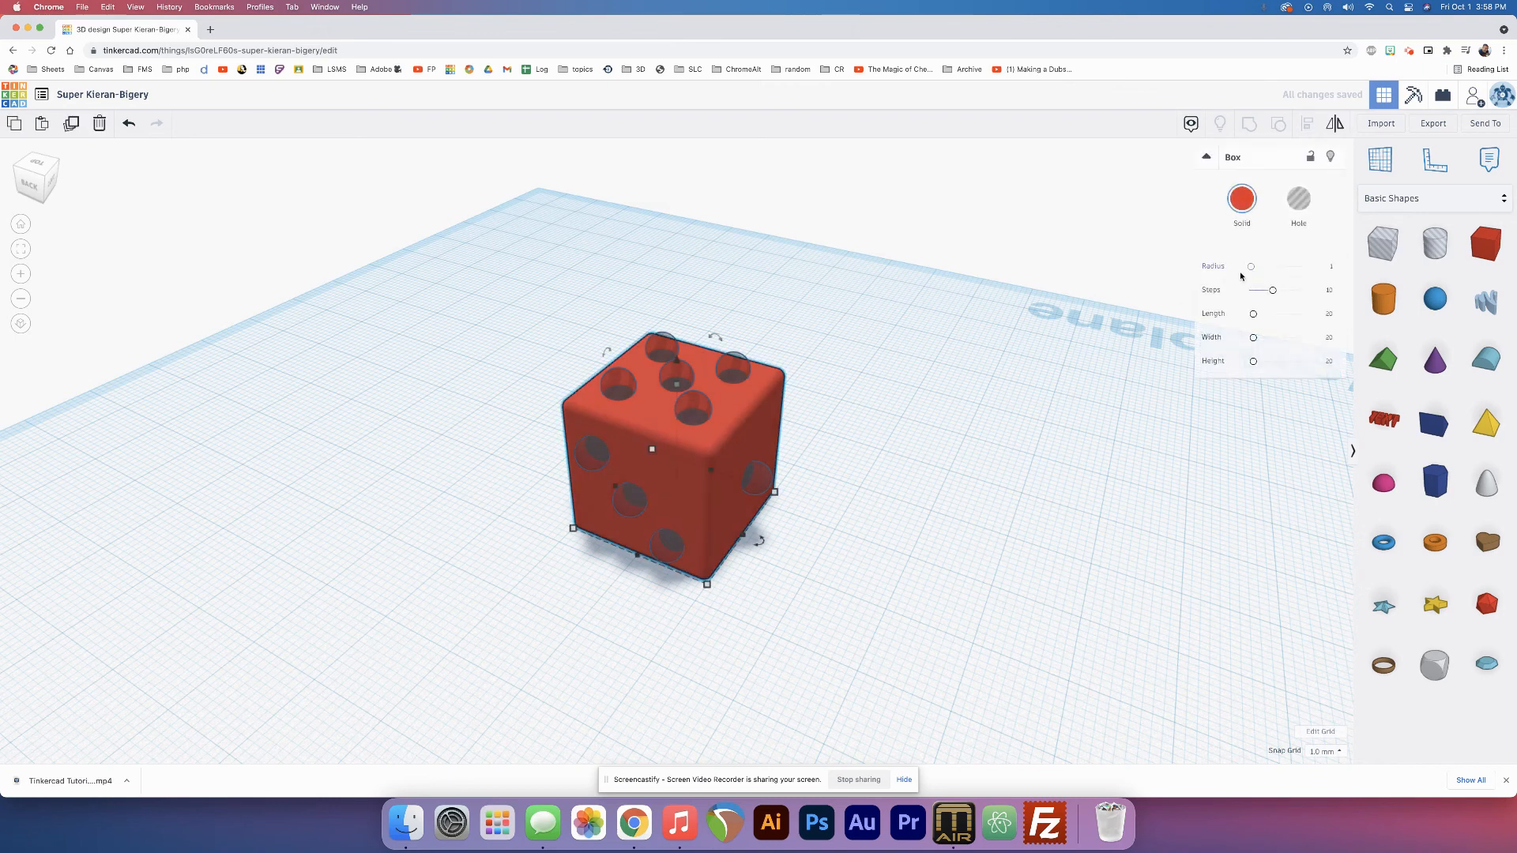
left_click(1321, 267)
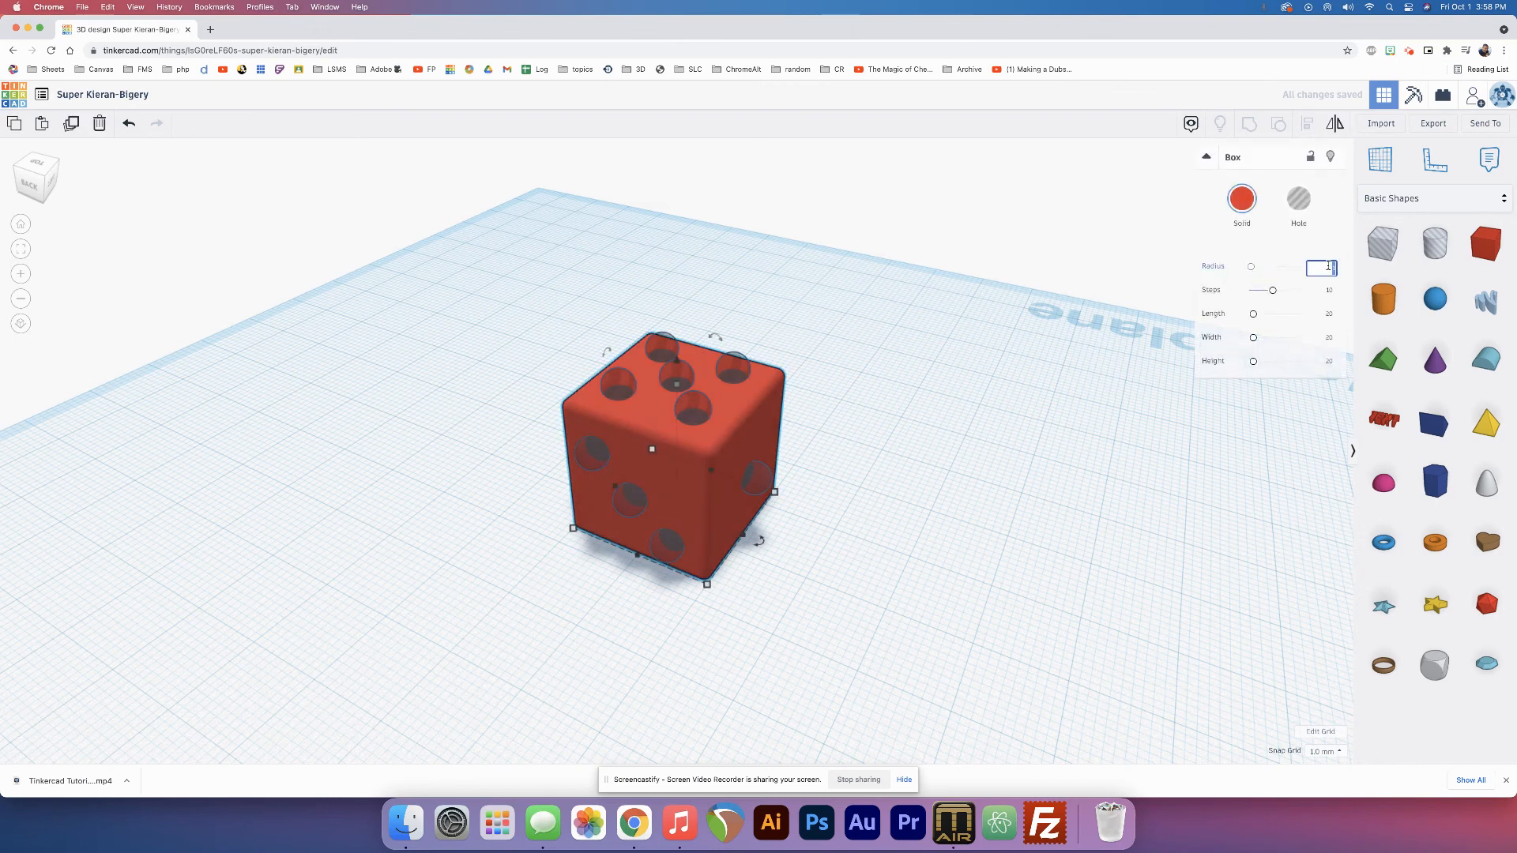
type("0.5")
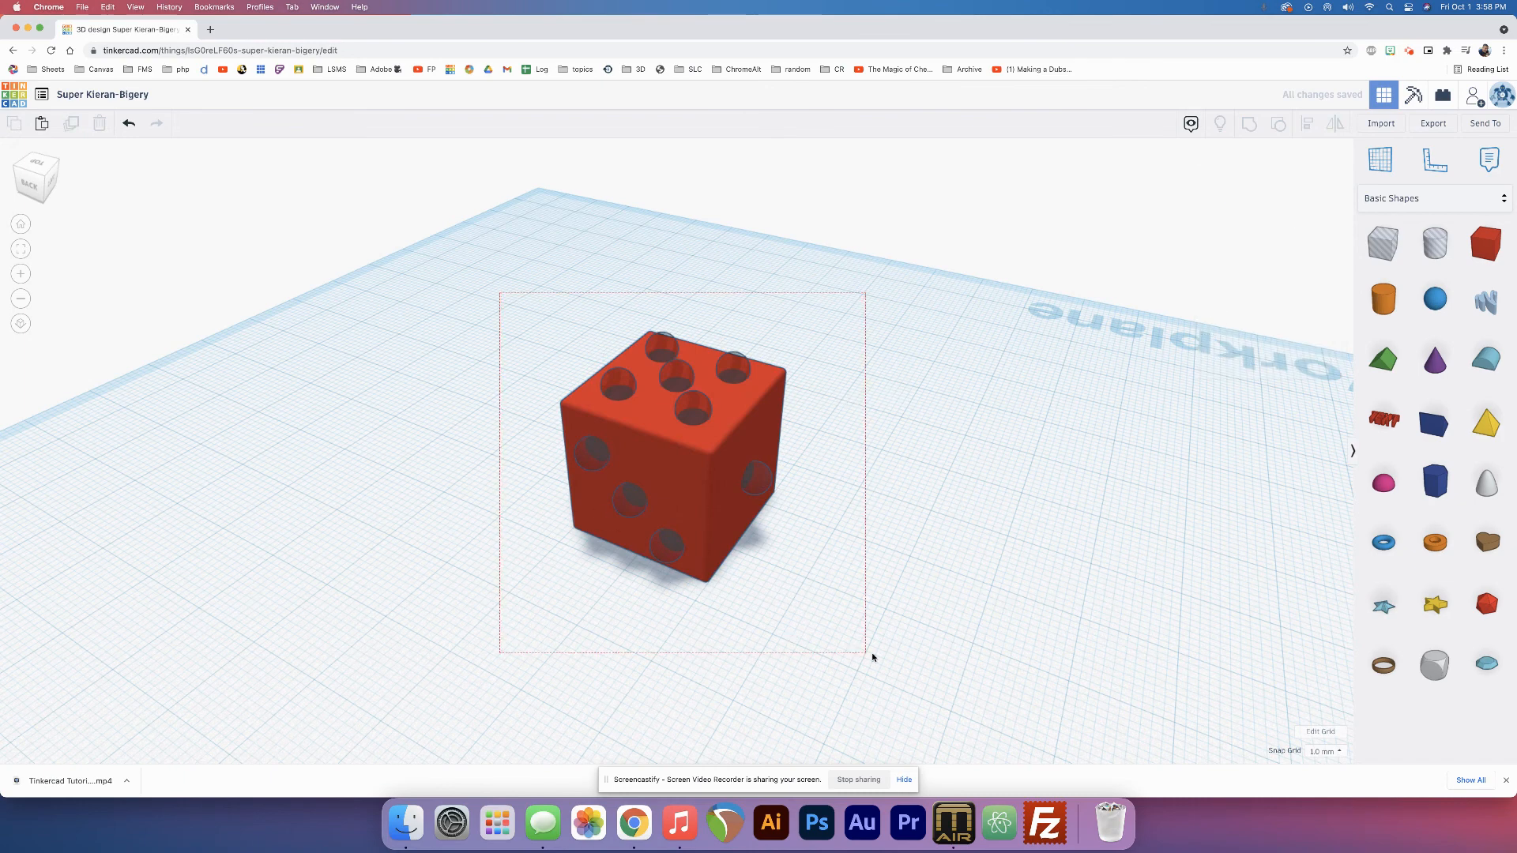
- Group the rounded box with all its hole spheres into one die
left_click(678, 445)
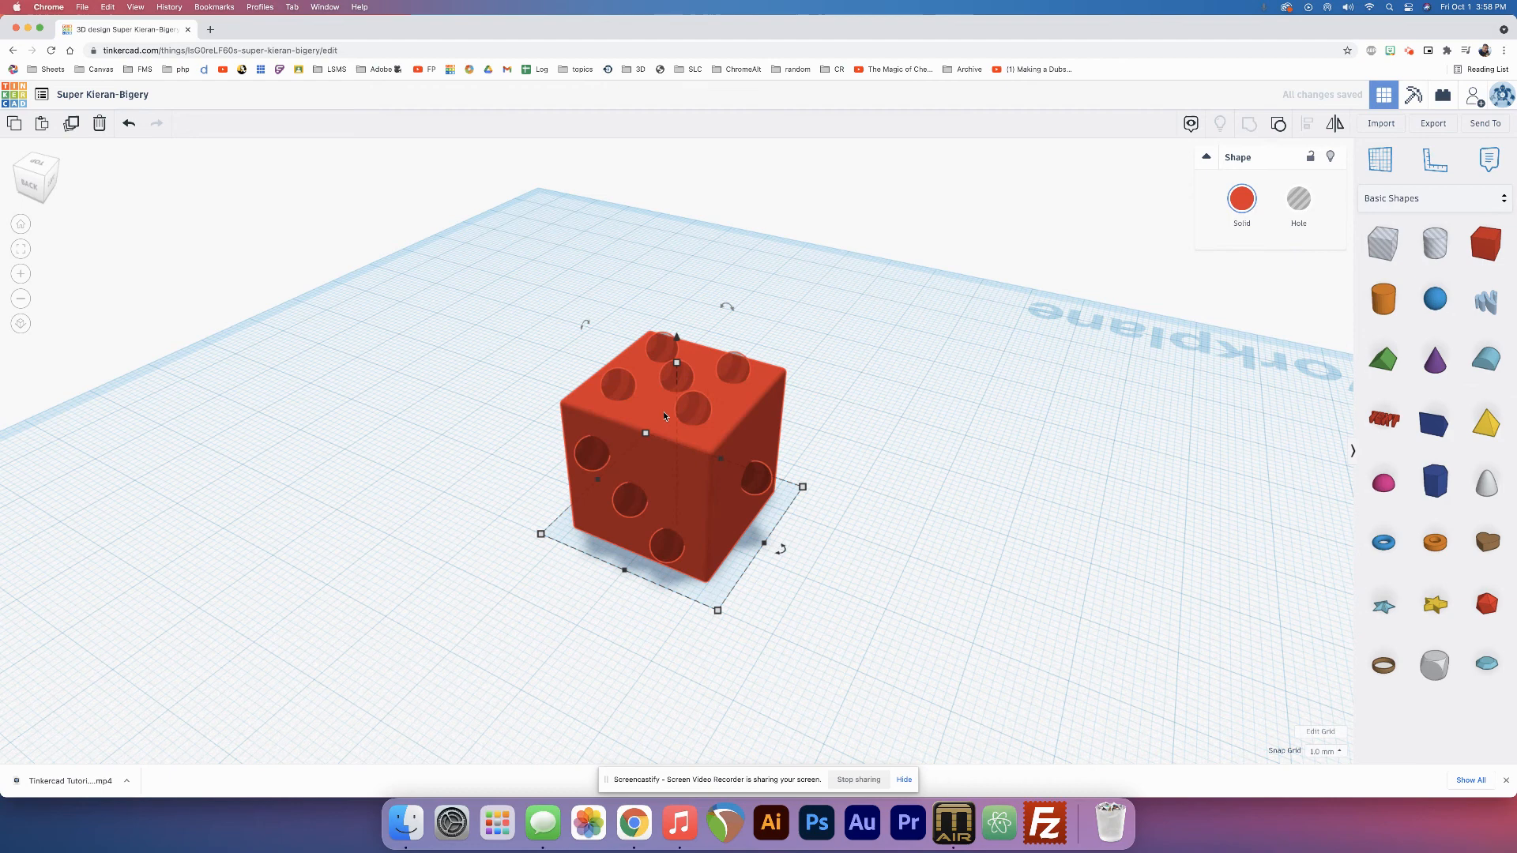
mouse_move(849, 456)
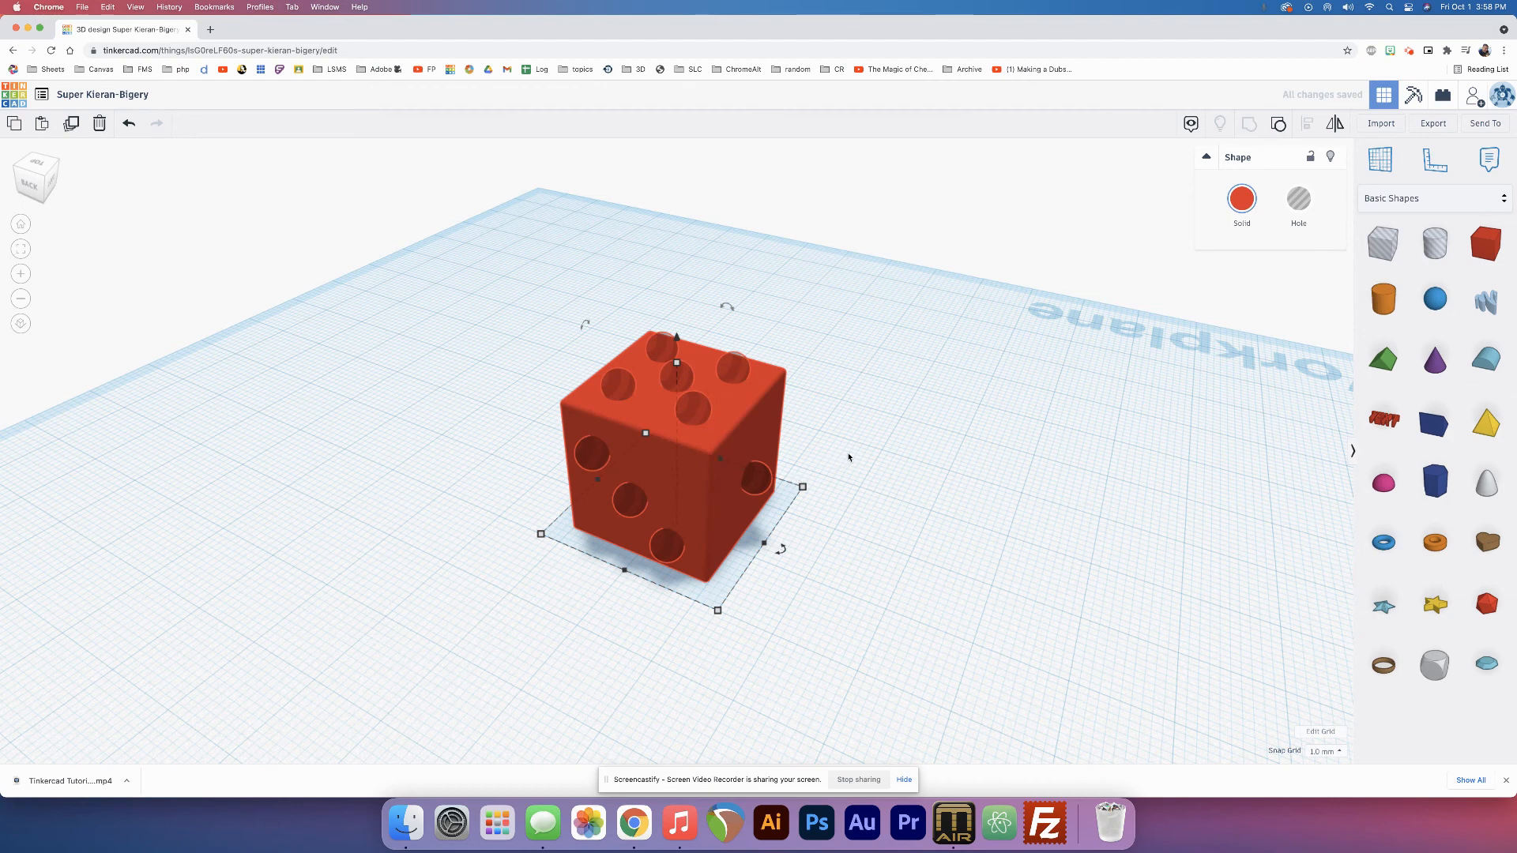
left_click(874, 414)
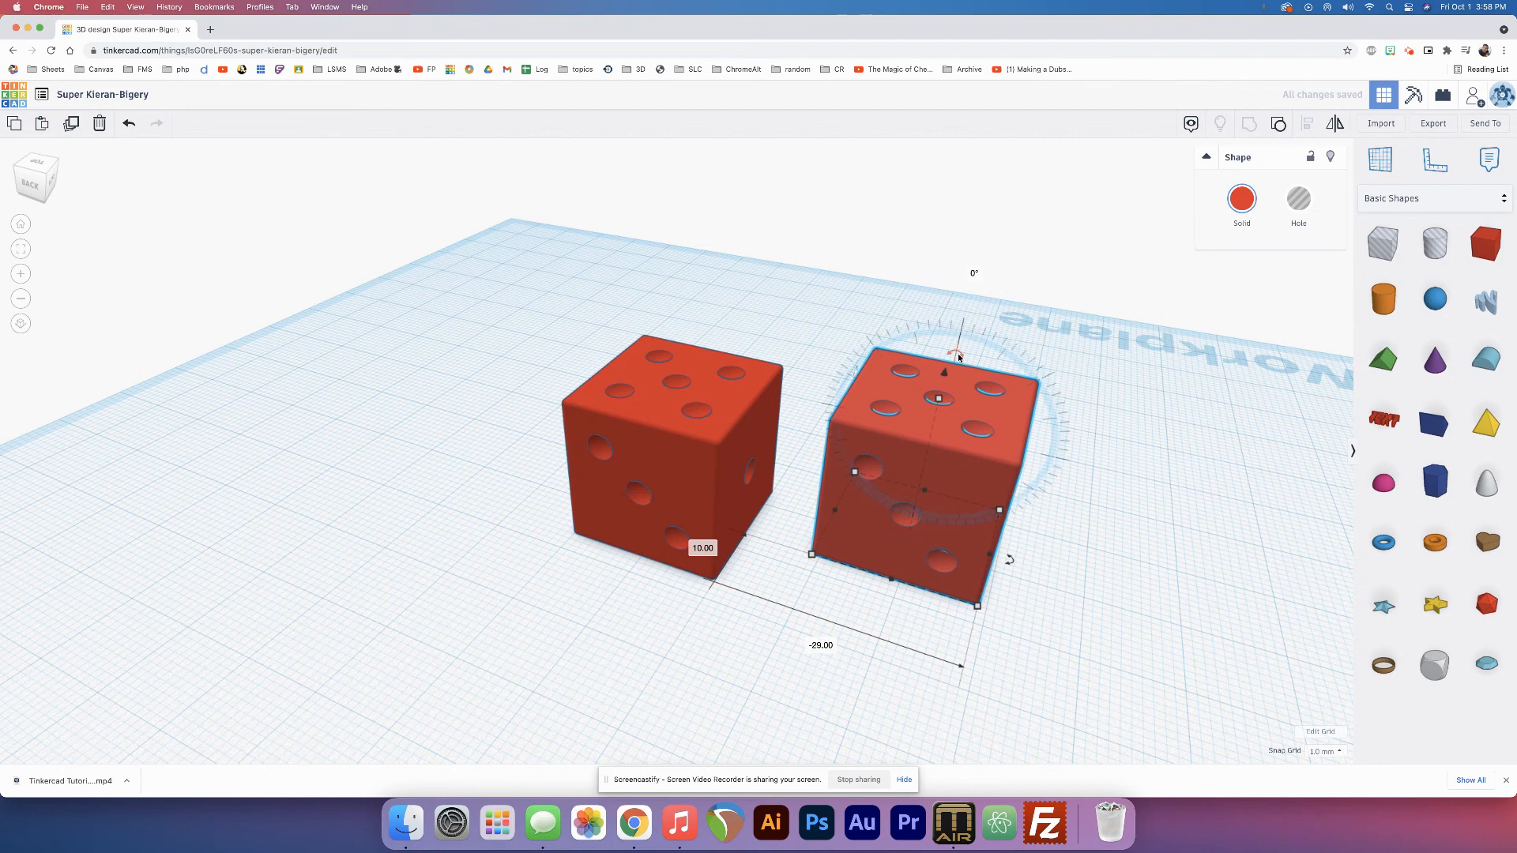
- Tilt the second die onto an edge and drop it onto the workplane beside the first
left_click_drag(958, 347, 870, 351)
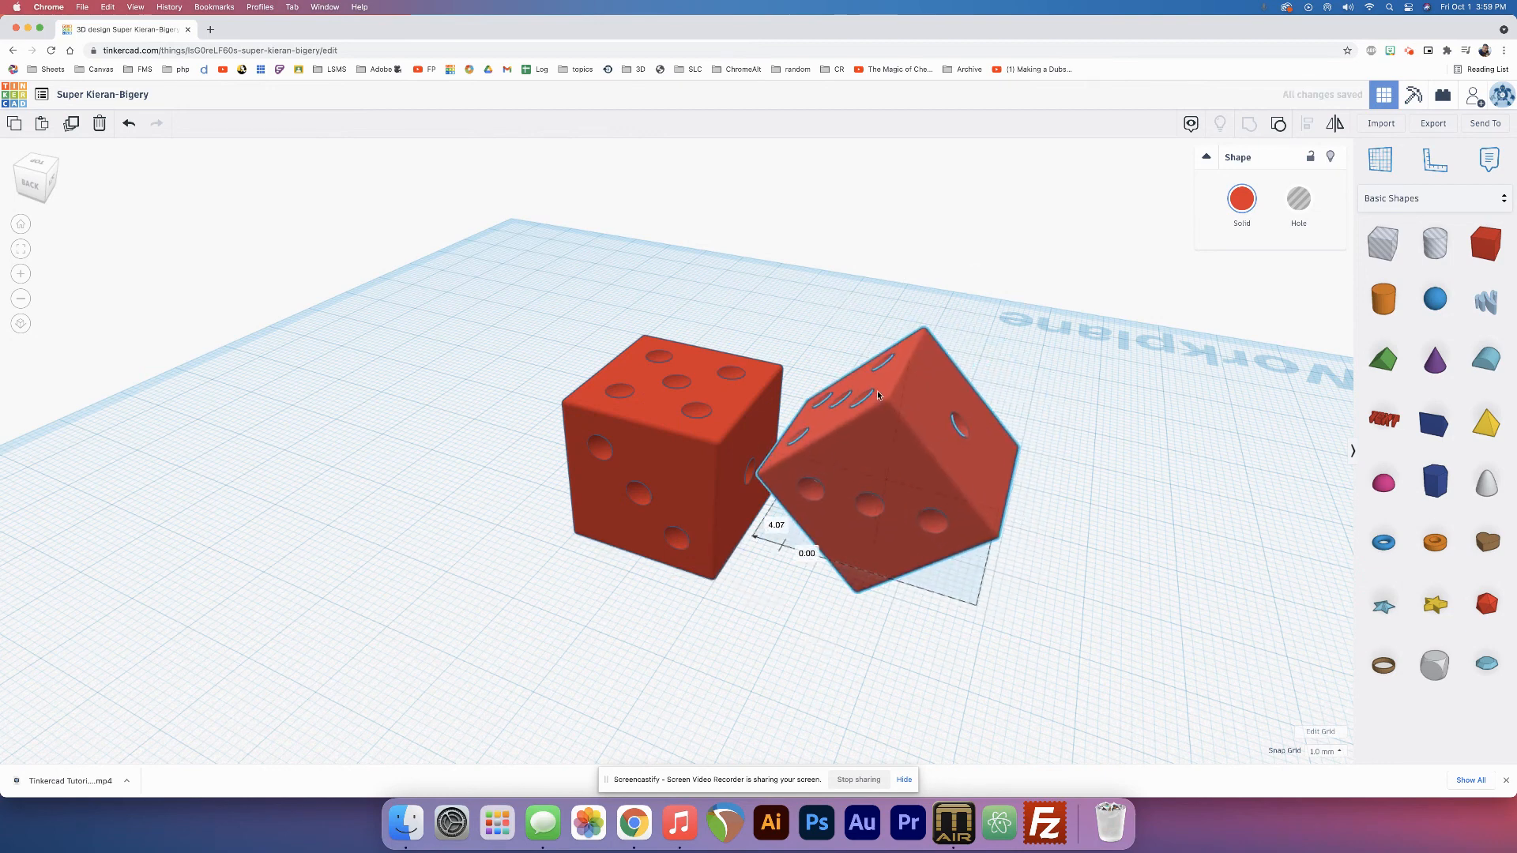
left_click_drag(875, 397, 910, 455)
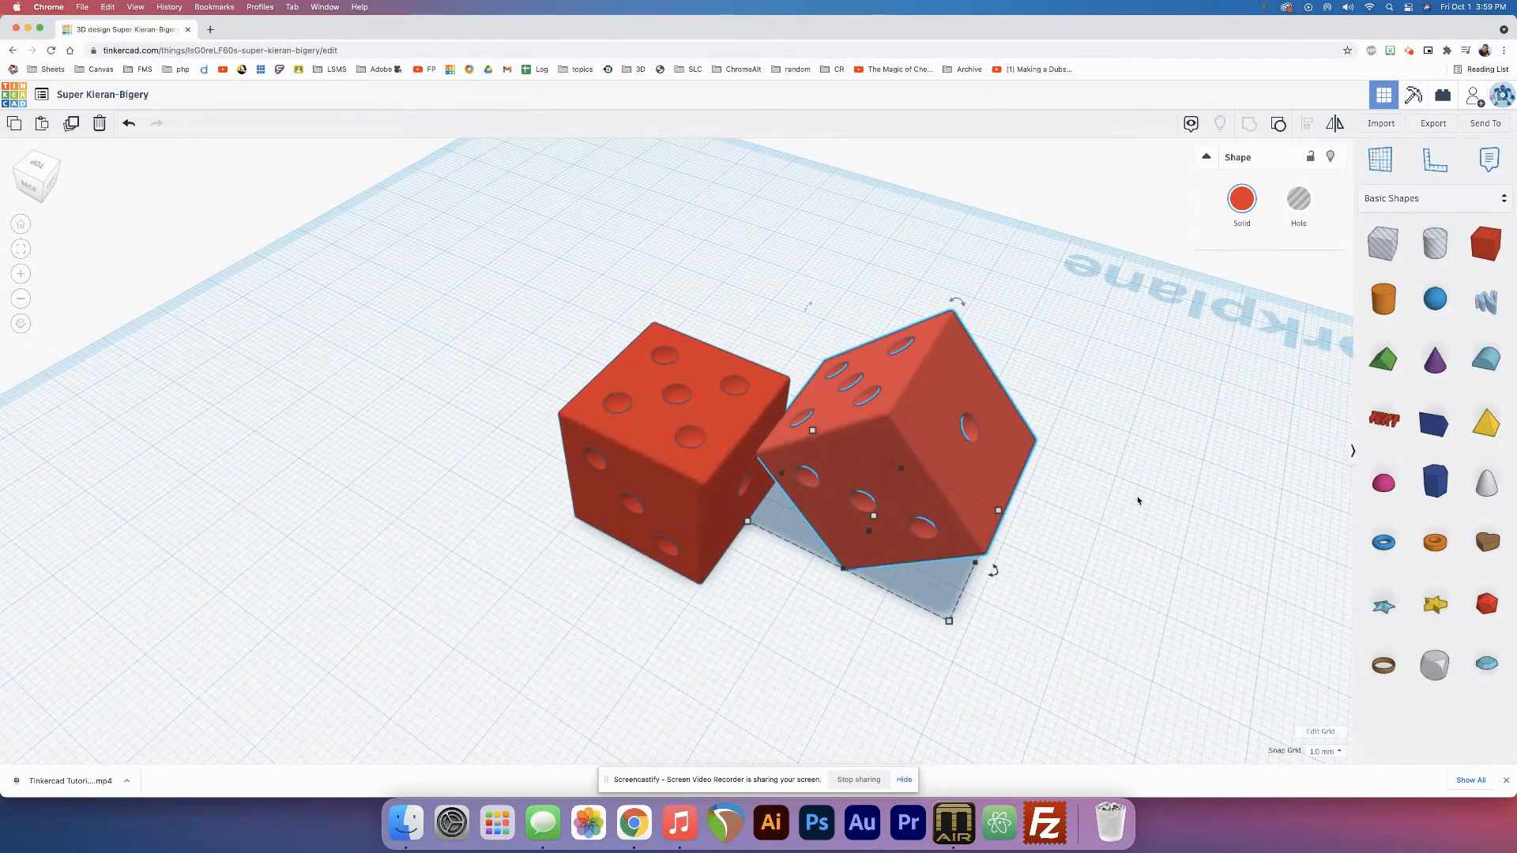
left_click(1137, 501)
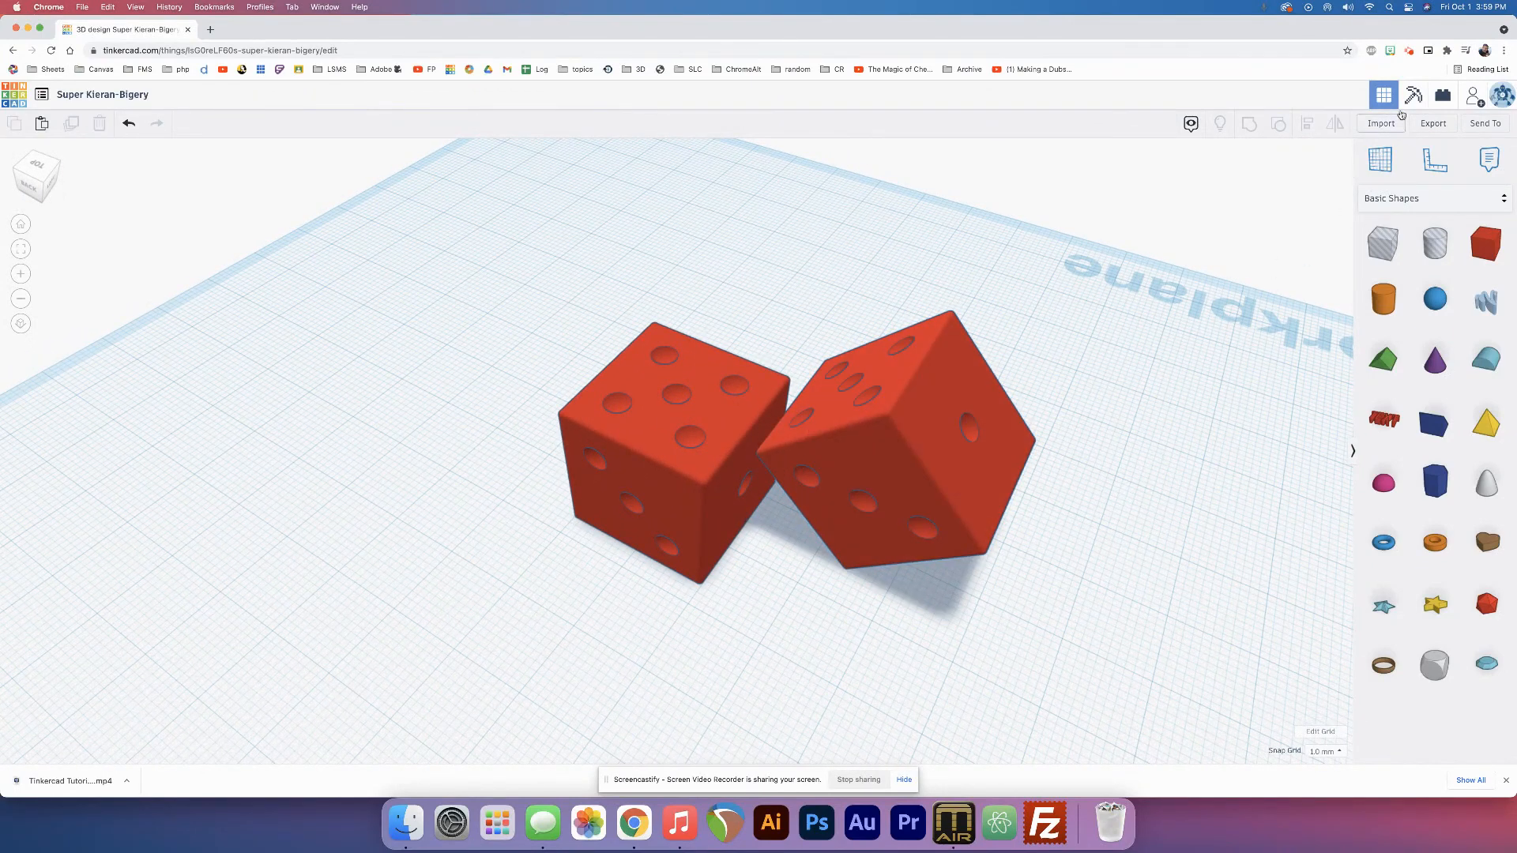